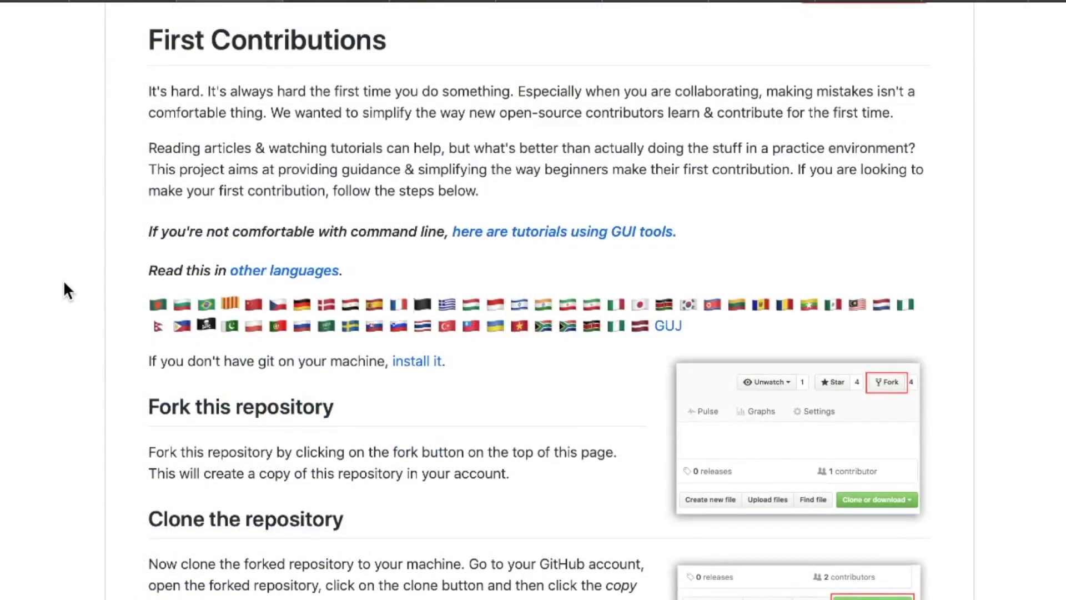
- Skim the build-your-own-x repo header and README intro, returning to the top before reading on
scroll("down", 3)
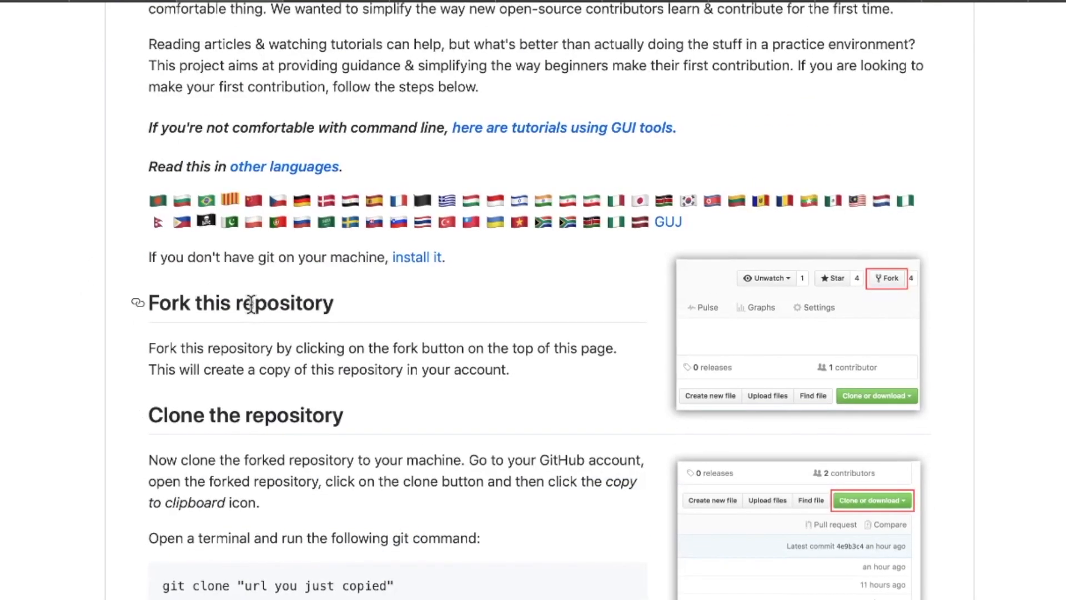
scroll("down", 3)
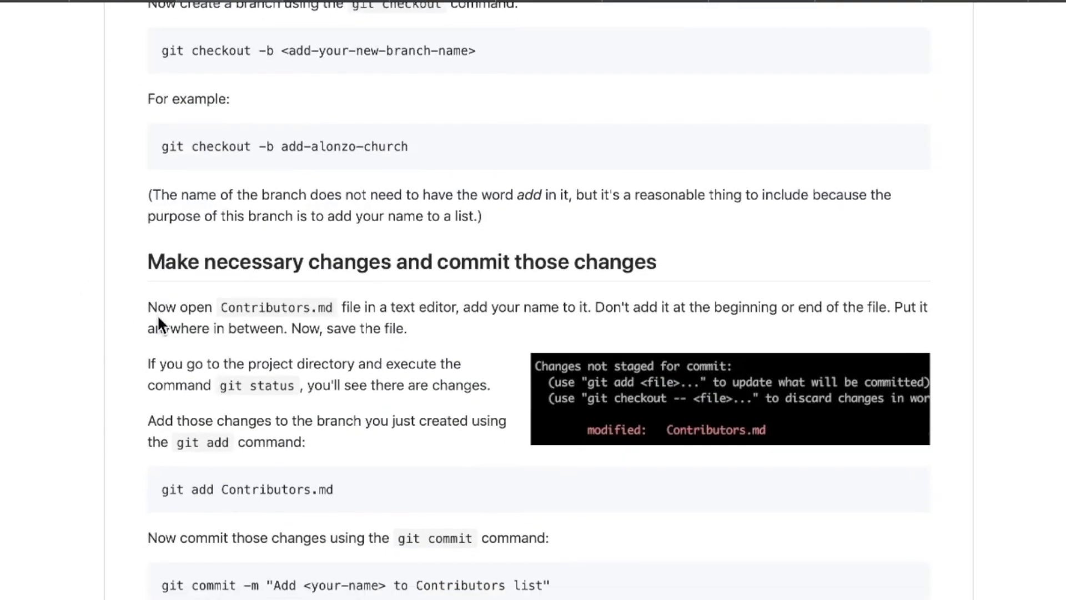
scroll("up", 3)
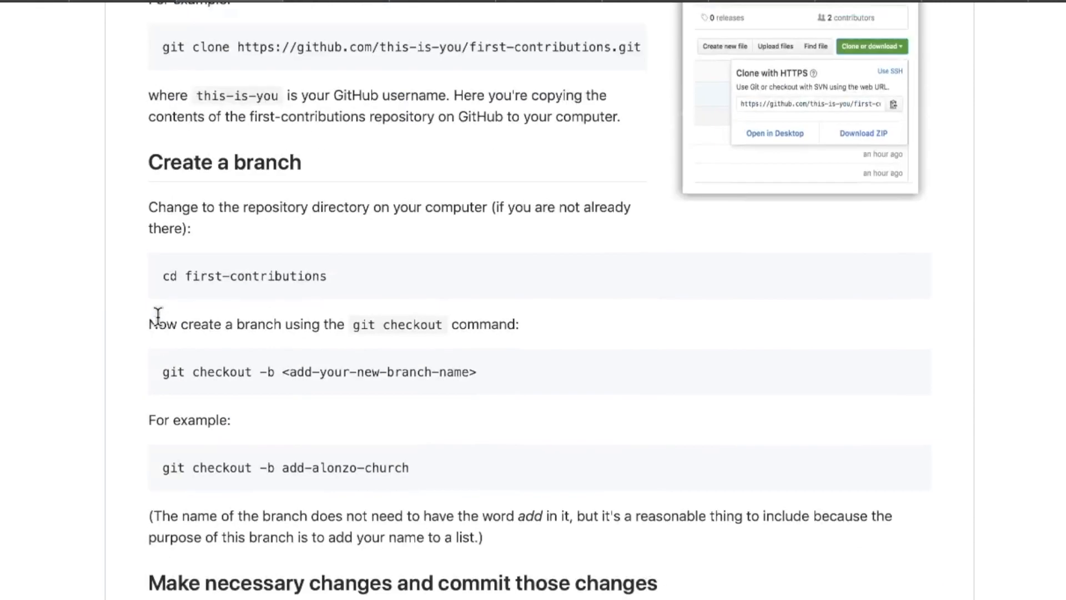
scroll("up", 3)
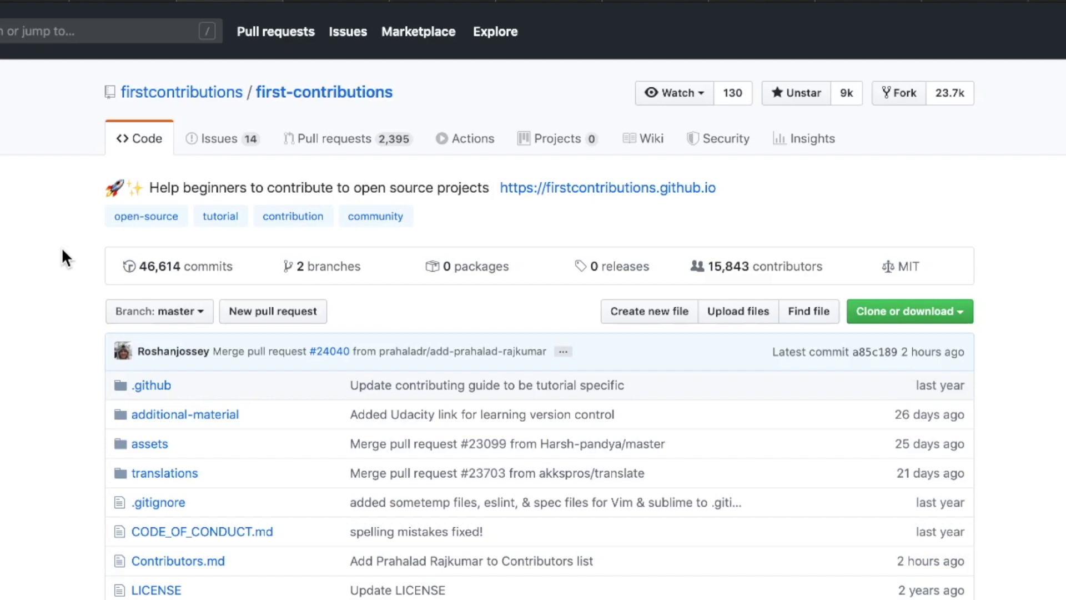
scroll("down", 3)
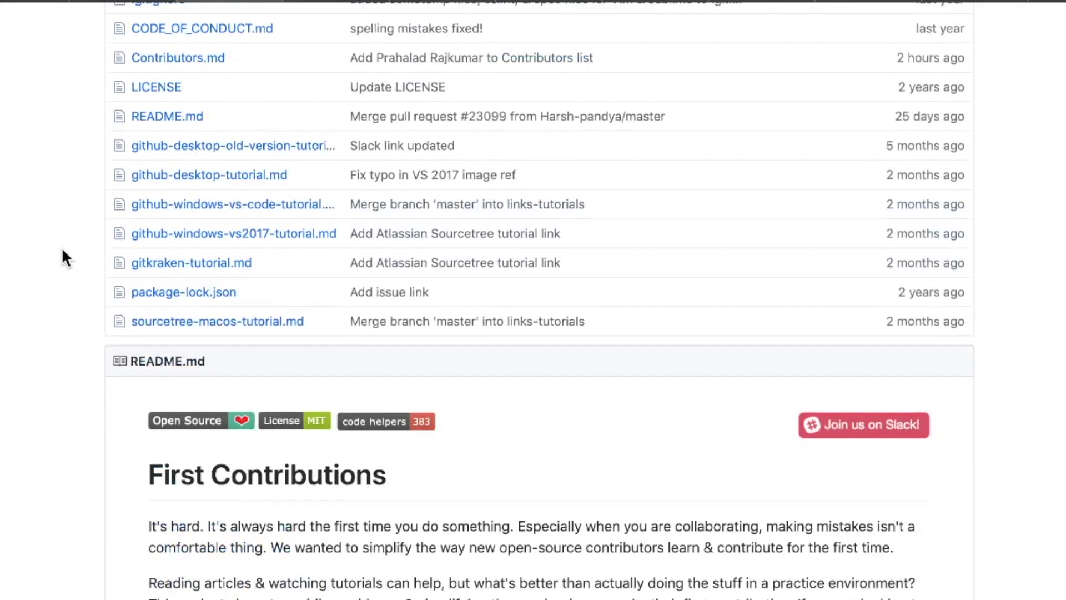
scroll("down", 3)
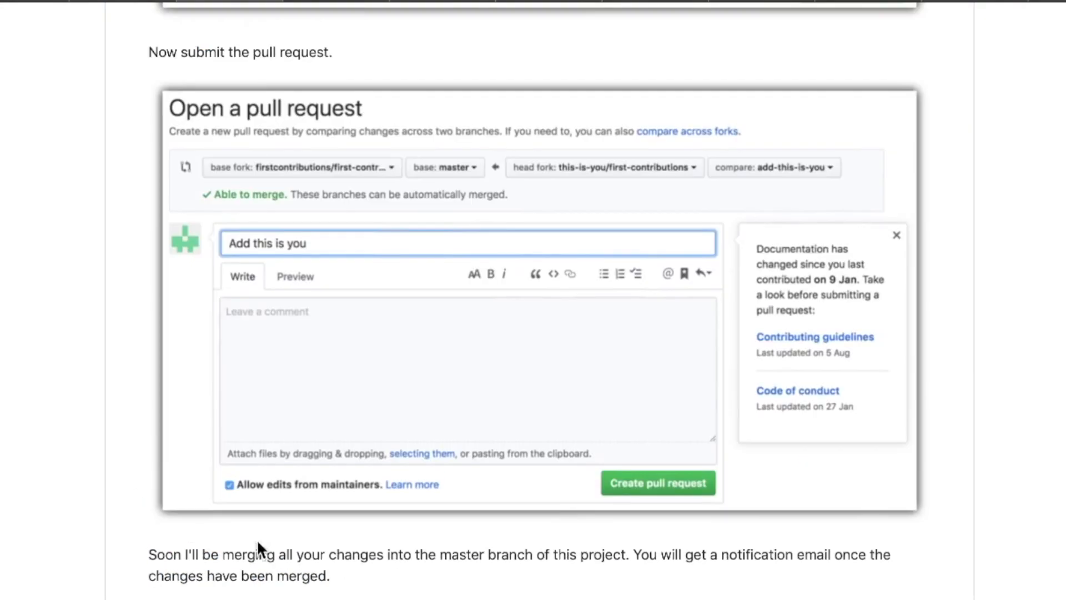
mouse_move(151, 549)
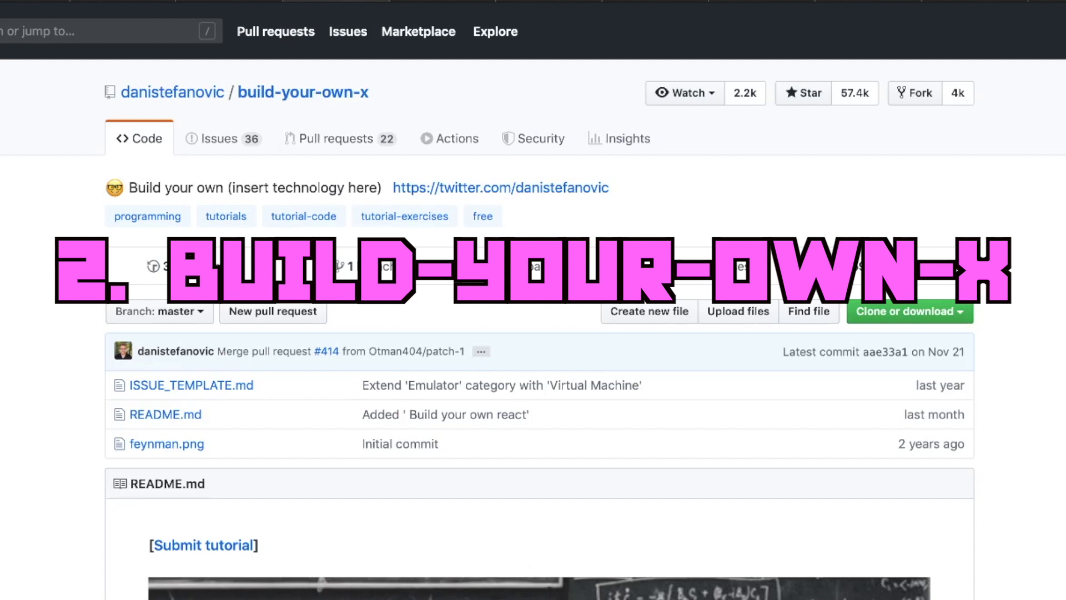
scroll("down", 3)
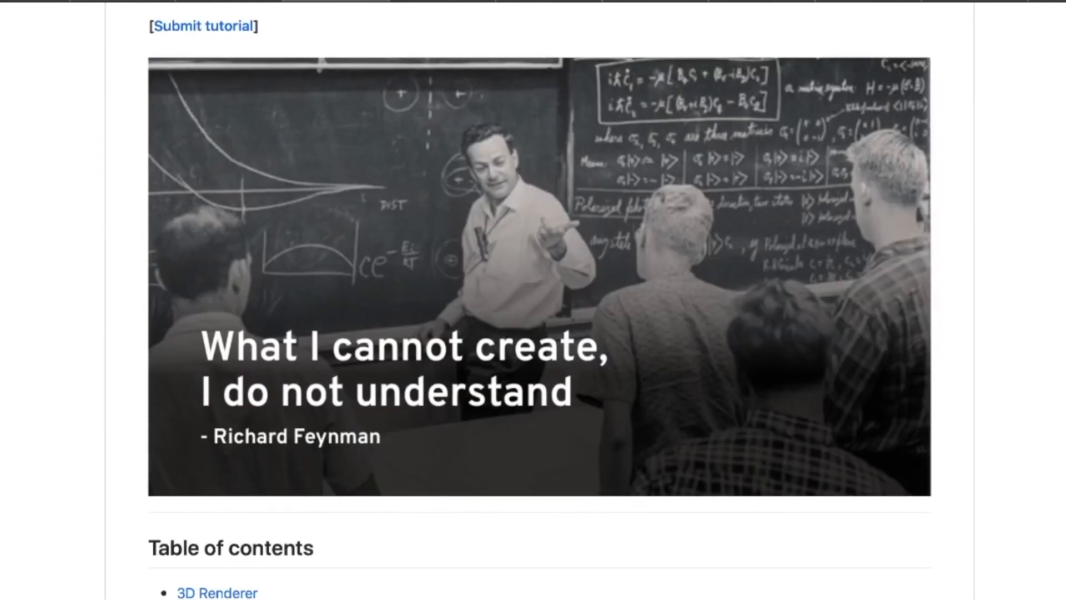
scroll("down", 3)
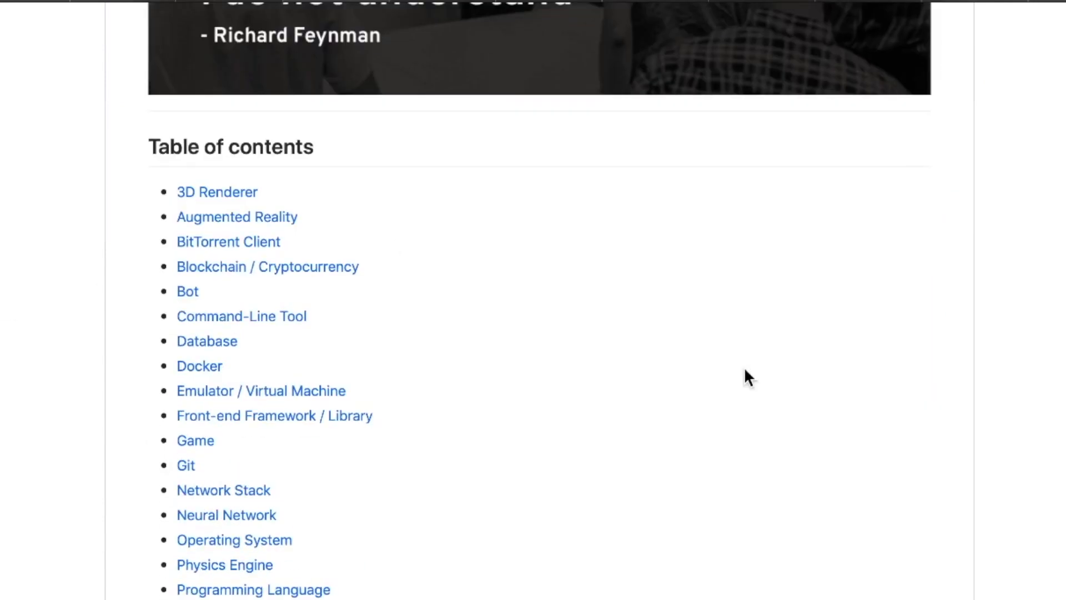
mouse_move(381, 439)
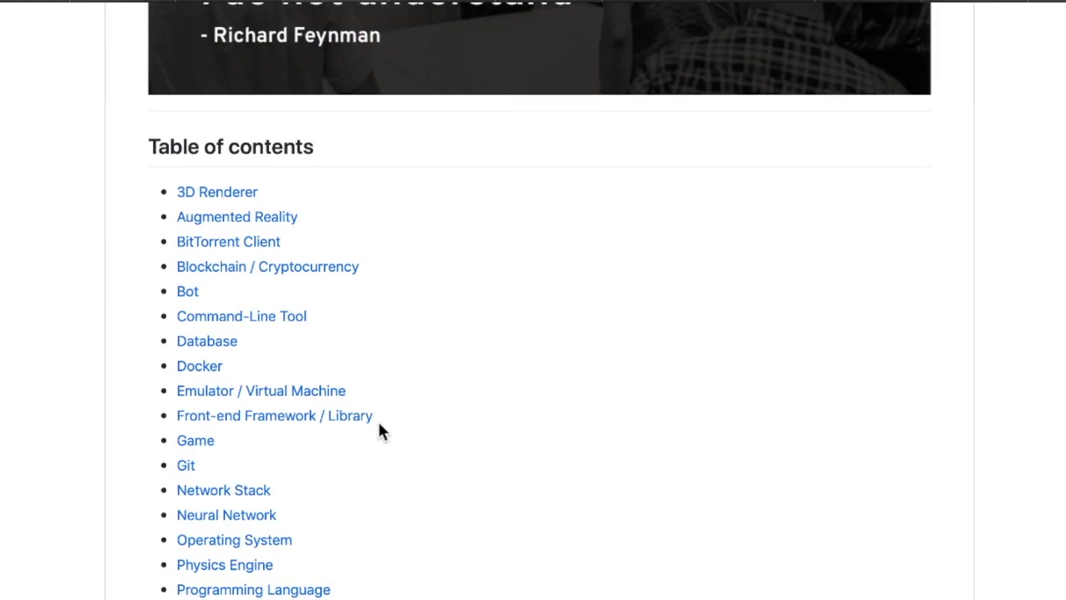
mouse_move(111, 358)
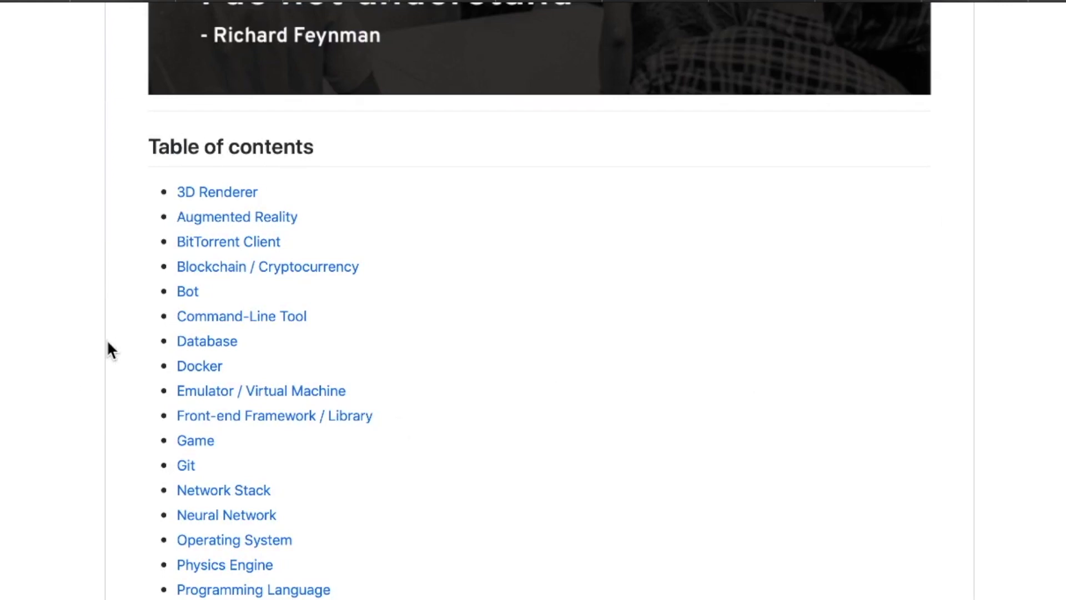
- Read down the README's Table of contents through its tutorial categories
scroll("down", 3)
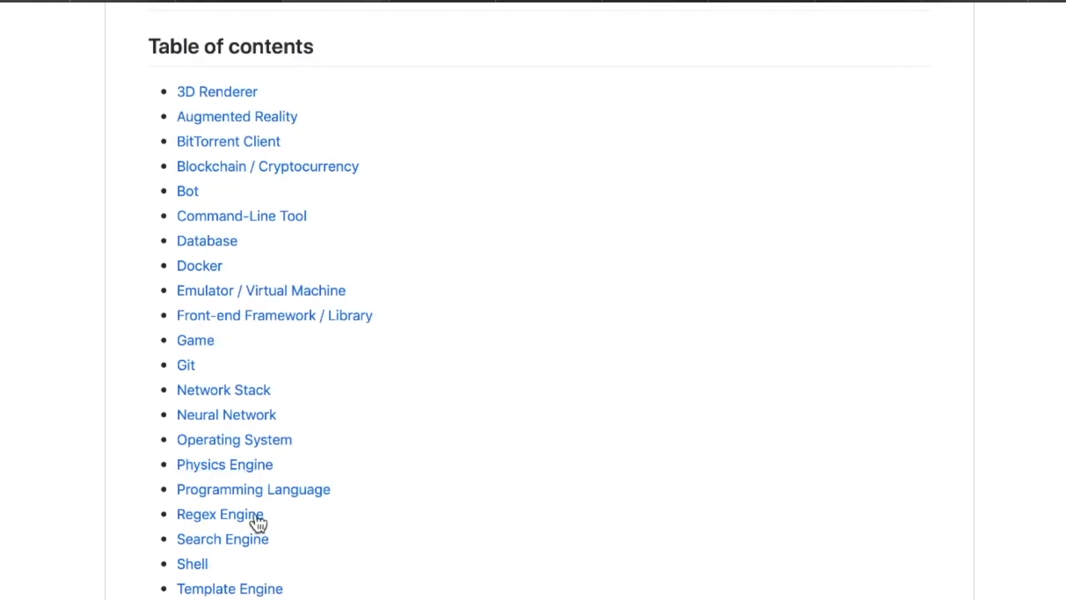
scroll("down", 3)
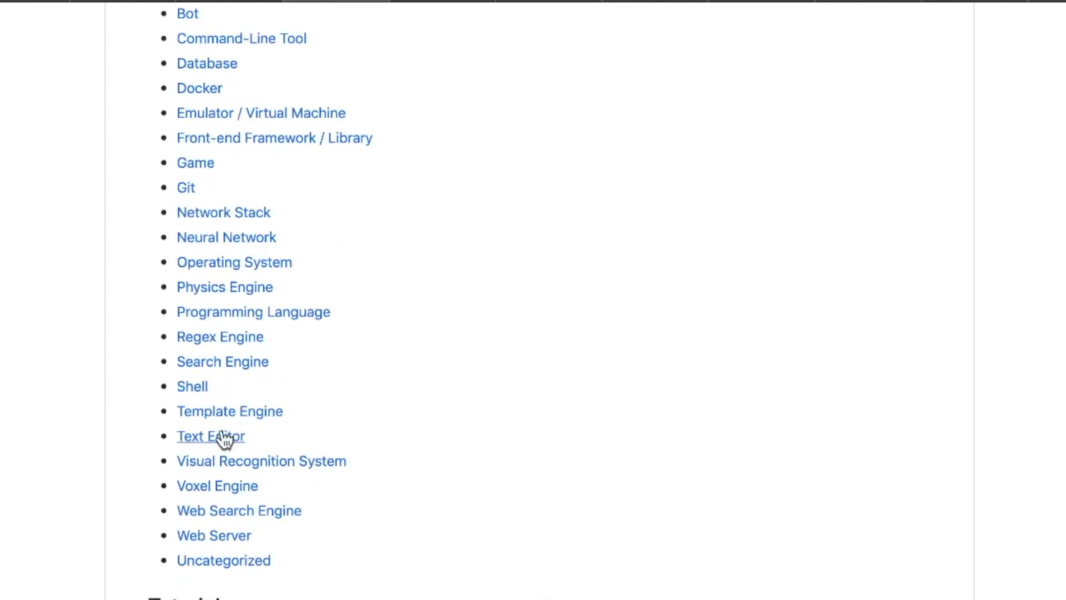
scroll("down", 3)
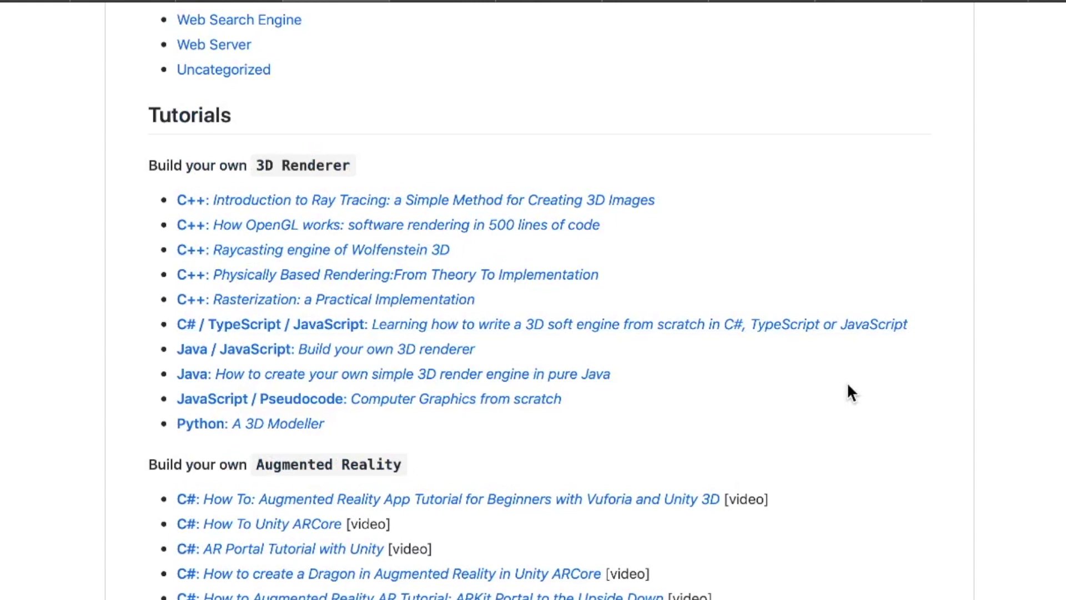
scroll("down", 3)
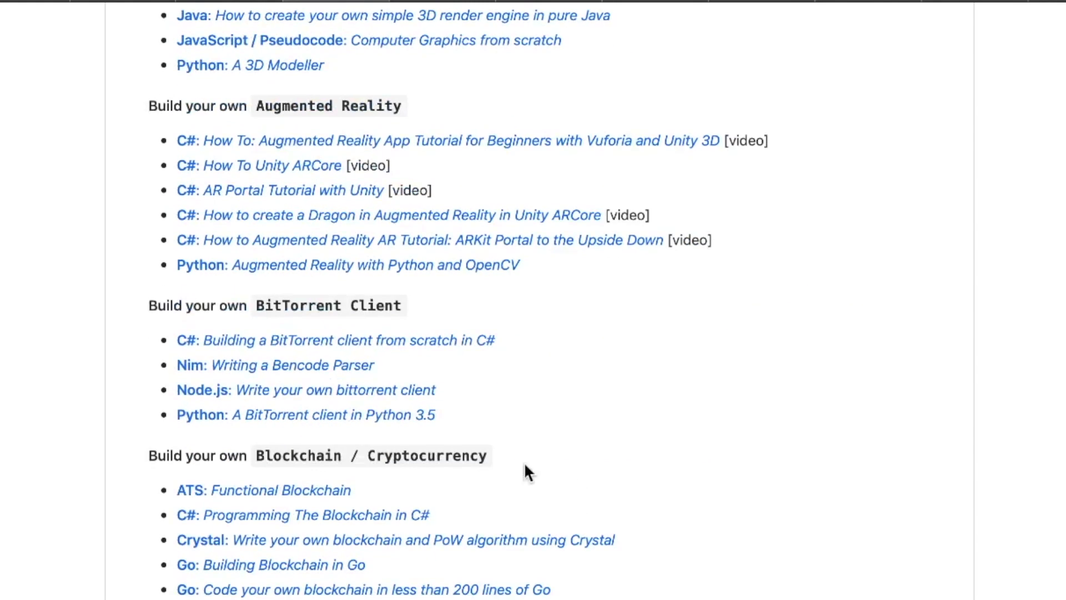
mouse_move(242, 292)
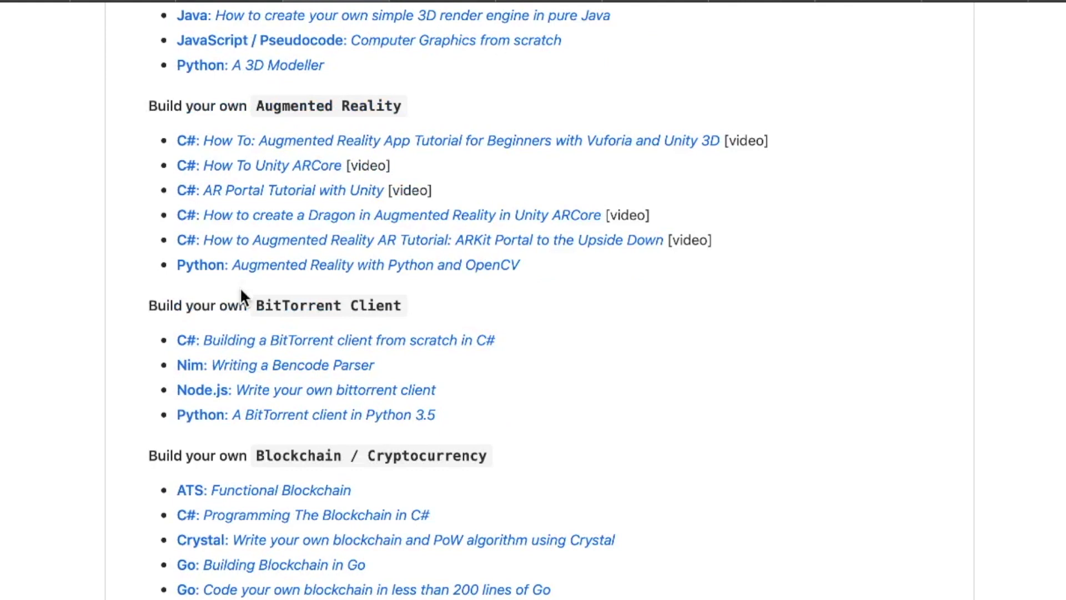
mouse_move(234, 370)
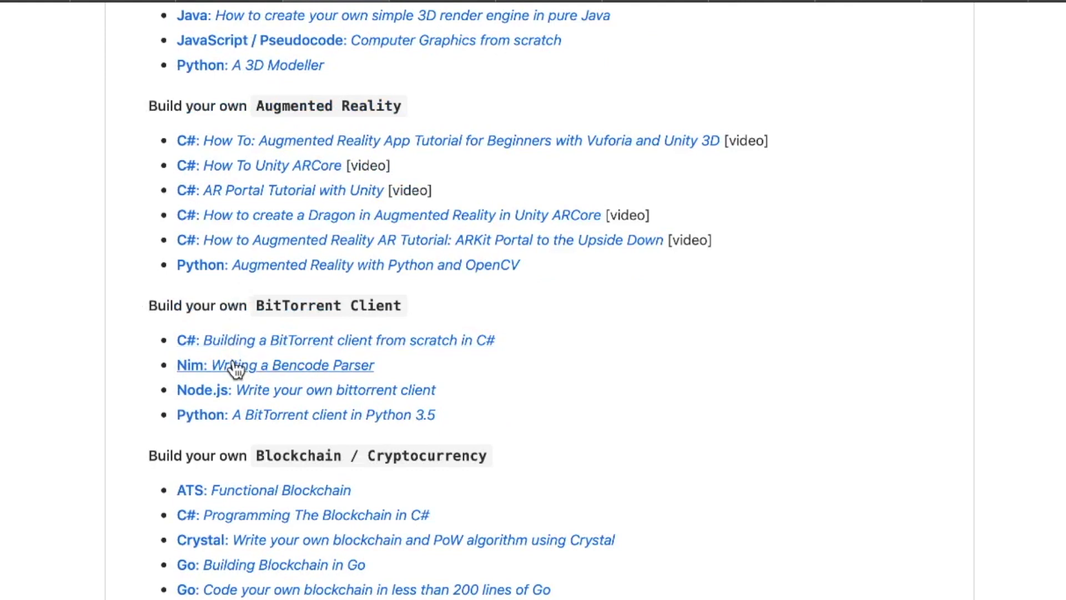
scroll("down", 3)
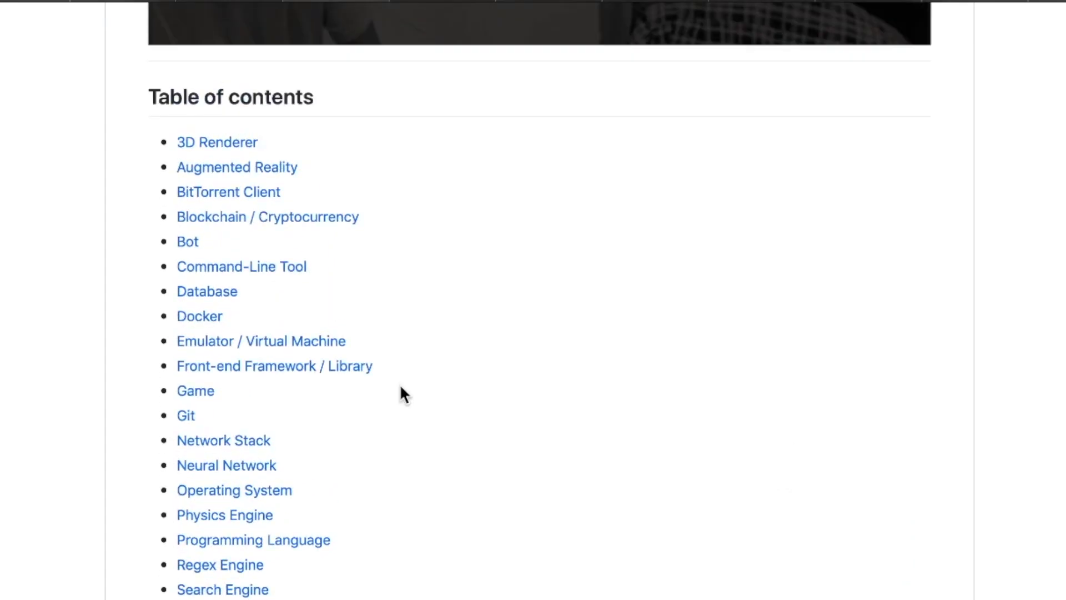
scroll("down", 3)
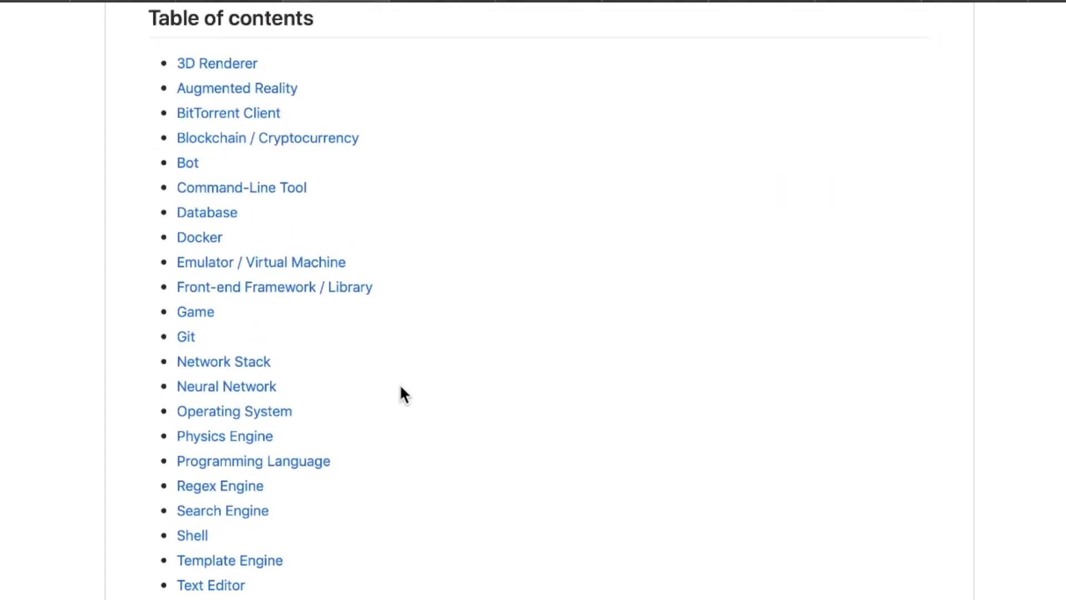
scroll("down", 3)
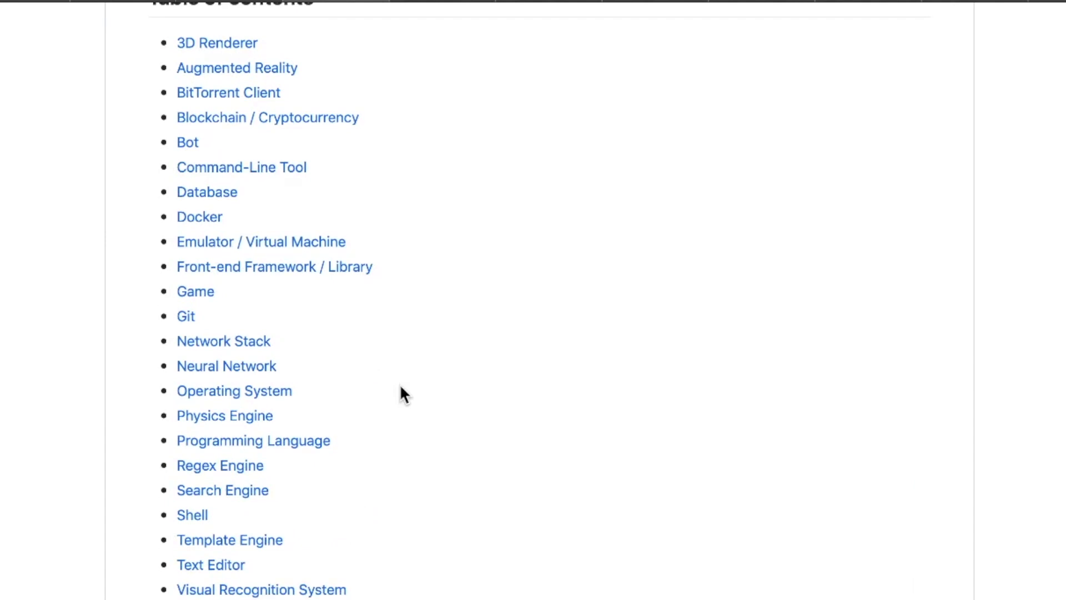
scroll("down", 3)
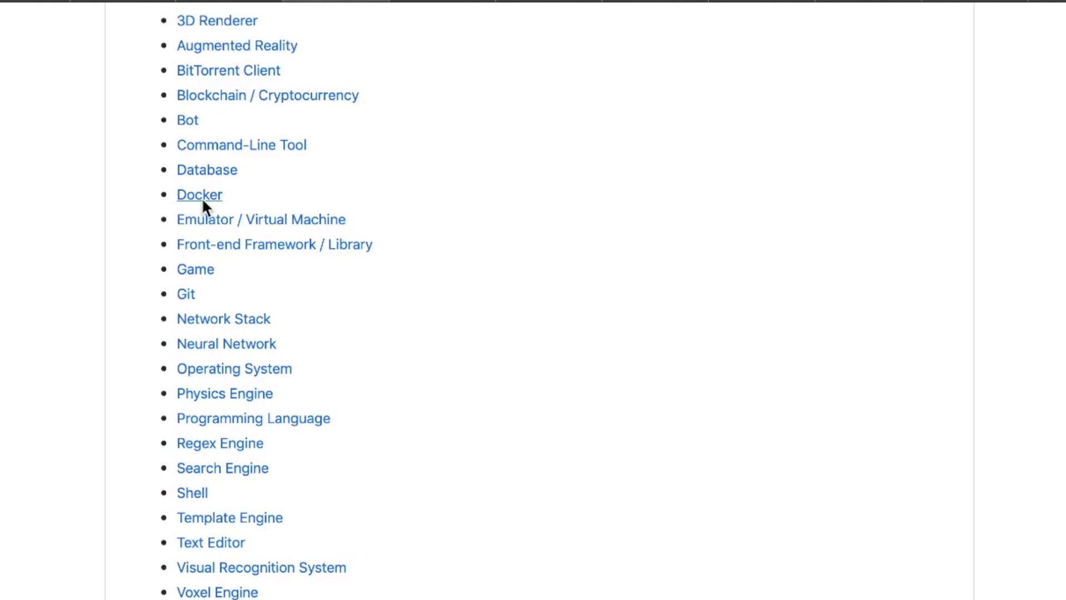
- Jump to the Docker tutorials and continue into the Emulator and Front-end Framework / Library lists
left_click(200, 195)
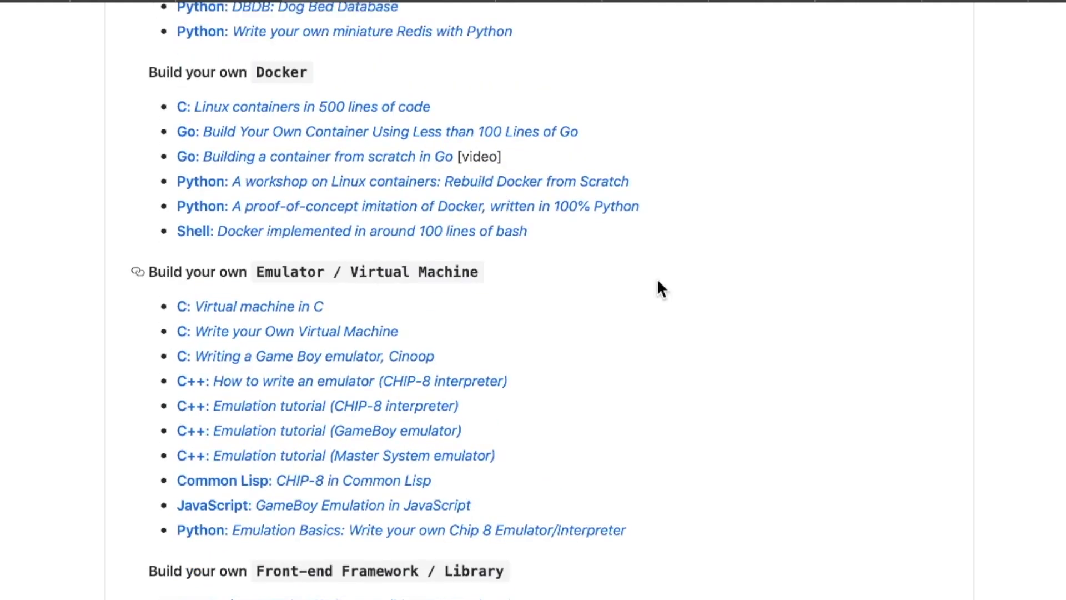
mouse_move(219, 234)
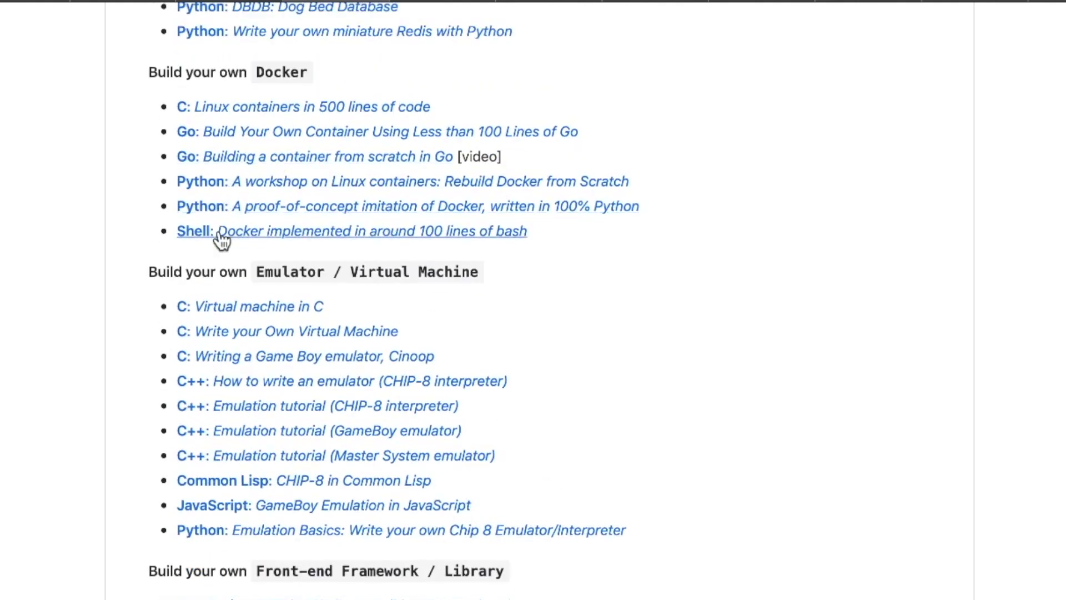
scroll("down", 3)
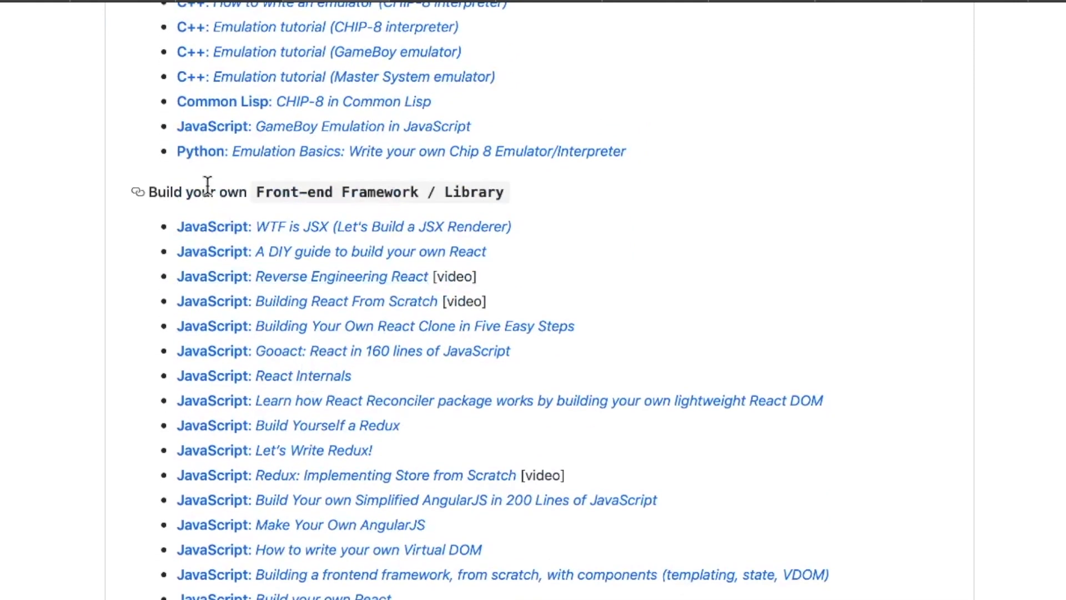
mouse_move(300, 256)
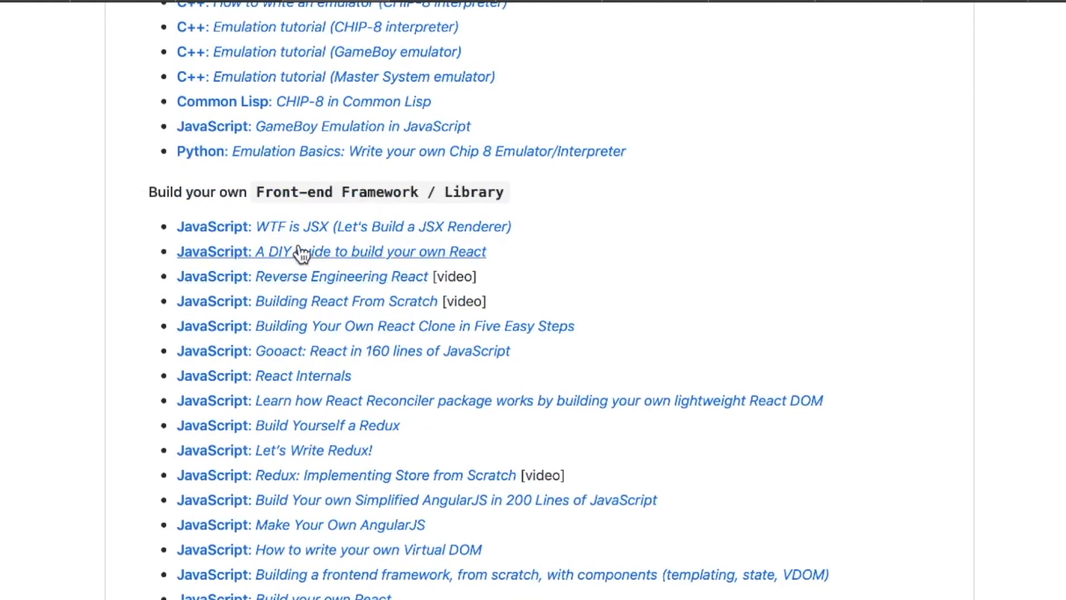
mouse_move(584, 302)
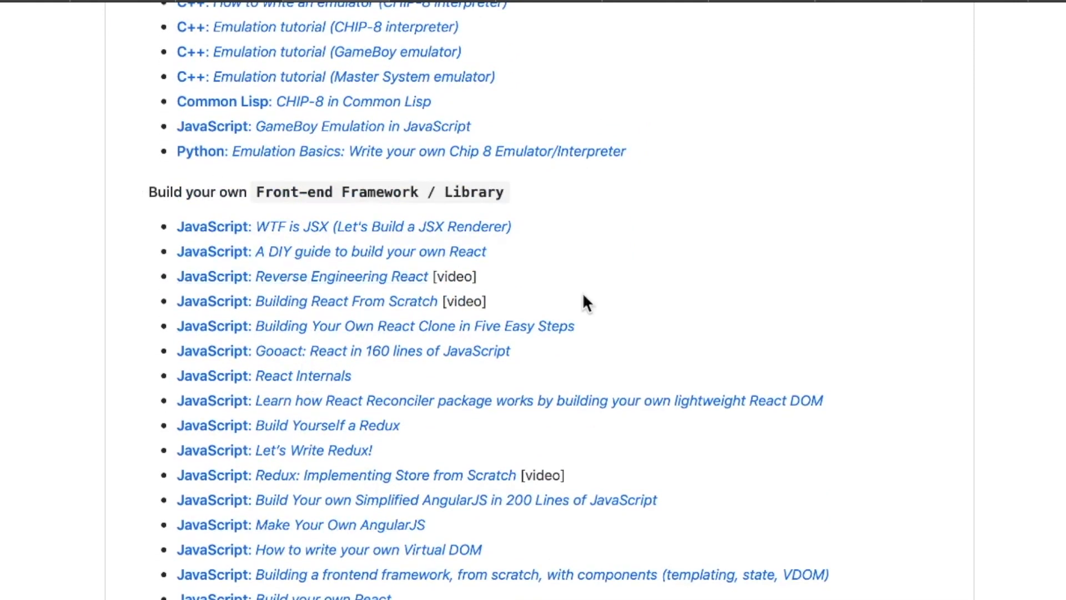
scroll("down", 3)
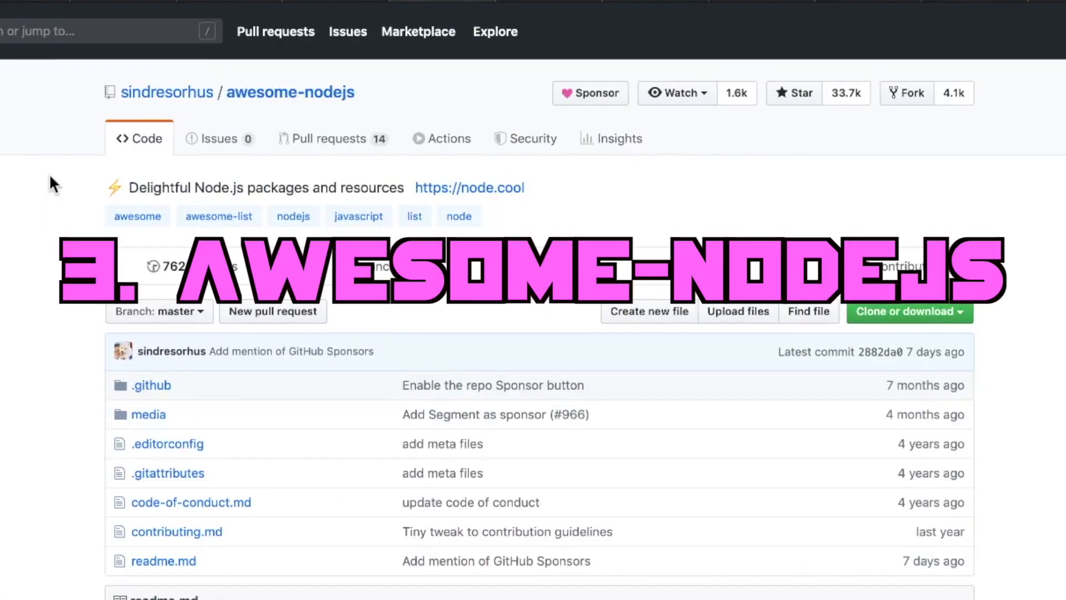
mouse_move(629, 169)
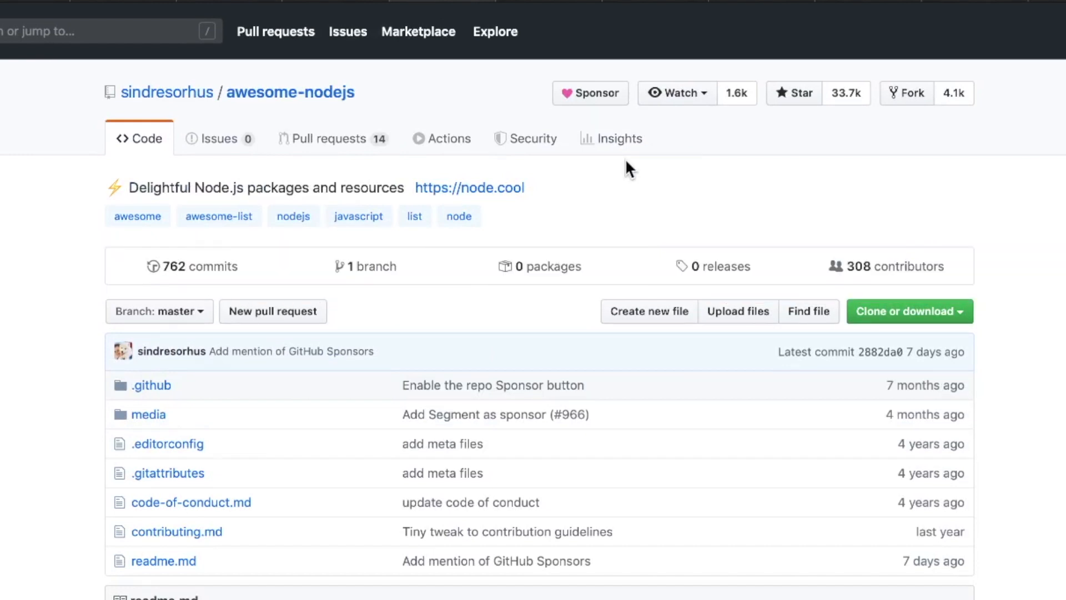
mouse_move(584, 207)
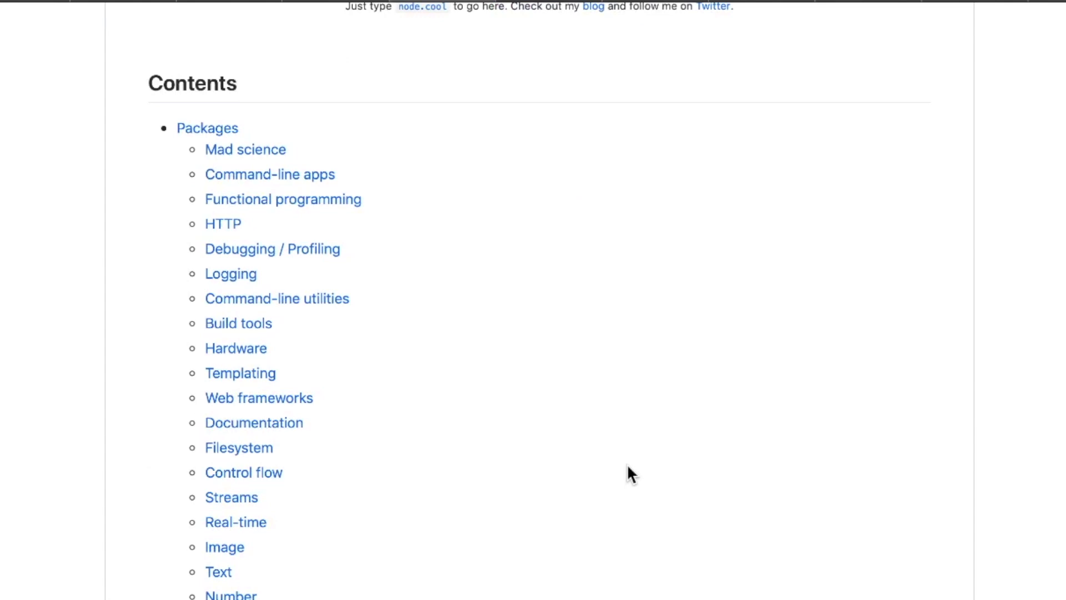
- Scroll the awesome-nodejs README from Contents through the package lists to the Books and Blogs resources
scroll("down", 3)
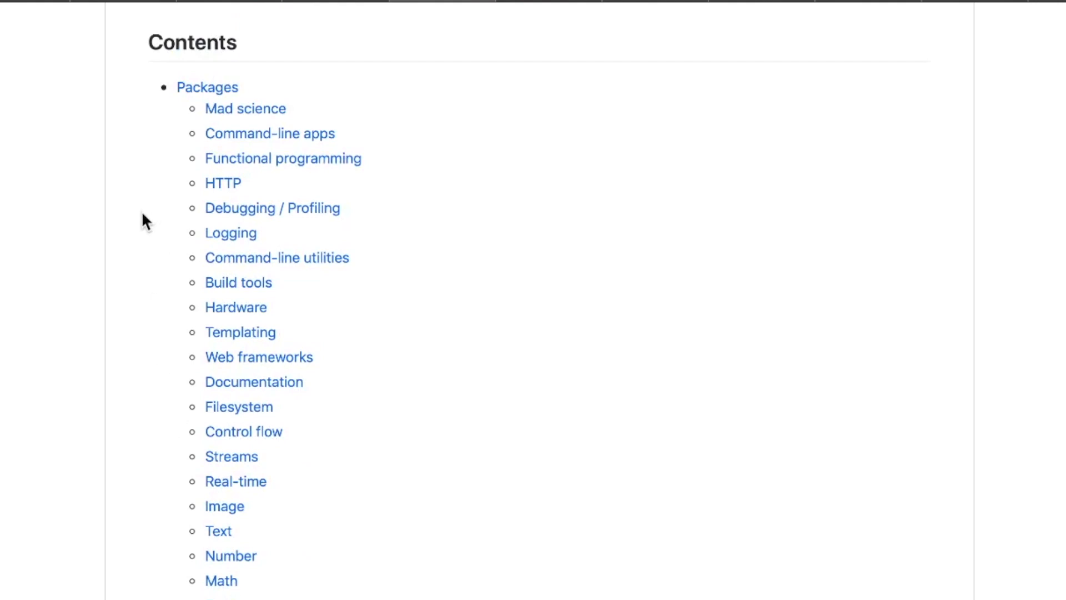
mouse_move(244, 293)
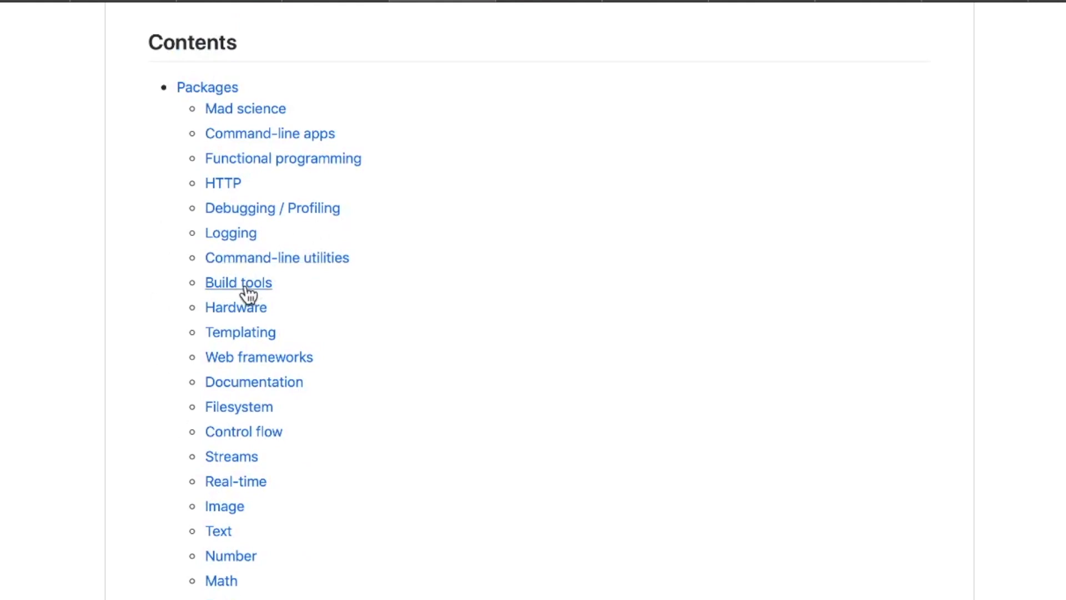
mouse_move(220, 544)
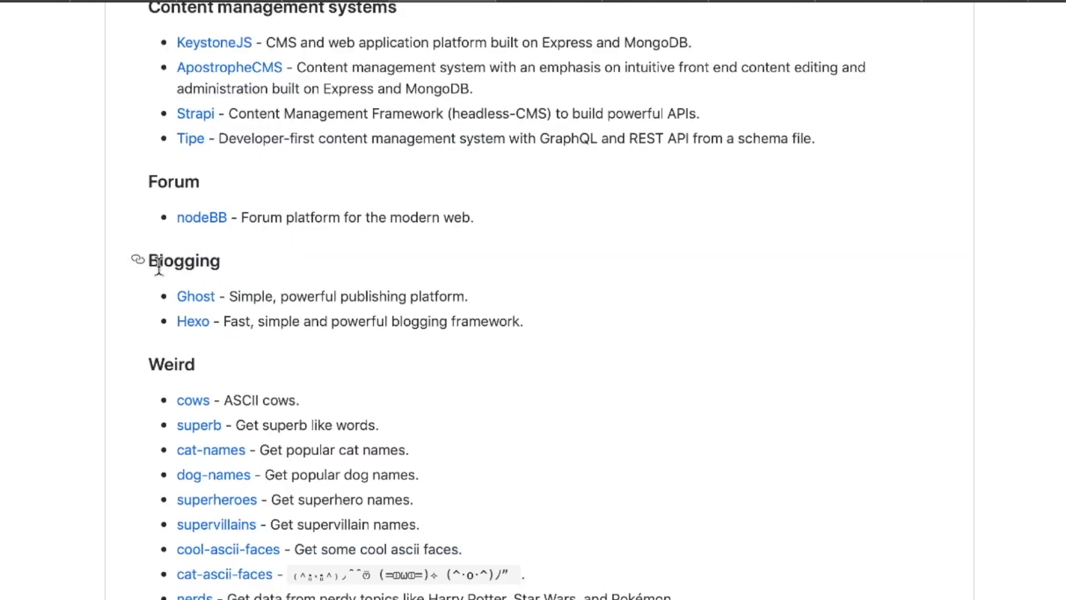
mouse_move(191, 323)
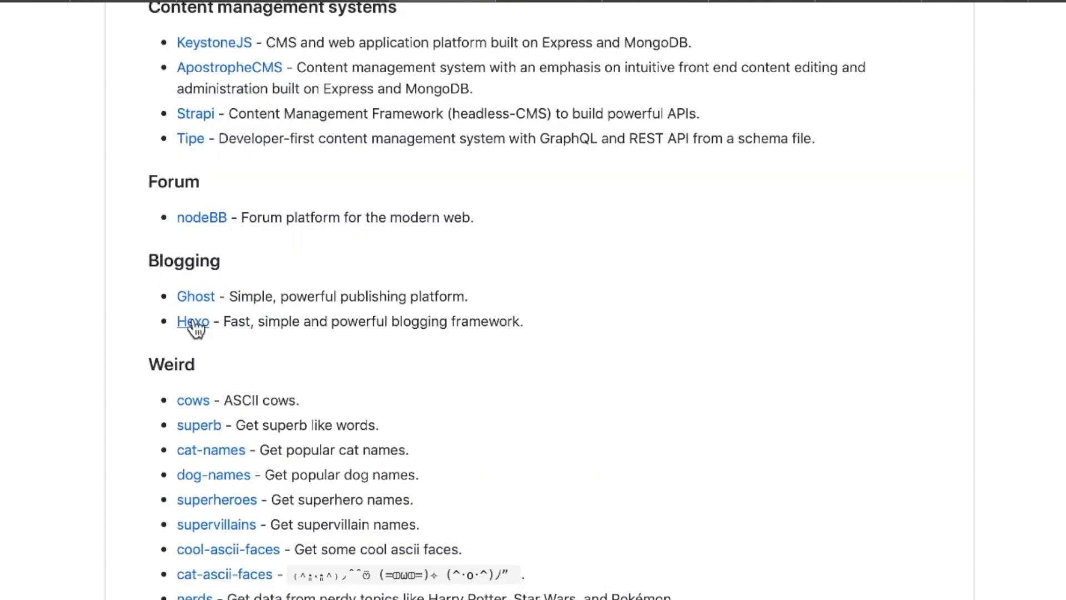
scroll("down", 3)
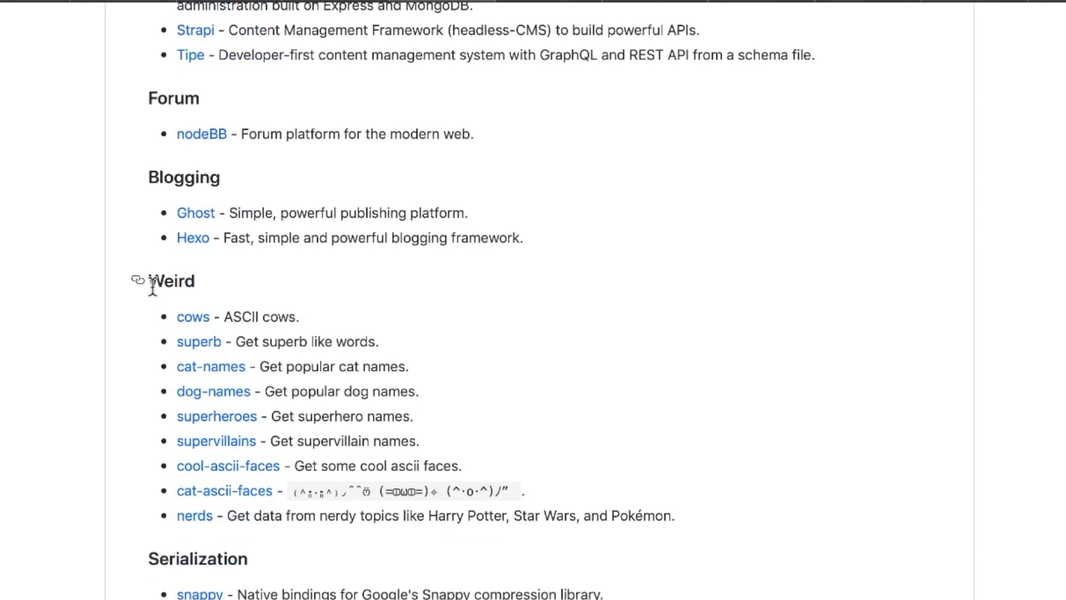
left_click(193, 317)
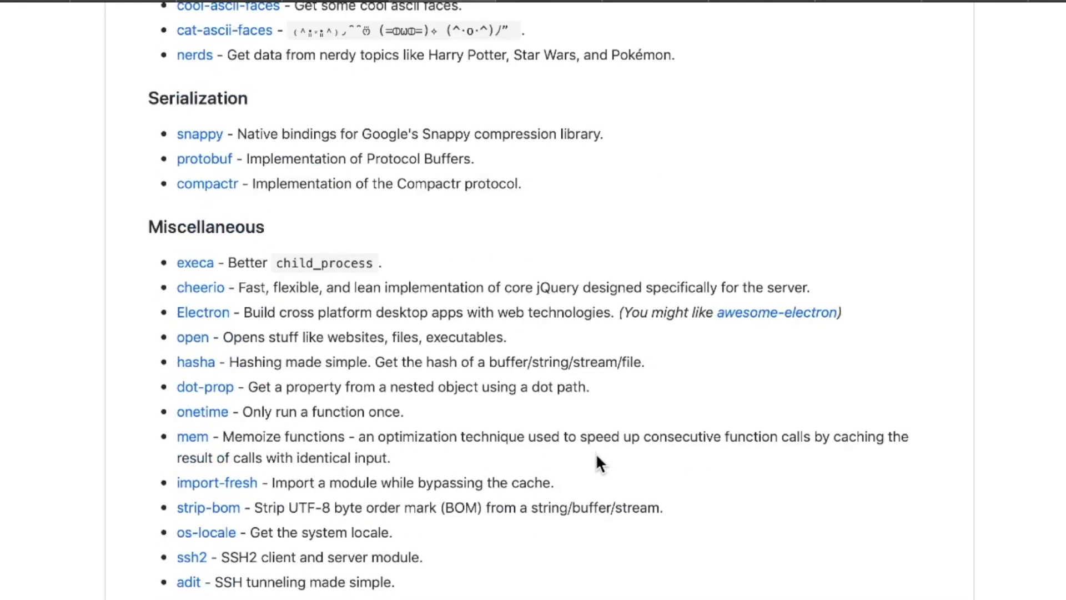
scroll("down", 3)
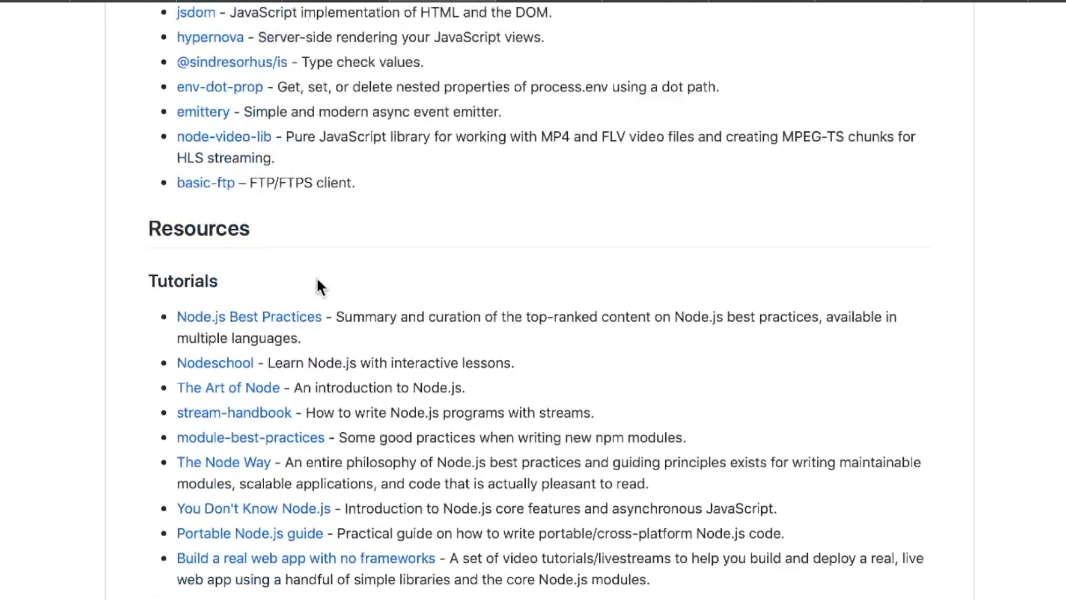
scroll("down", 3)
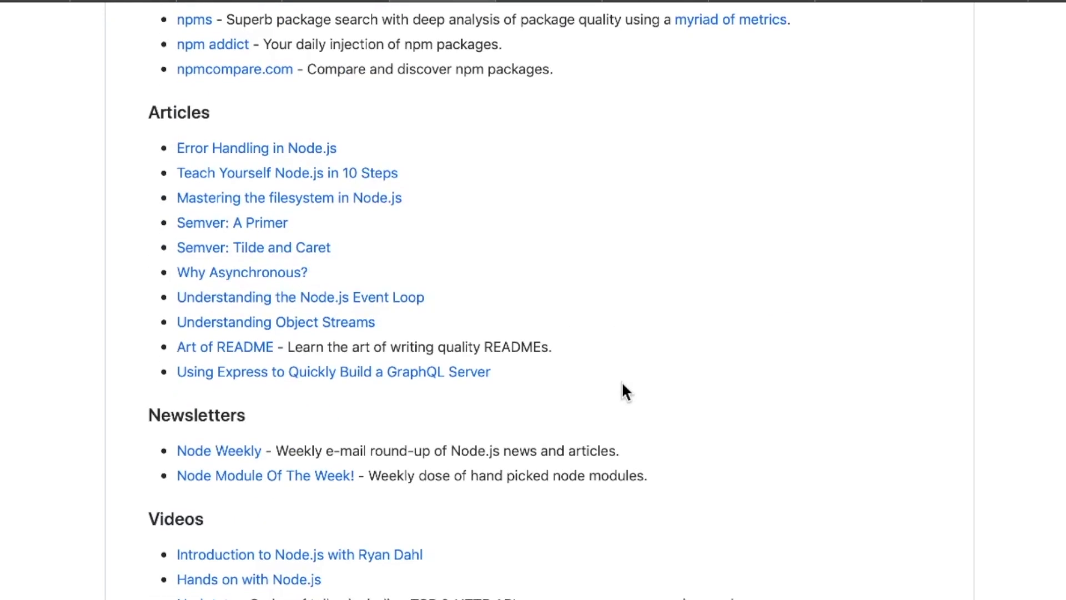
scroll("down", 3)
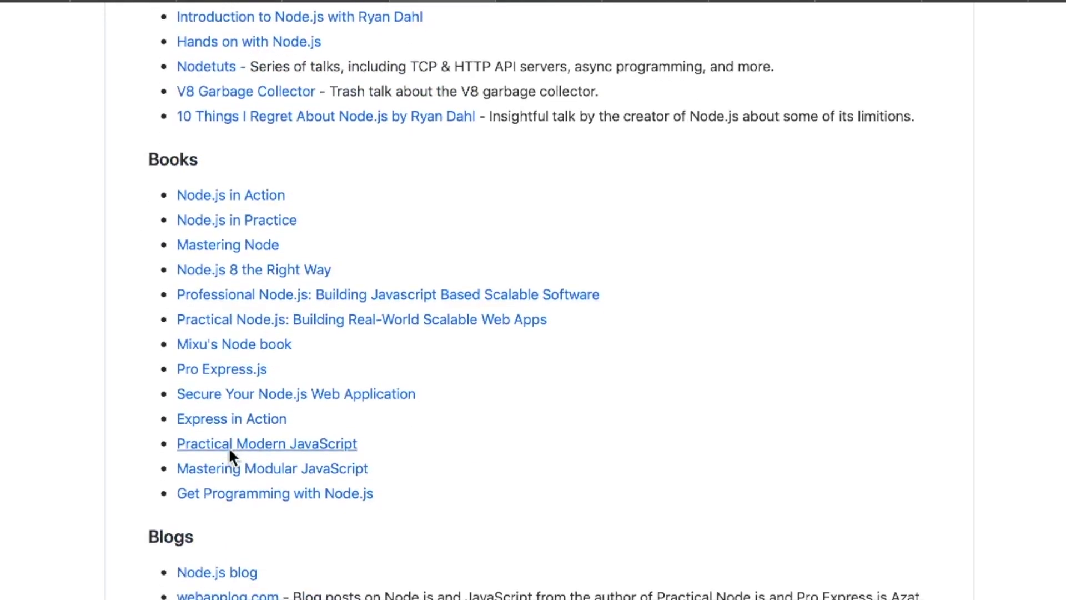
scroll("down", 3)
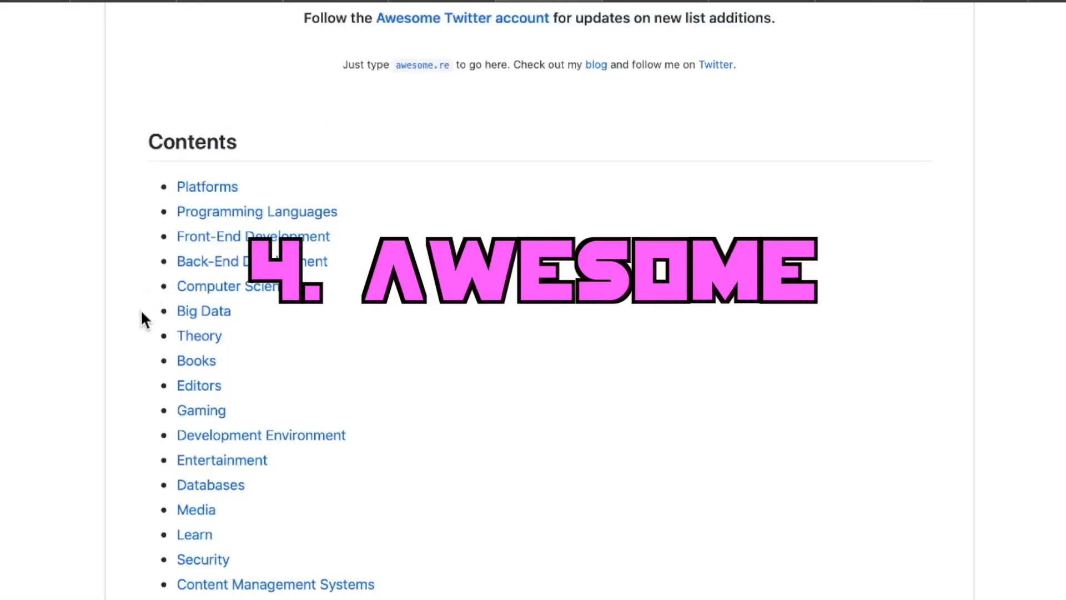
- Scroll the Awesome list README from Contents into the Platforms entries for Linux and macOS
scroll("down", 3)
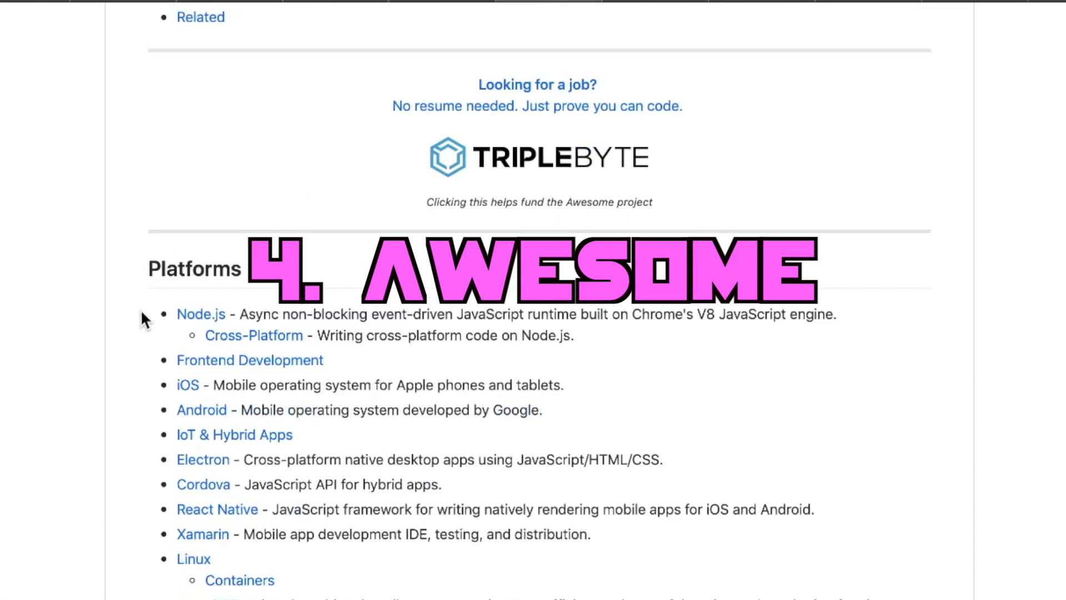
scroll("down", 3)
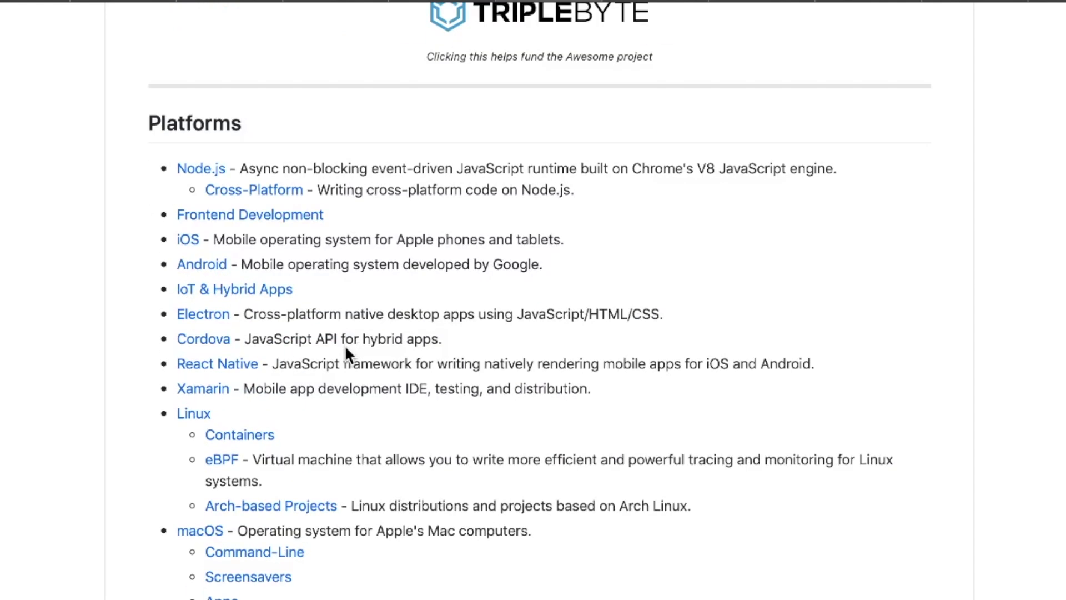
scroll("down", 3)
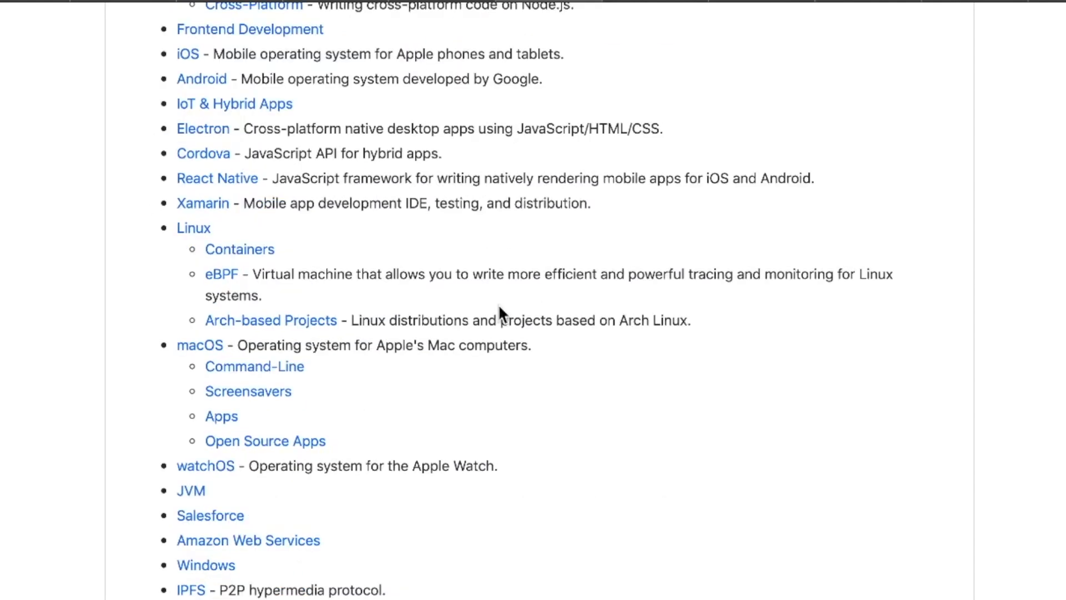
scroll("down", 3)
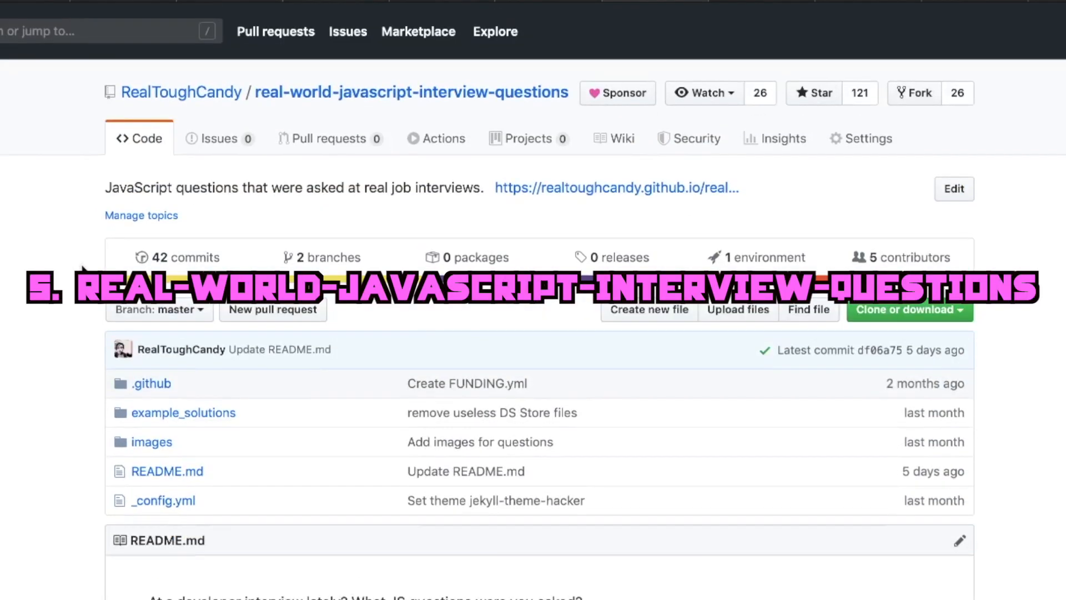
- Read down the real-world-javascript-interview-questions README through the submitted questions
scroll("down", 3)
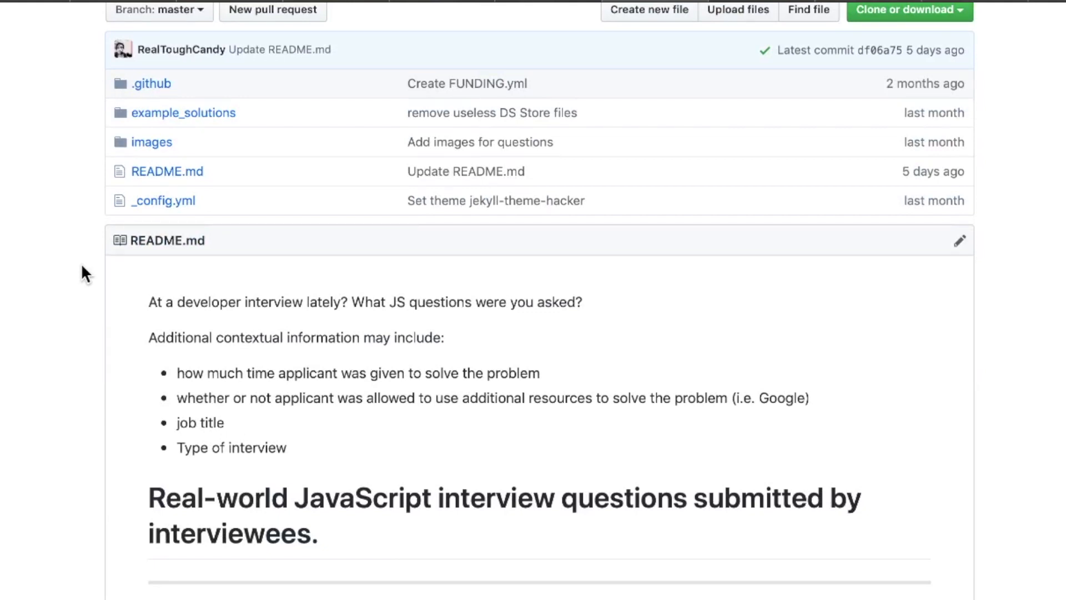
scroll("down", 3)
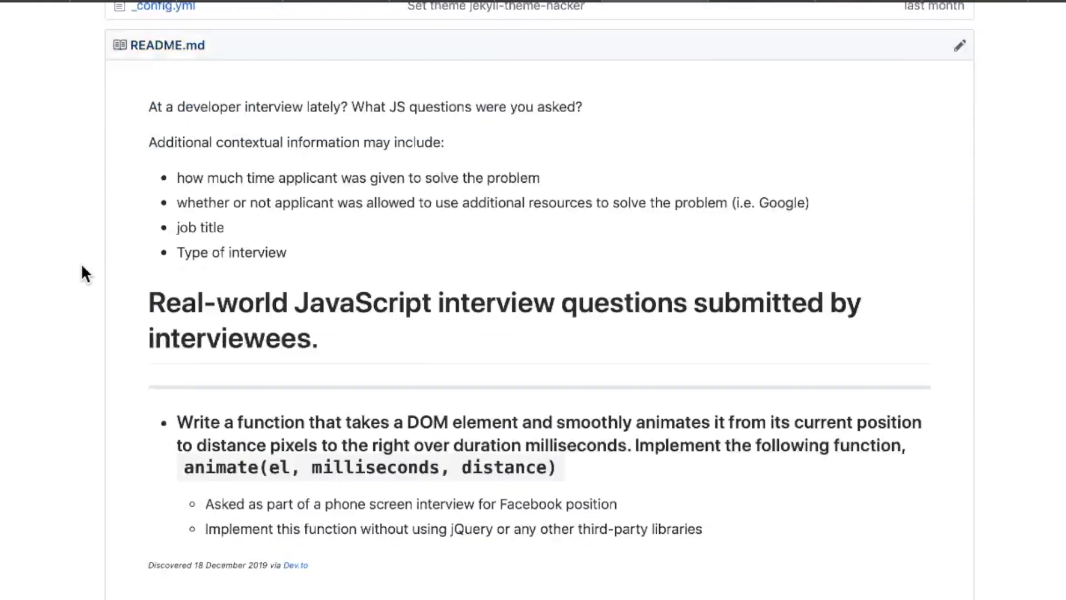
scroll("down", 3)
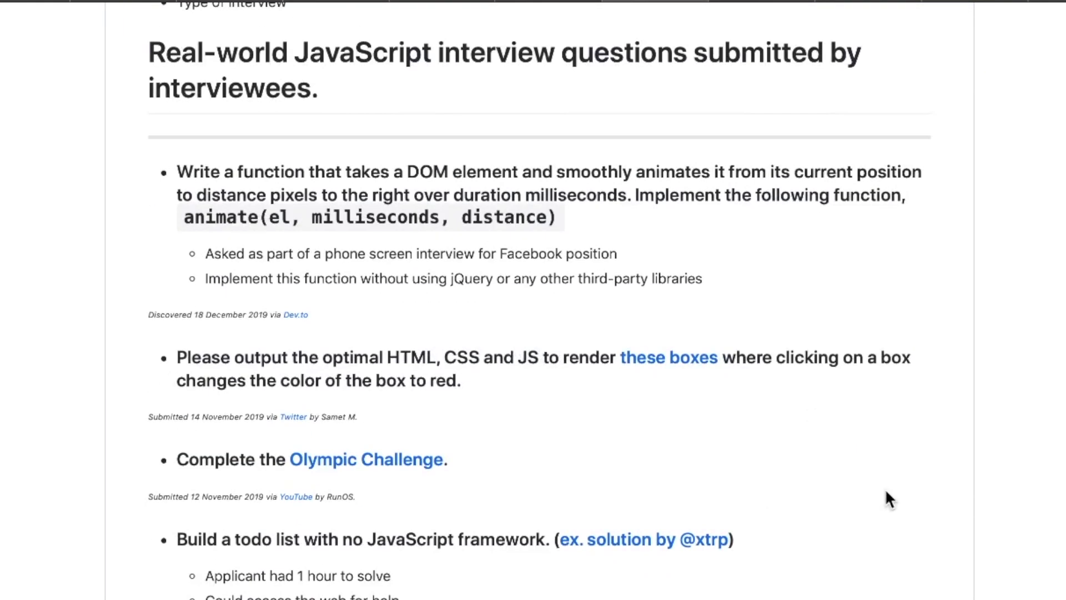
scroll("down", 3)
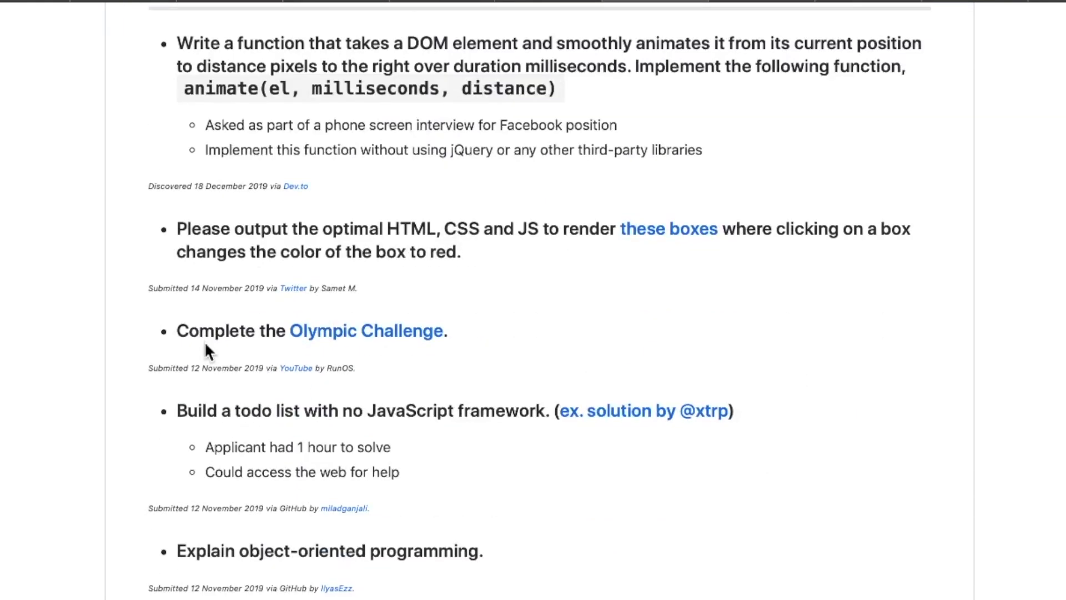
scroll("down", 3)
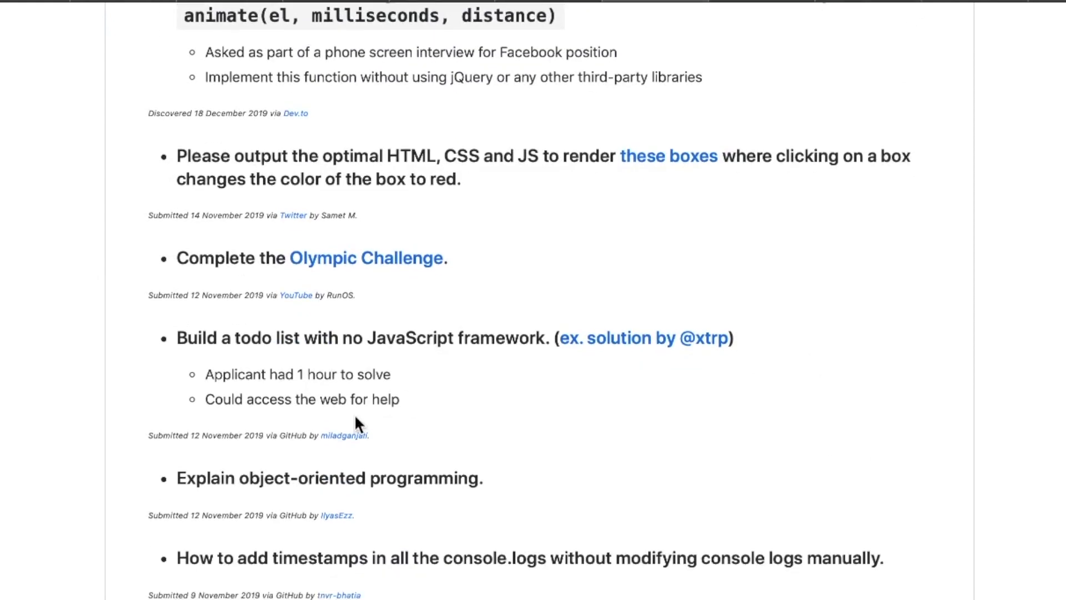
scroll("up", 3)
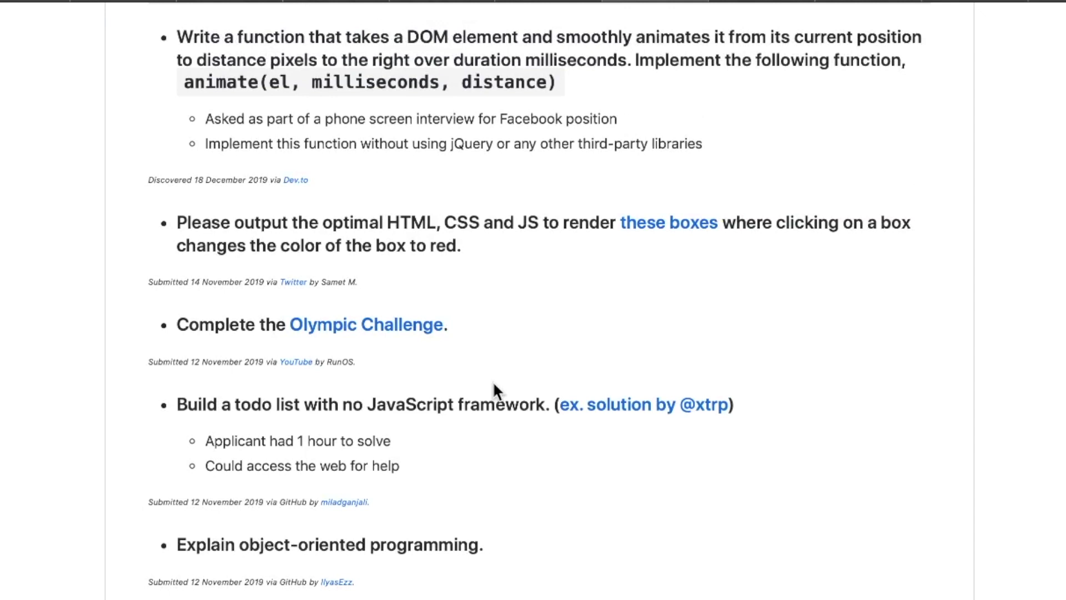
- Continue through more interview questions, then scroll back toward the repository top
scroll("down", 3)
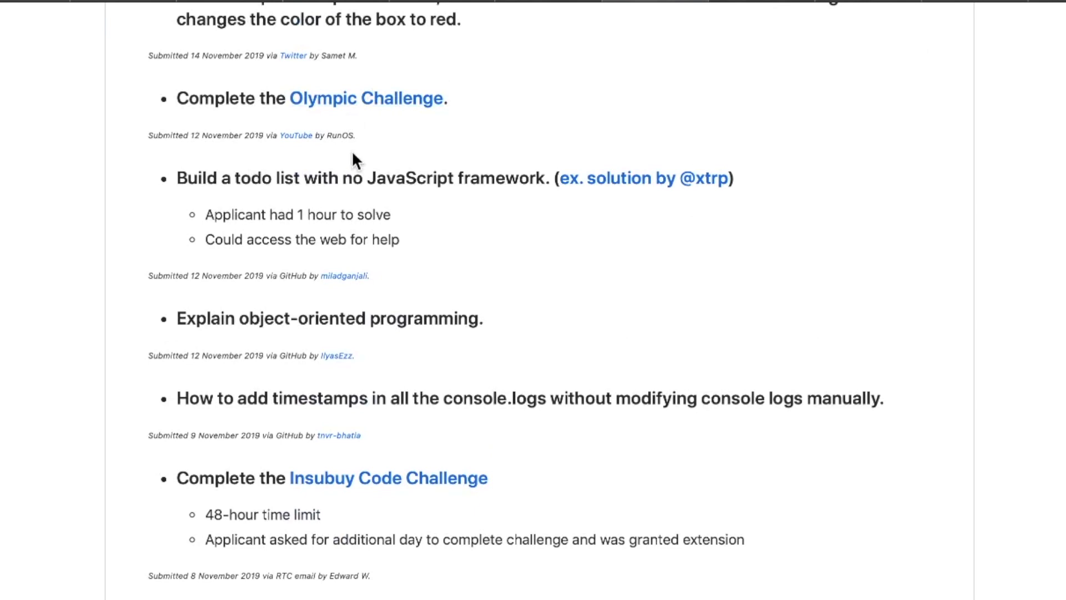
mouse_move(609, 168)
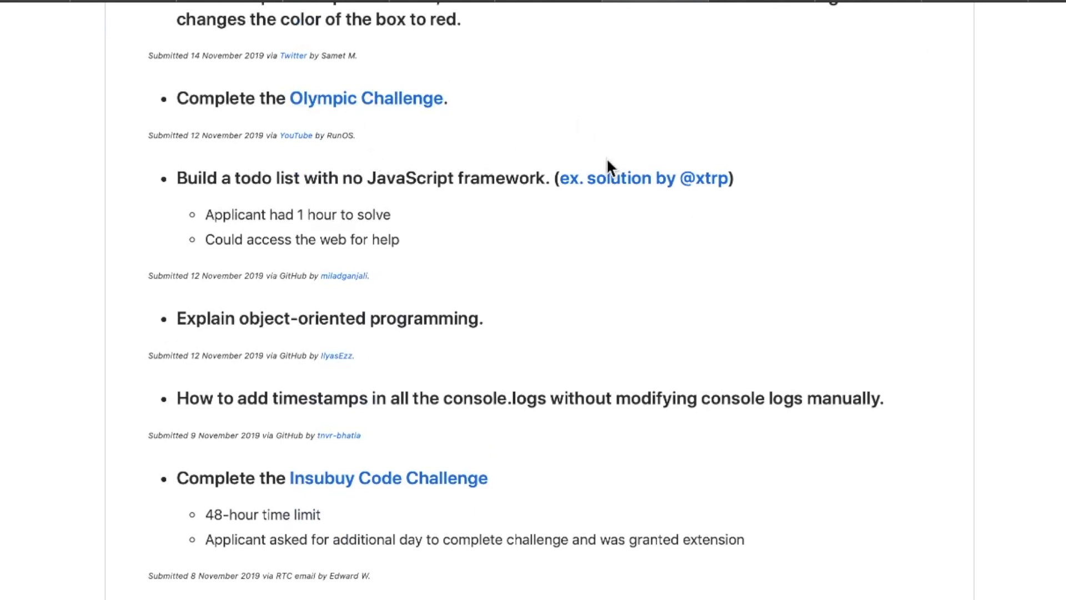
mouse_move(227, 300)
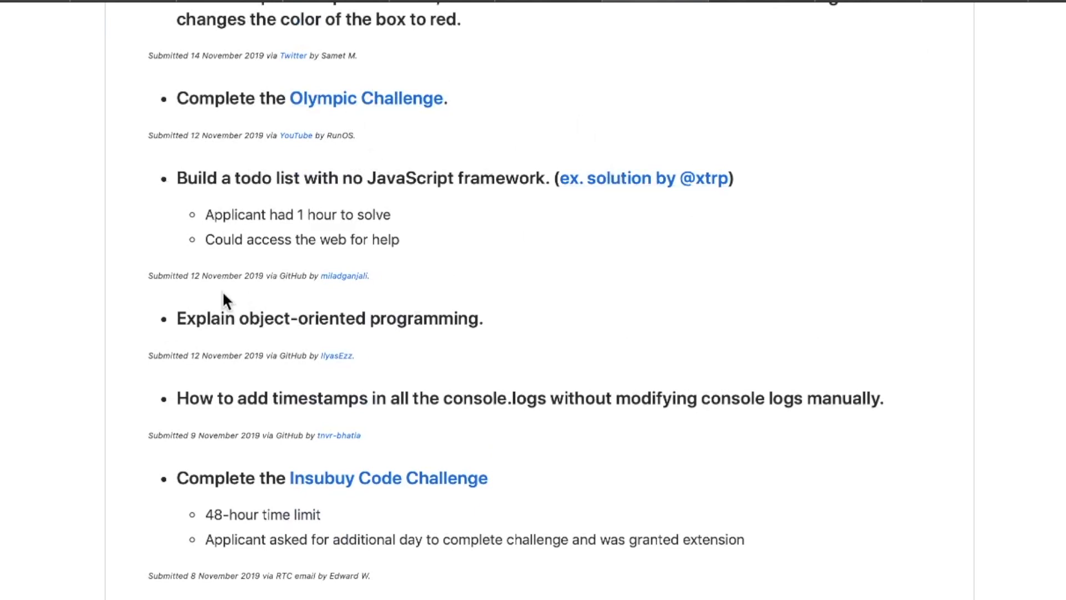
mouse_move(305, 298)
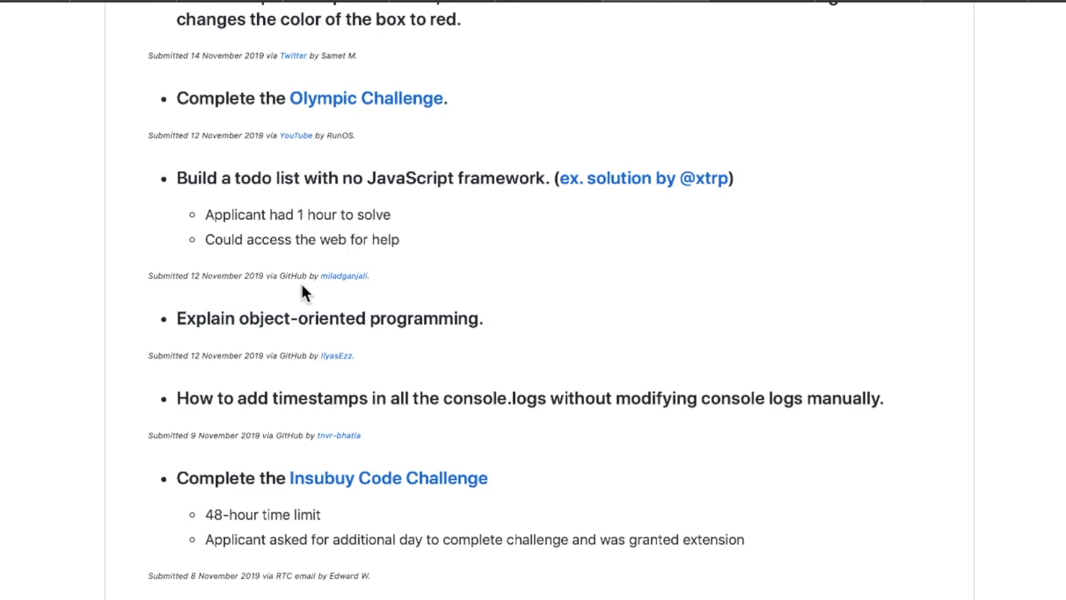
mouse_move(709, 307)
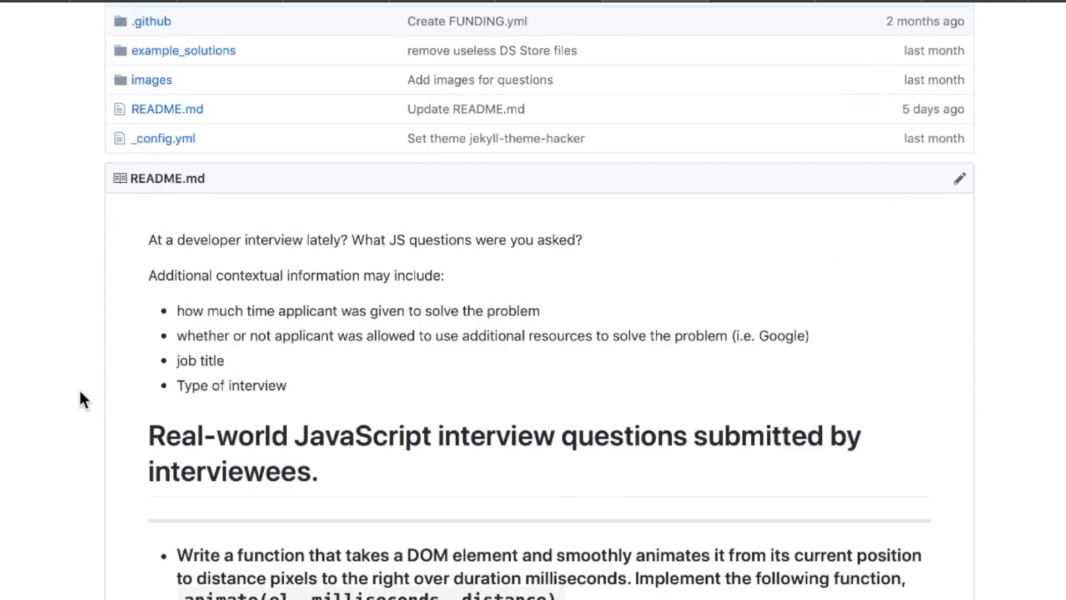
scroll("down", 3)
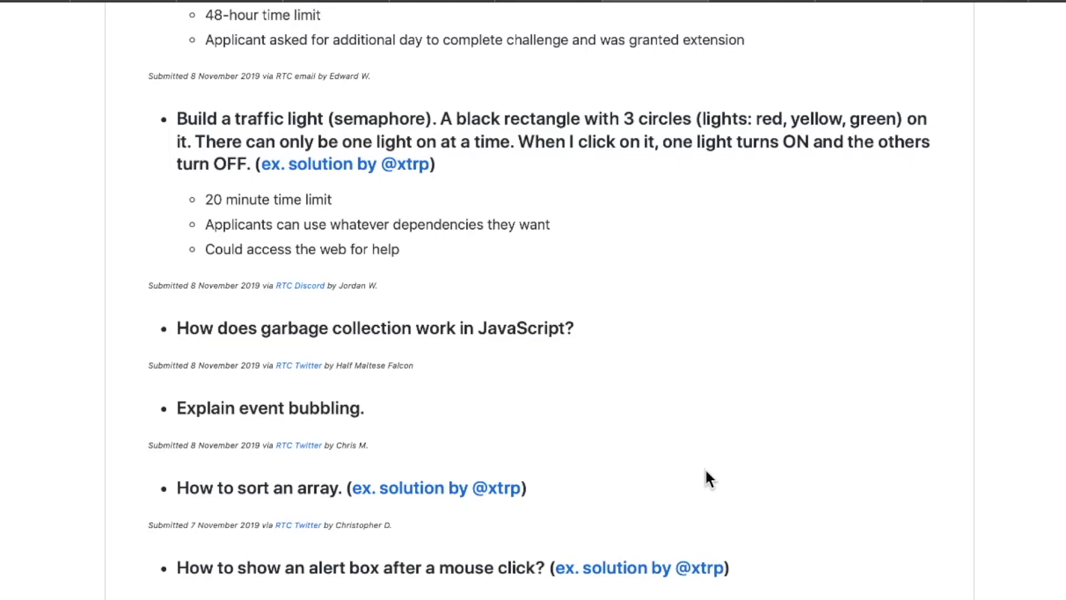
scroll("up", 3)
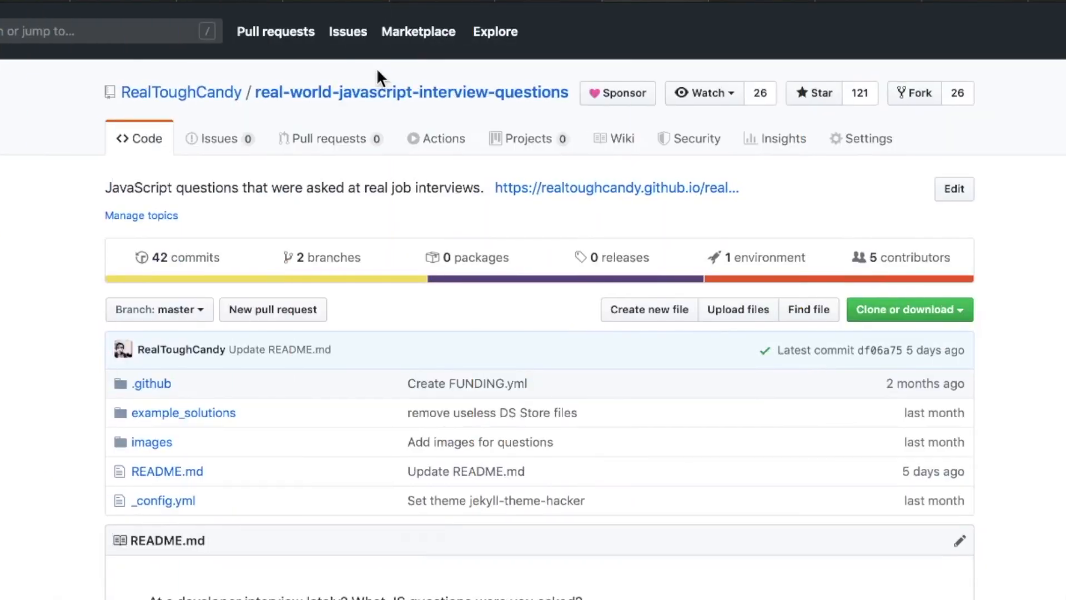
mouse_move(757, 5)
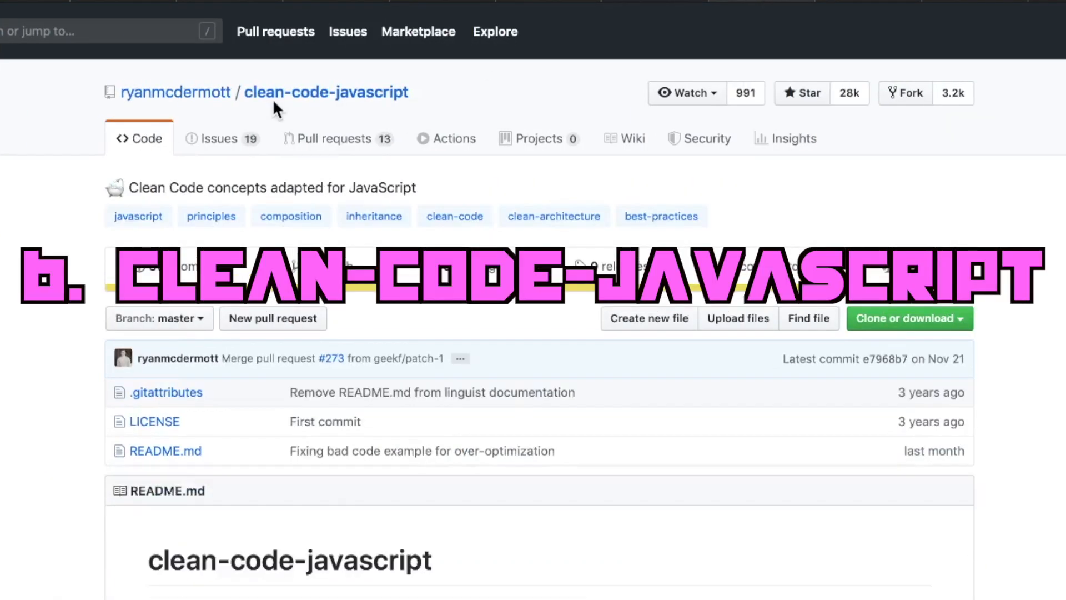
- Scroll the clean-code-javascript README past its introduction to the Table of Contents and Translation list
scroll("down", 3)
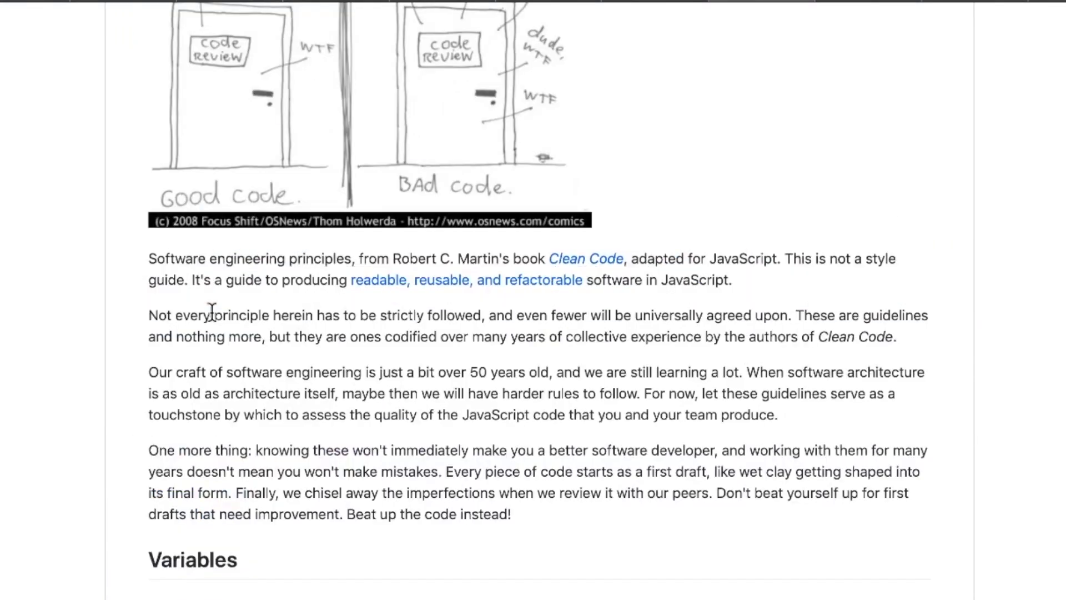
scroll("down", 3)
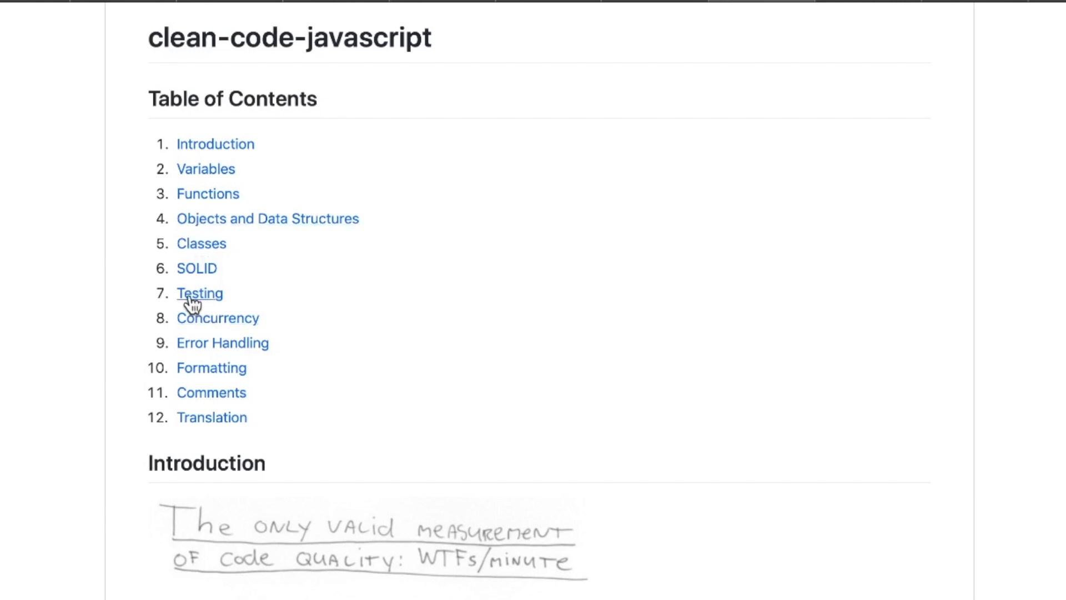
mouse_move(215, 399)
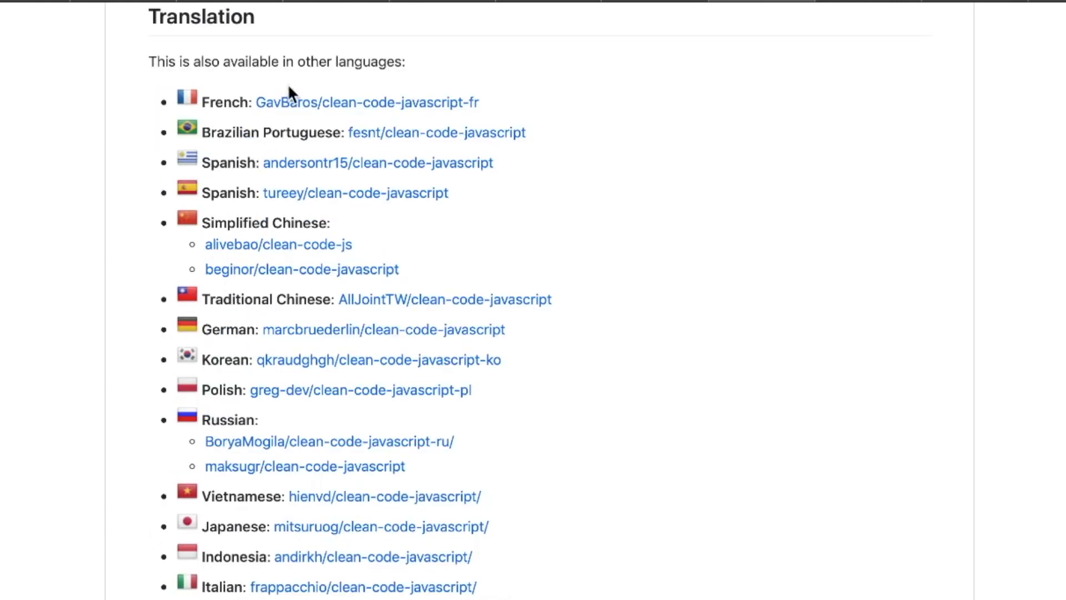
mouse_move(760, 516)
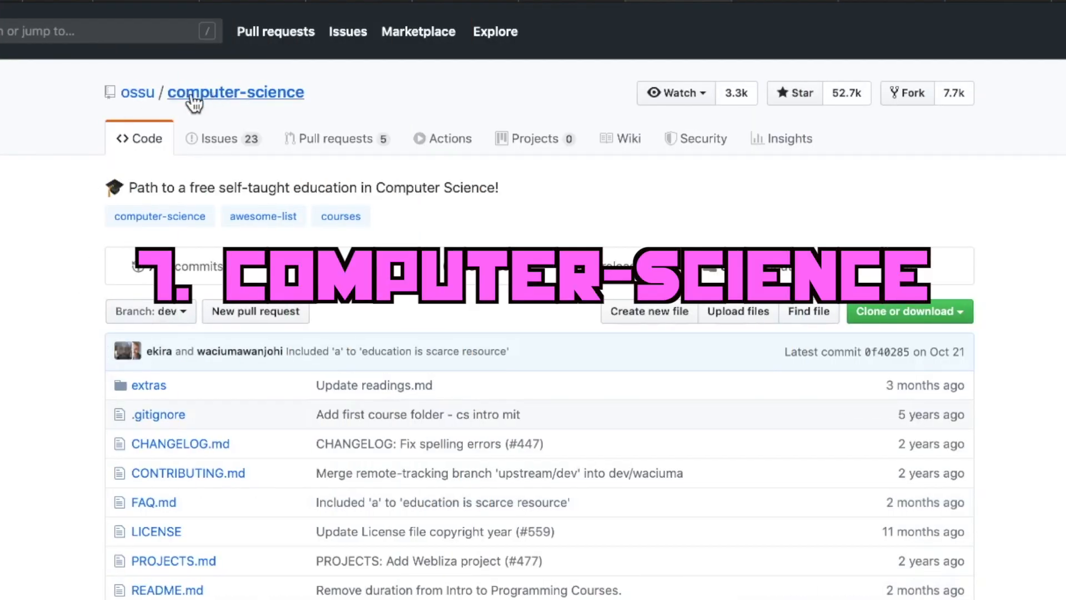
mouse_move(67, 216)
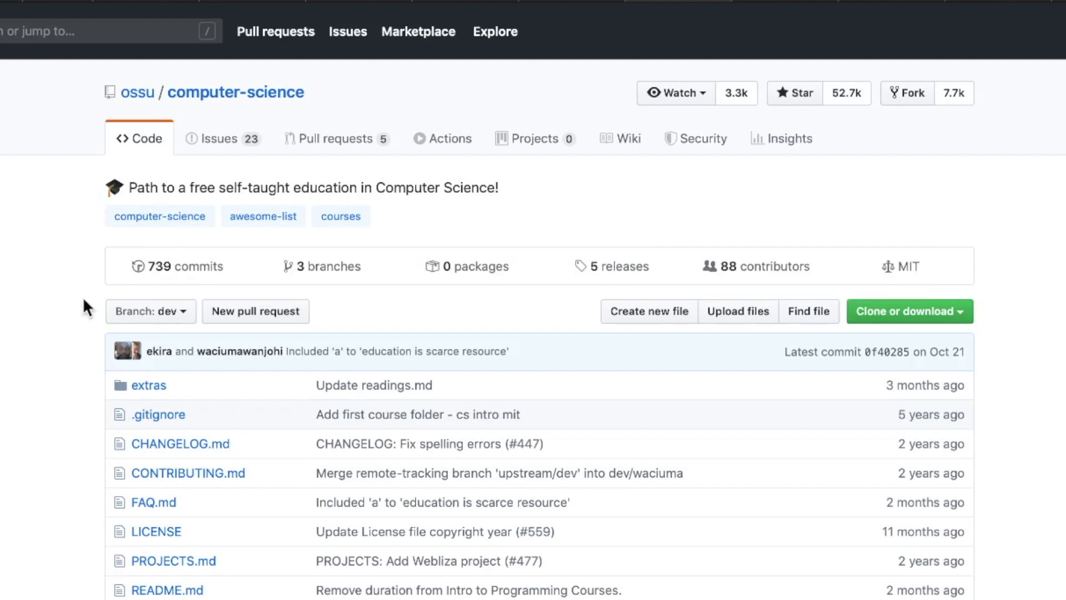
mouse_move(60, 336)
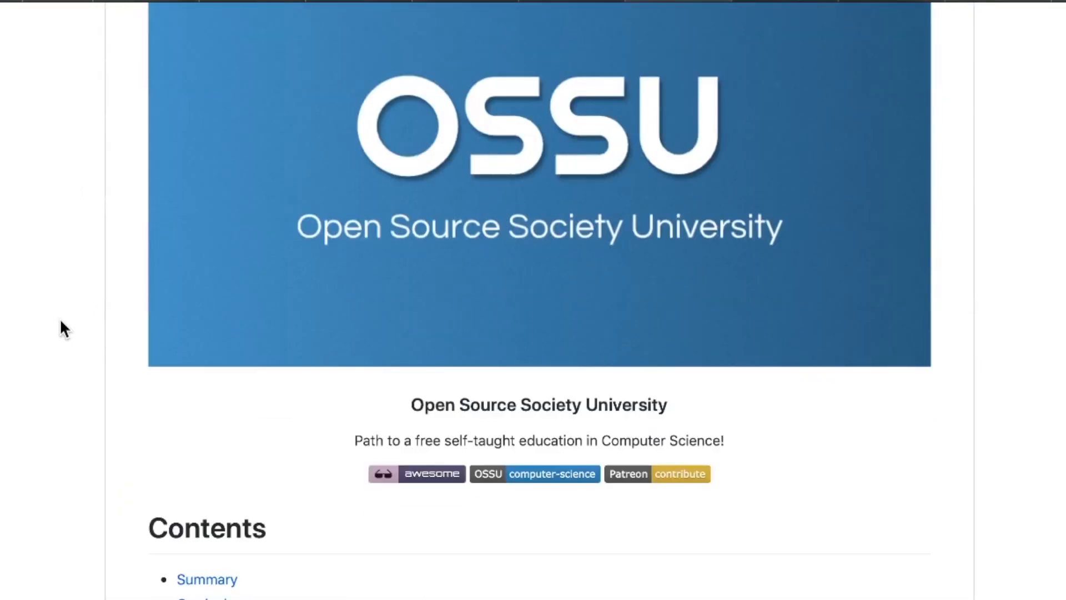
- Scroll to the ossu computer-science Contents and jump to the Core CS course tables
scroll("down", 3)
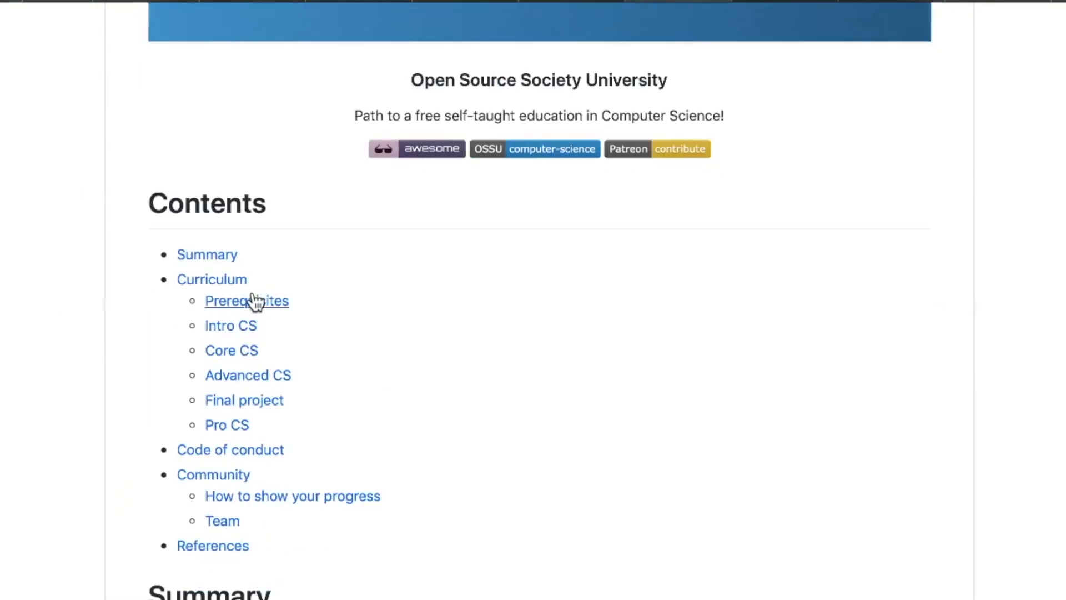
mouse_move(236, 331)
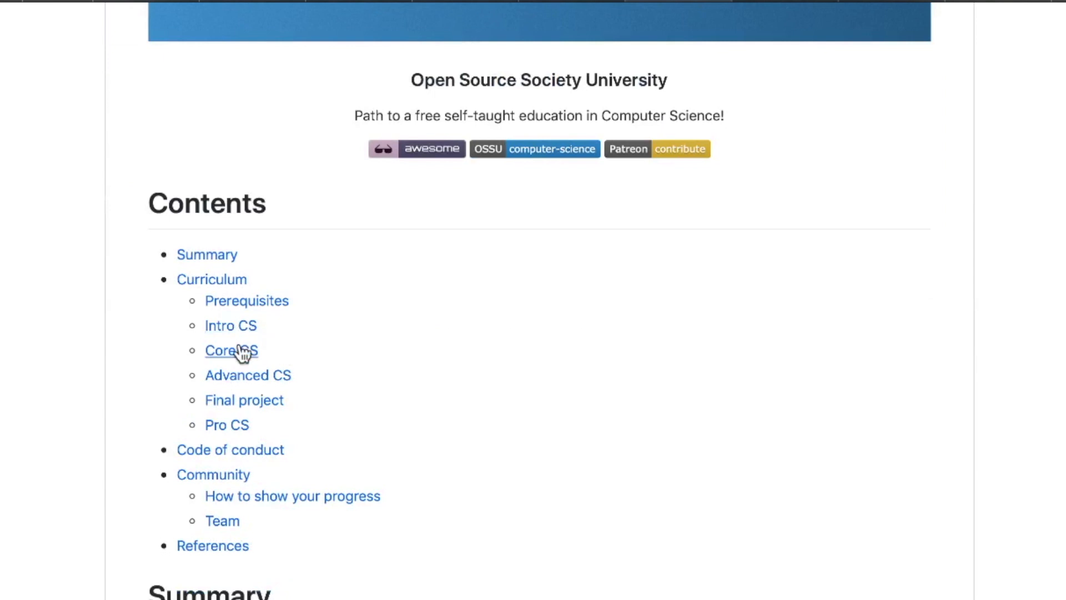
left_click(231, 350)
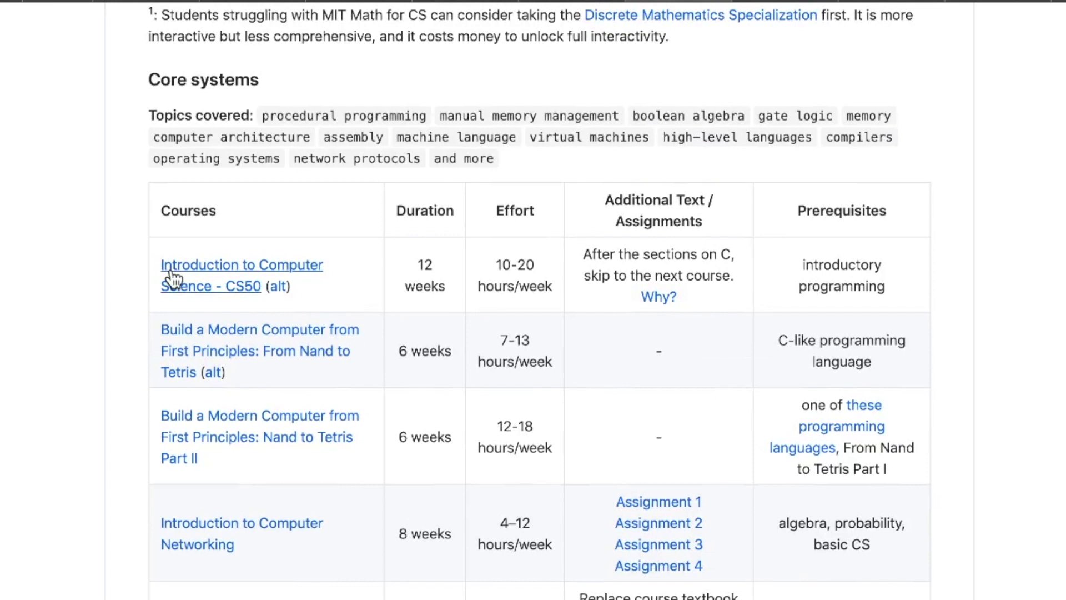
mouse_move(204, 291)
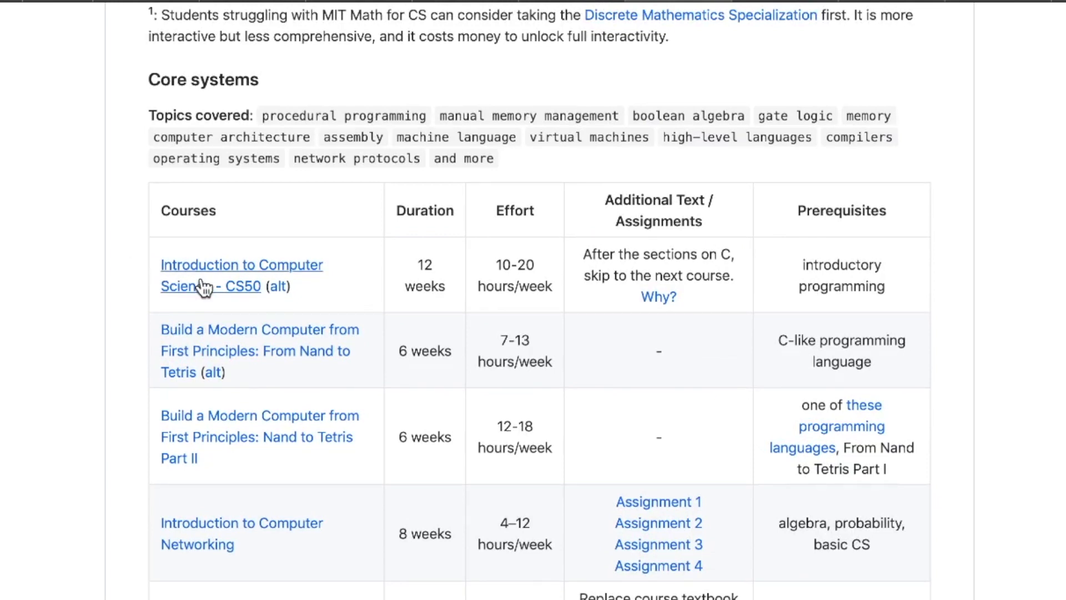
mouse_move(209, 289)
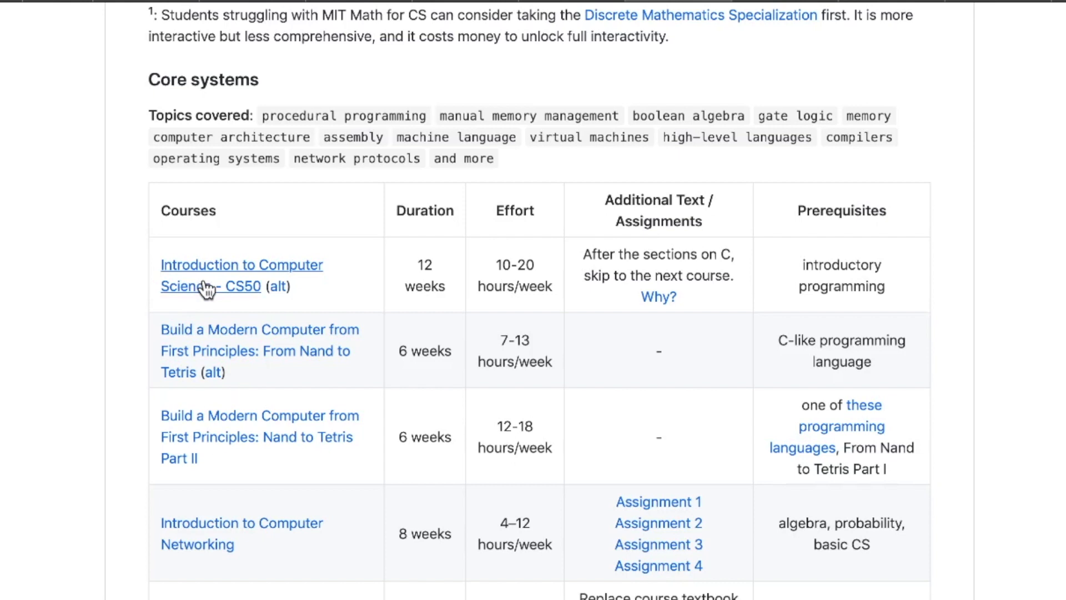
mouse_move(126, 457)
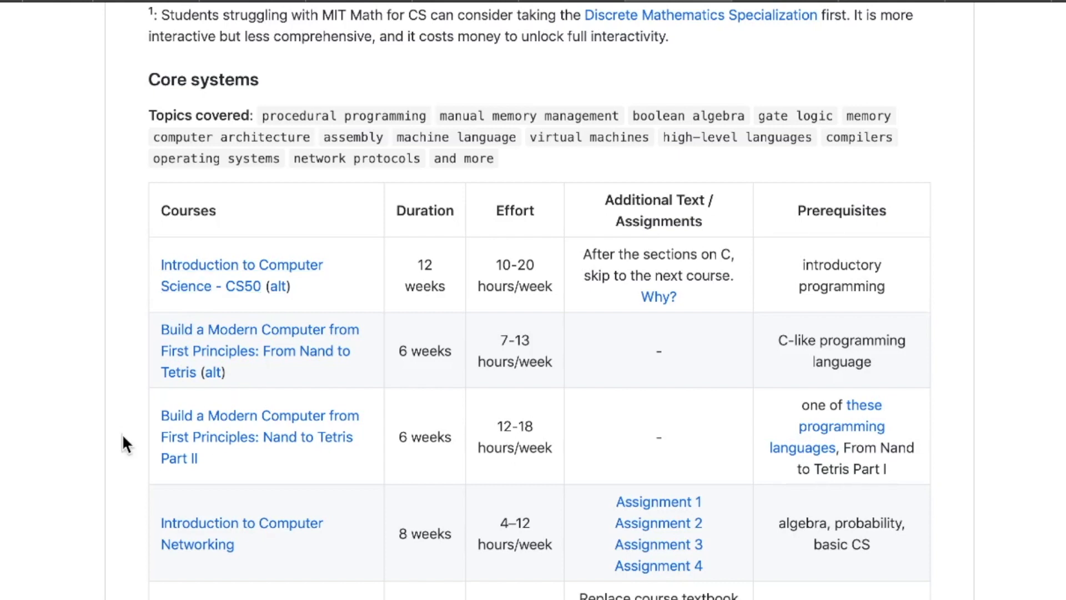
mouse_move(191, 526)
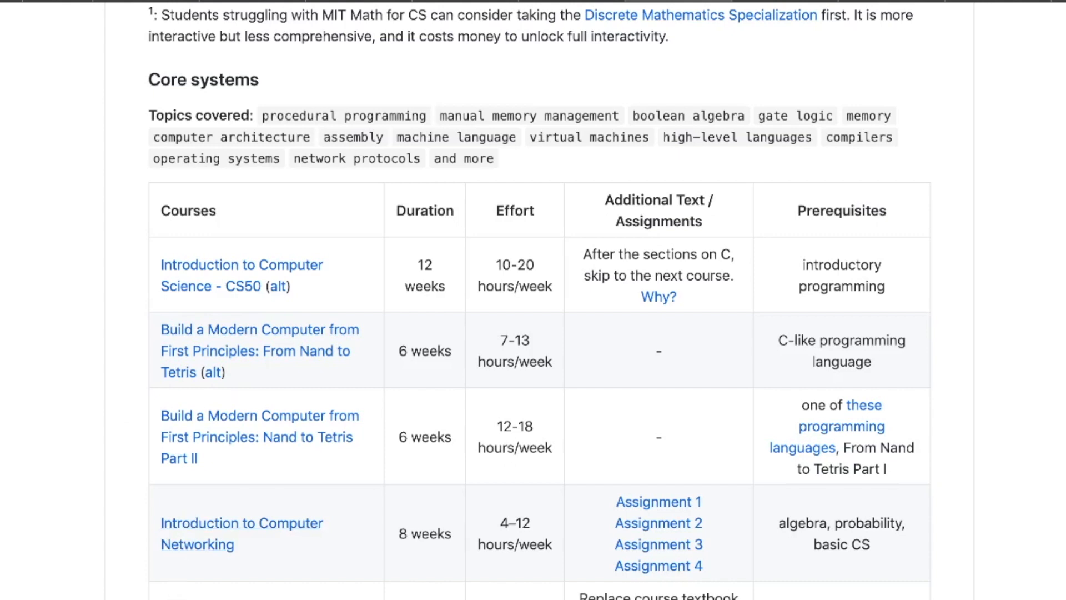
- Read through Core theory, Core applications, Advanced CS and Final project, ending back near the repo header
scroll("down", 3)
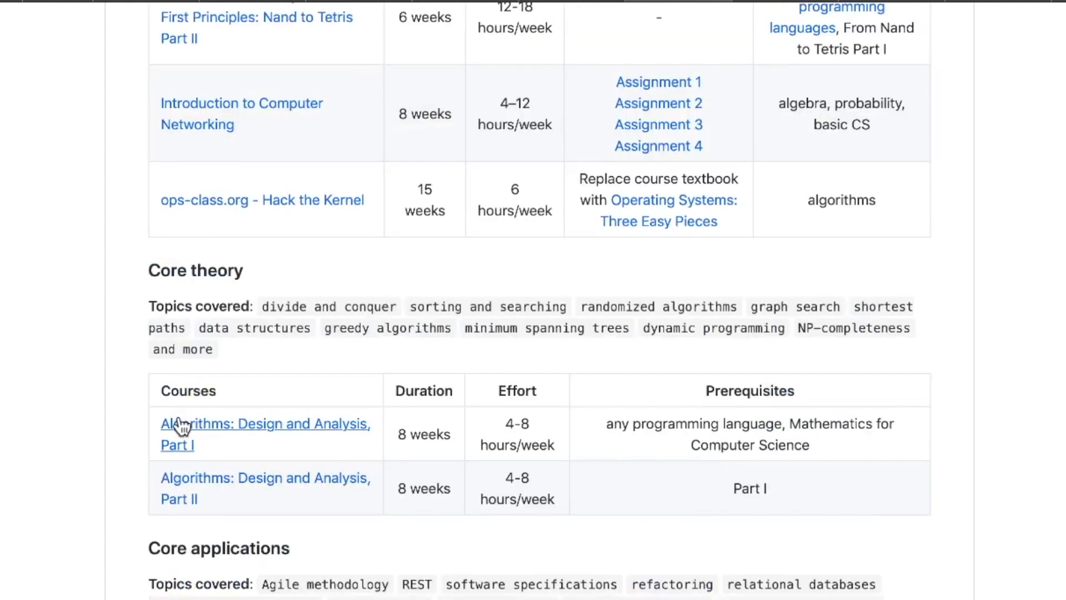
scroll("down", 3)
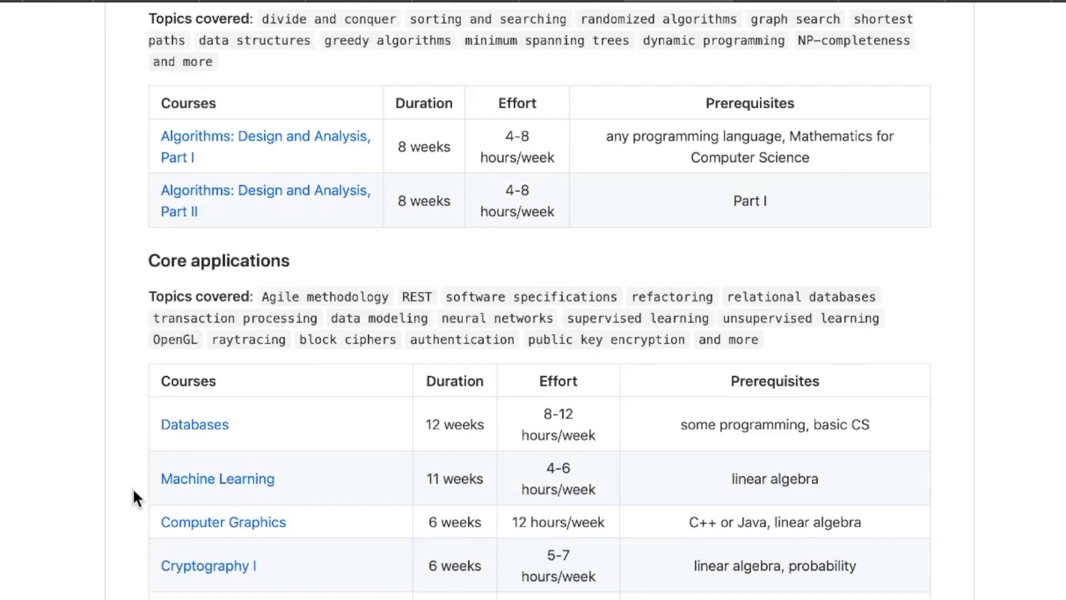
scroll("down", 3)
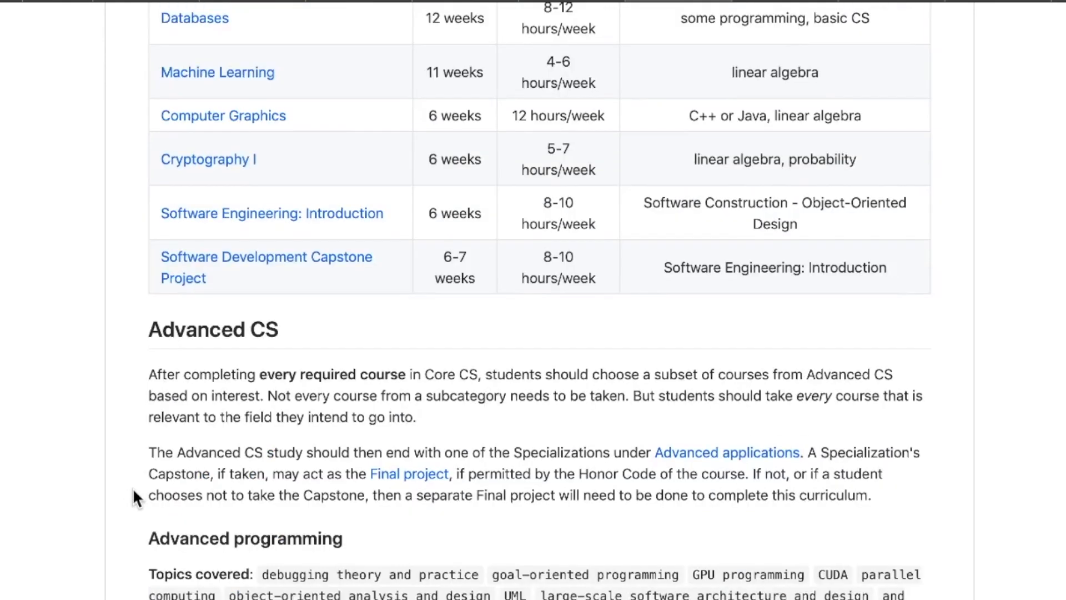
scroll("down", 3)
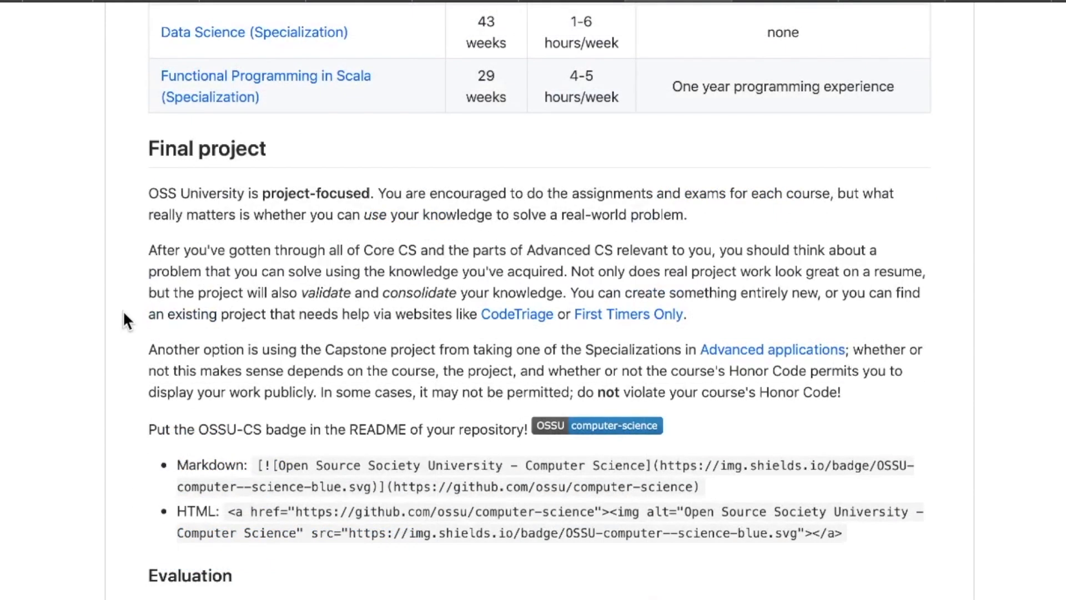
mouse_move(202, 148)
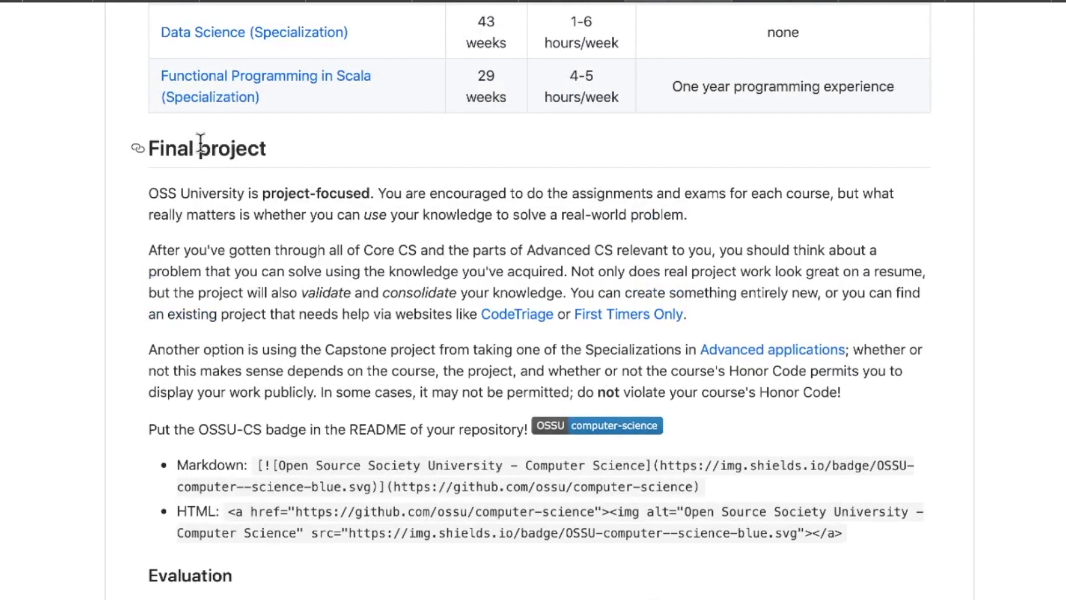
mouse_move(240, 371)
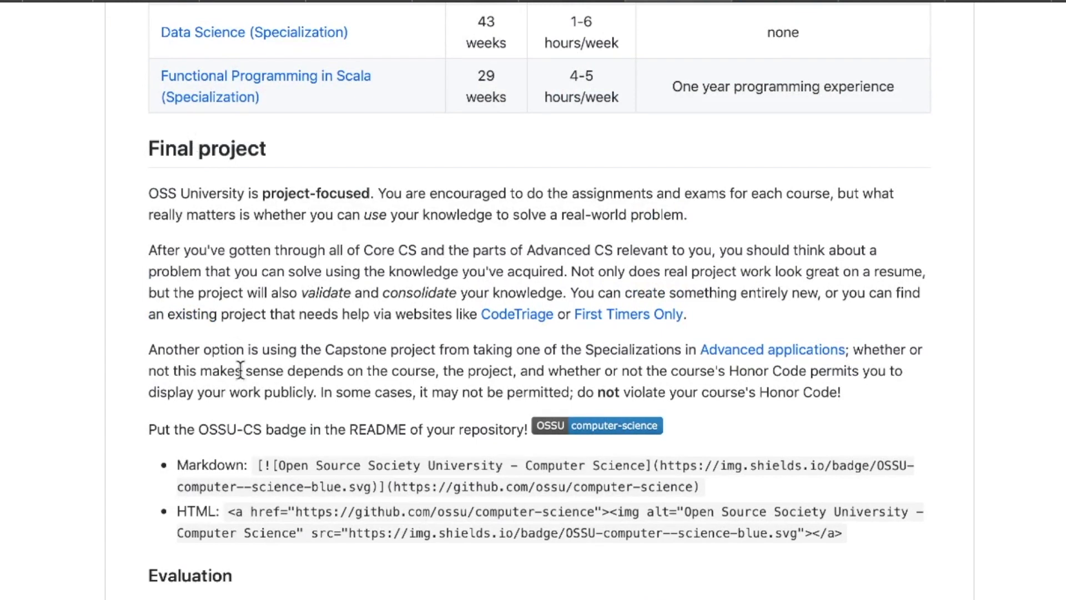
mouse_move(363, 371)
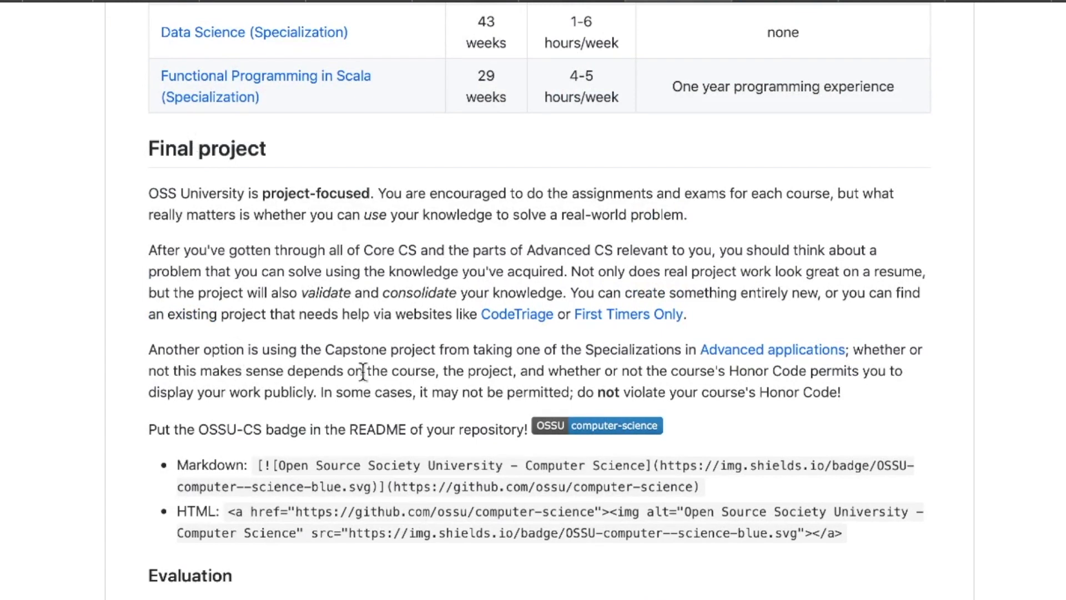
mouse_move(880, 495)
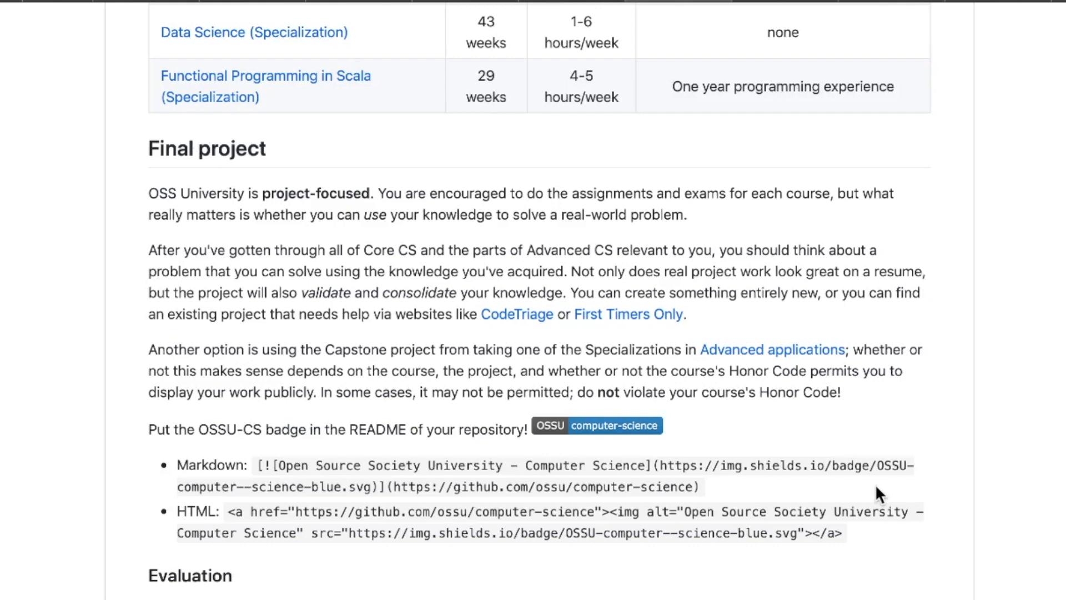
scroll("up", 3)
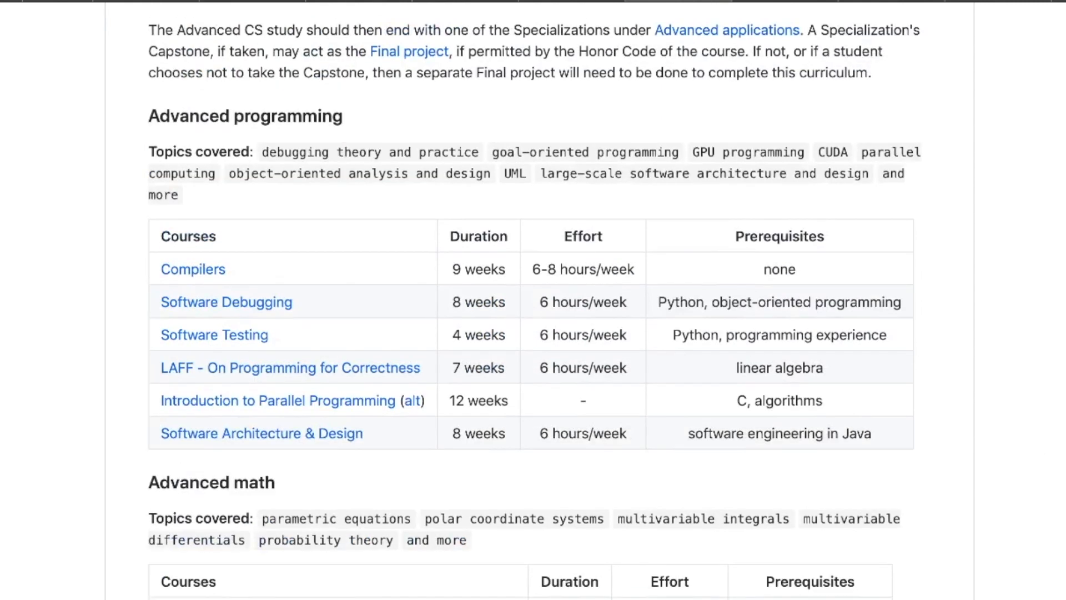
scroll("down", 3)
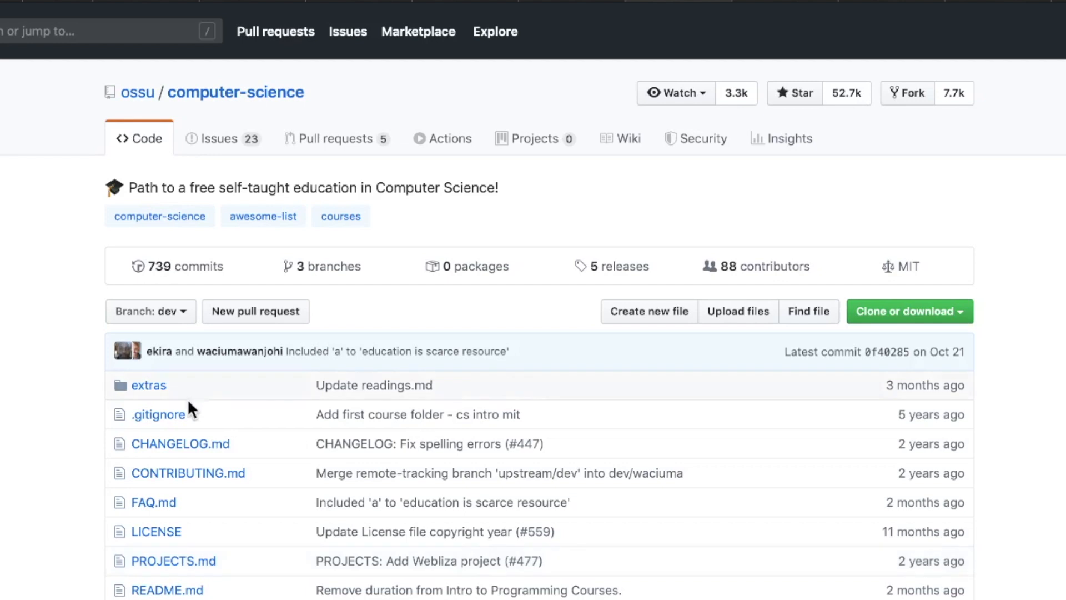
mouse_move(207, 156)
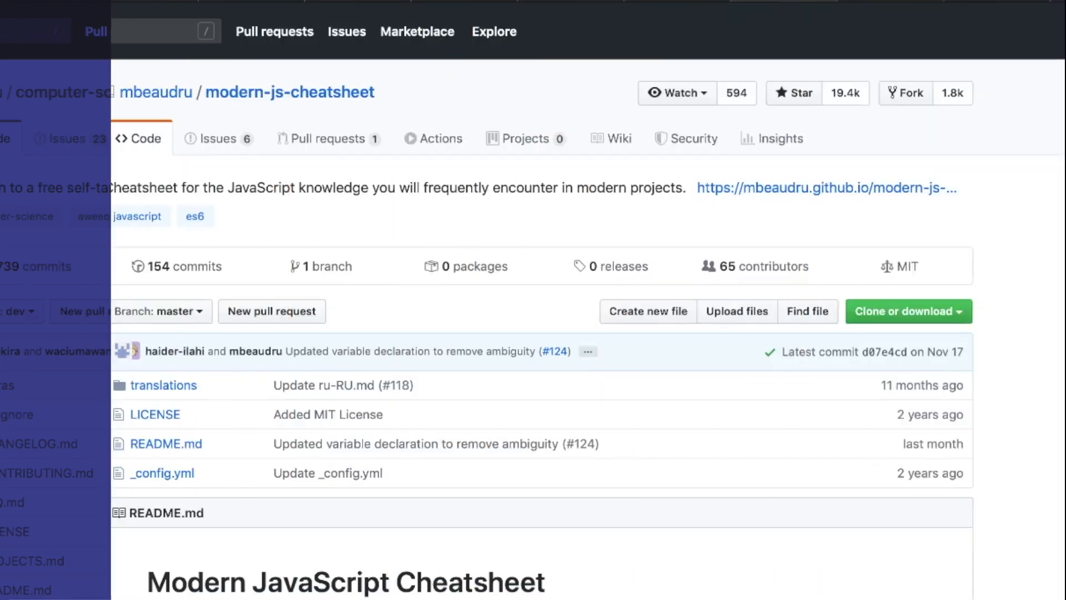
- Scroll the Modern JavaScript cheatsheet README down to its Complementary Resources links
scroll("down", 3)
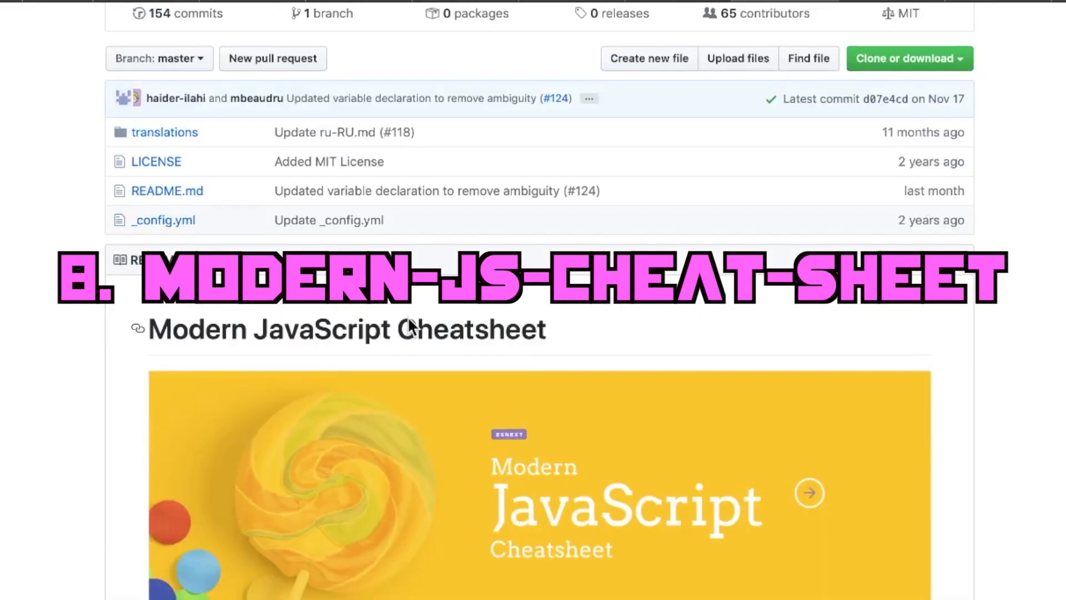
scroll("down", 3)
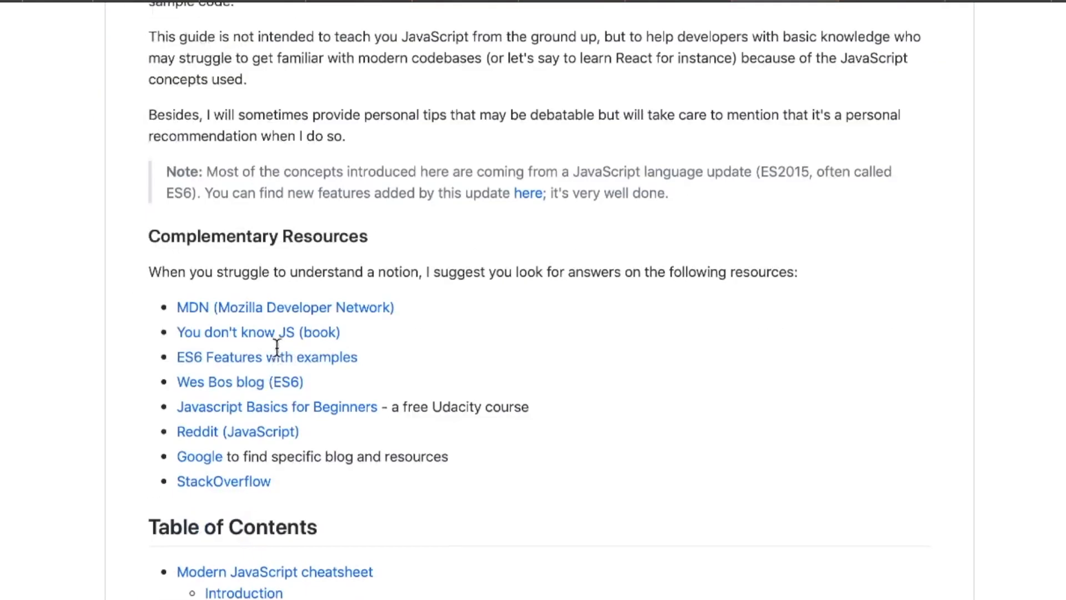
scroll("down", 3)
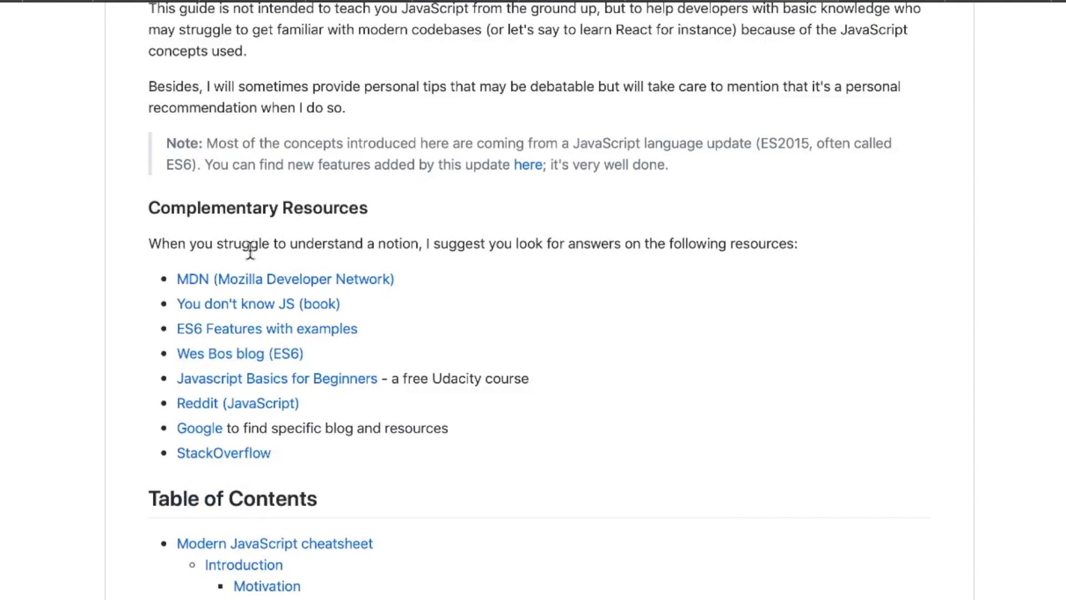
mouse_move(203, 459)
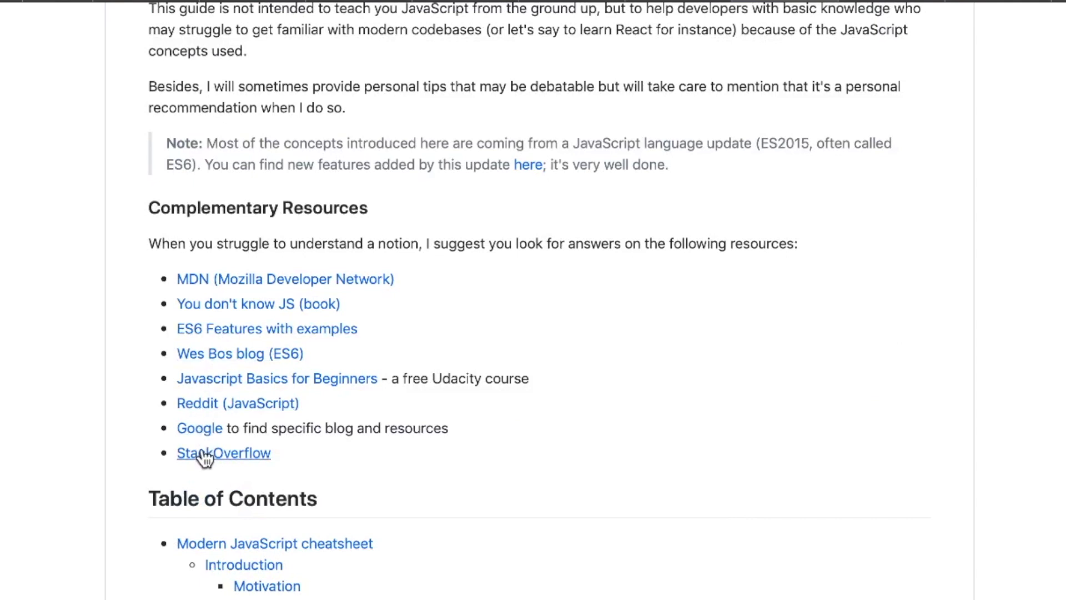
mouse_move(217, 325)
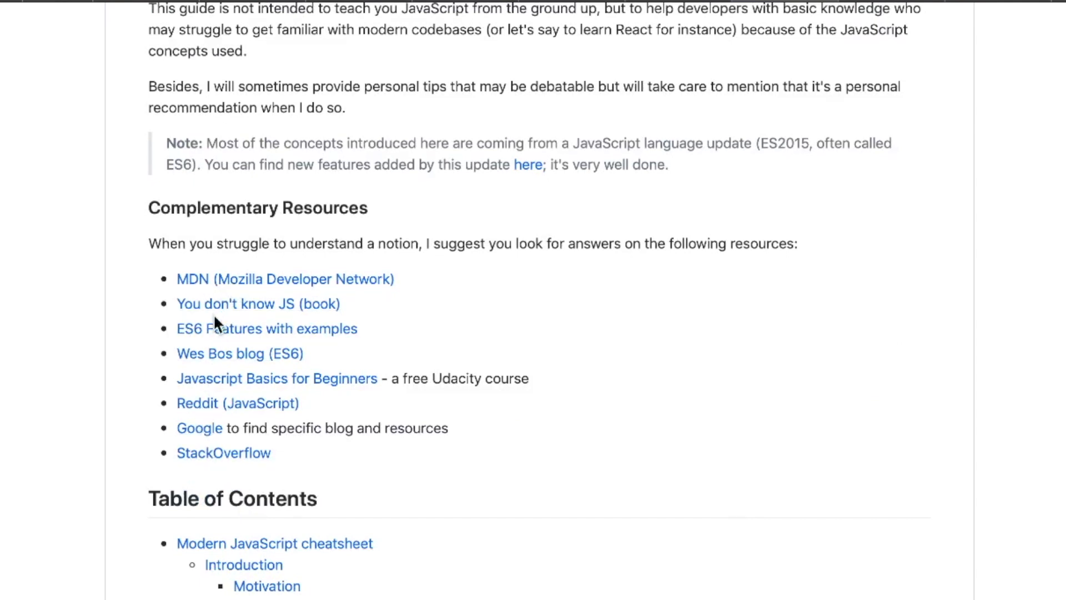
mouse_move(246, 311)
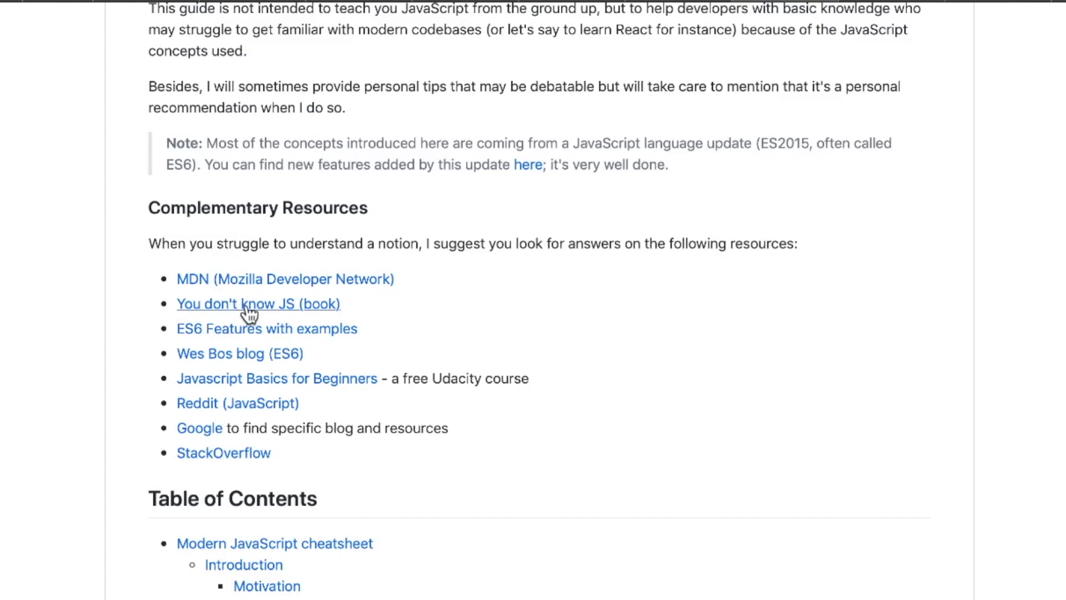
mouse_move(210, 365)
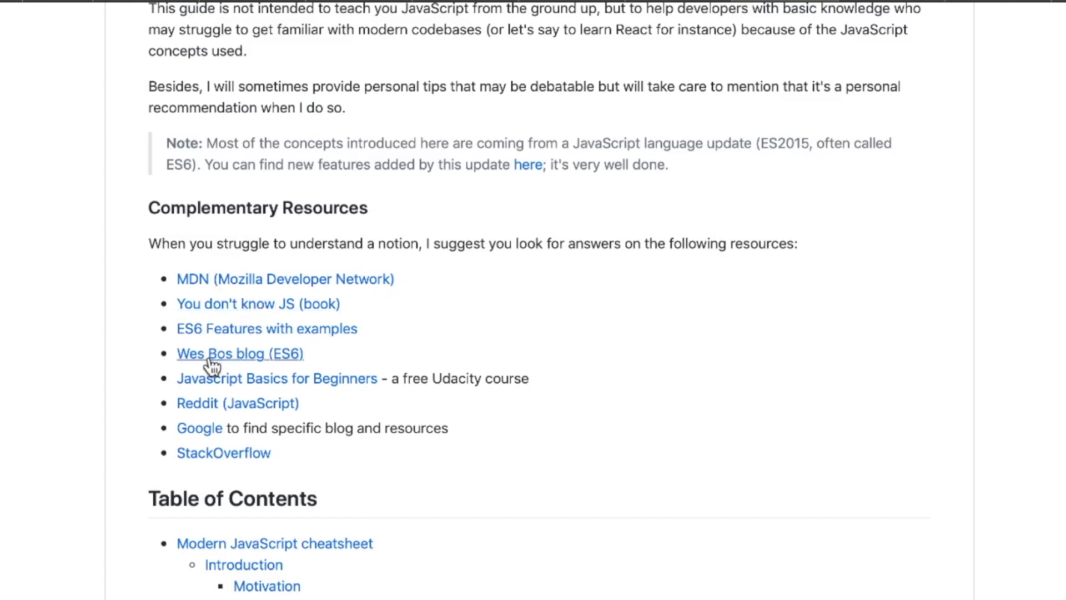
- Read the cheatsheet Table of Contents from variable declarations through arrow functions and promises to default parameters
scroll("down", 3)
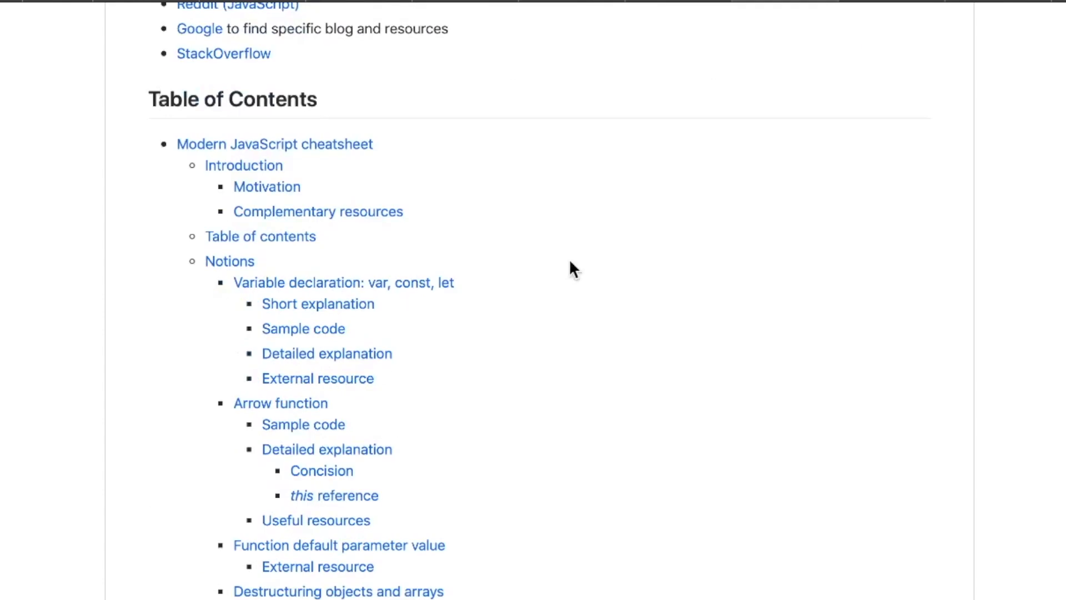
scroll("down", 3)
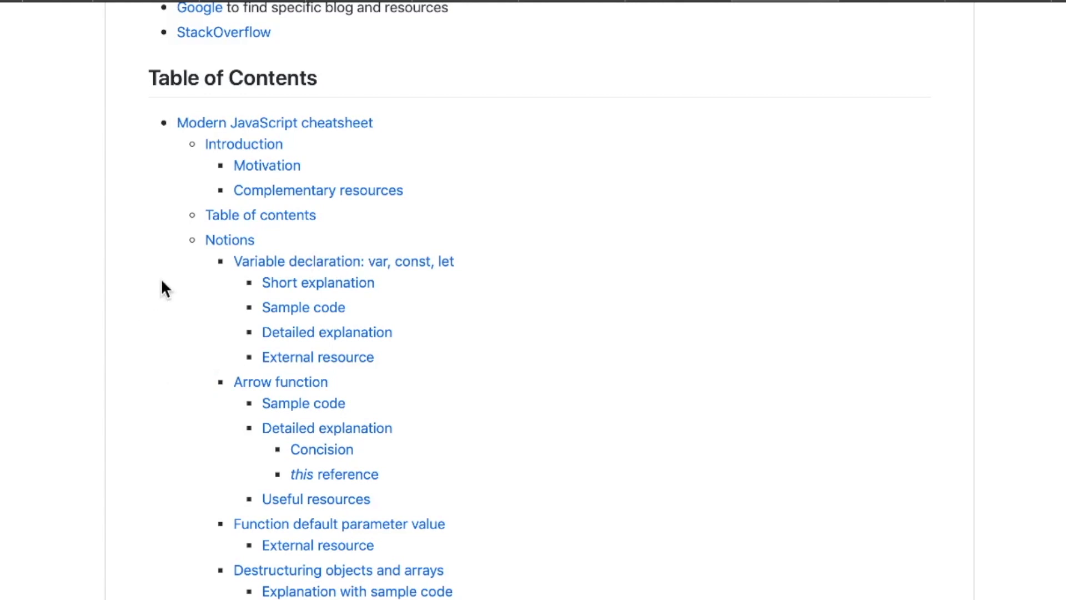
scroll("down", 3)
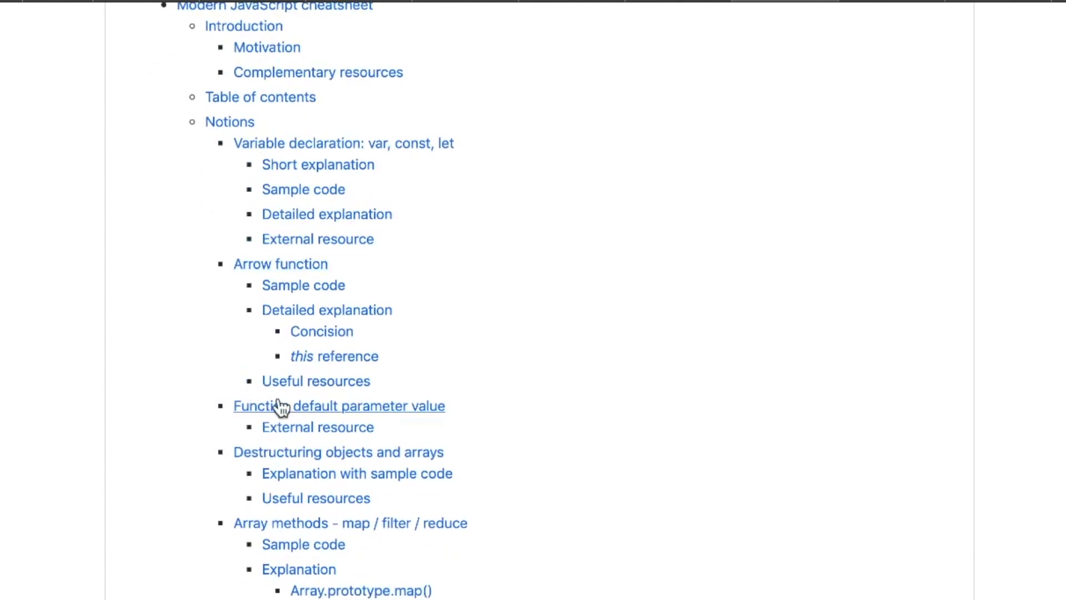
scroll("down", 3)
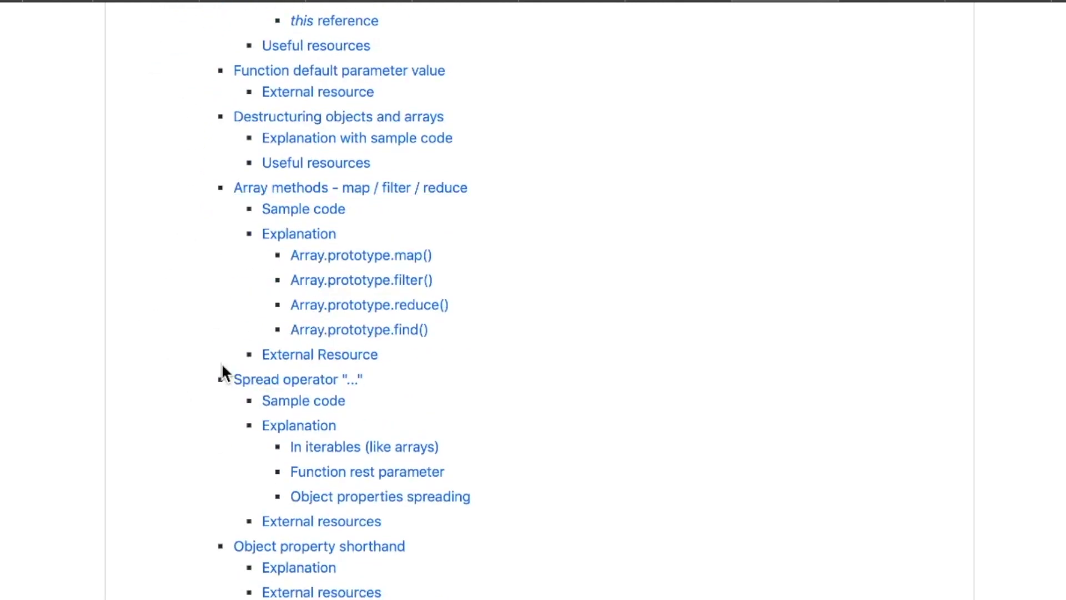
scroll("down", 3)
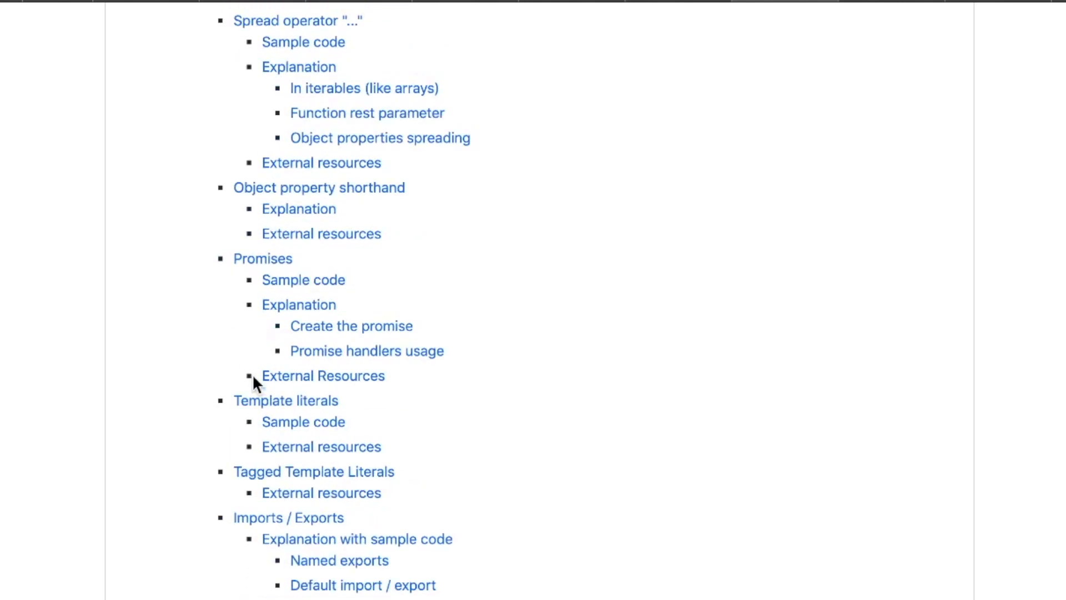
scroll("down", 3)
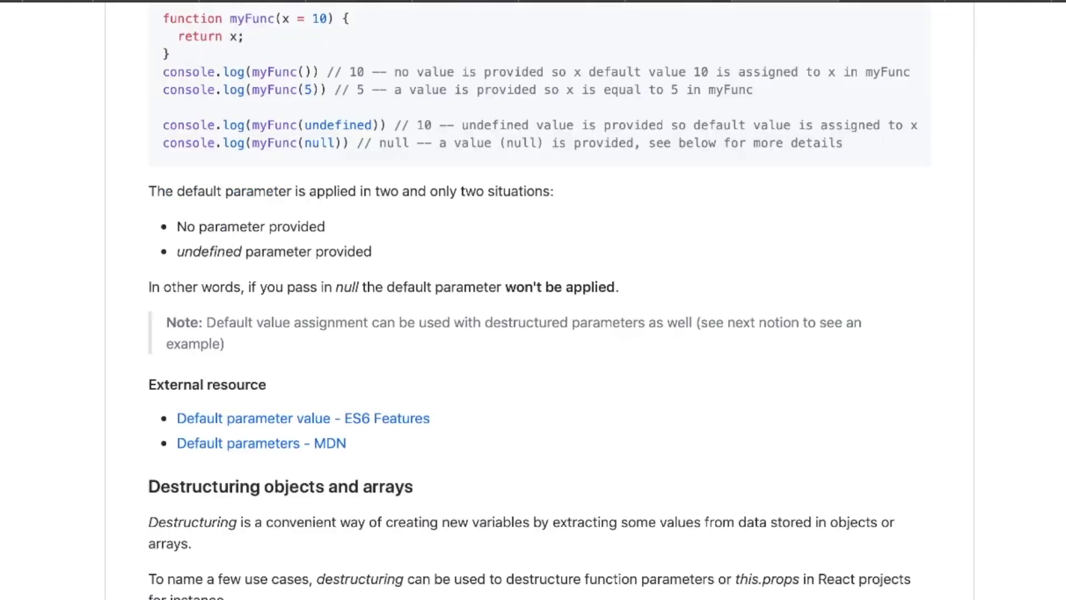
- Scroll back to the contents list and continue down past template literals
scroll("up", 3)
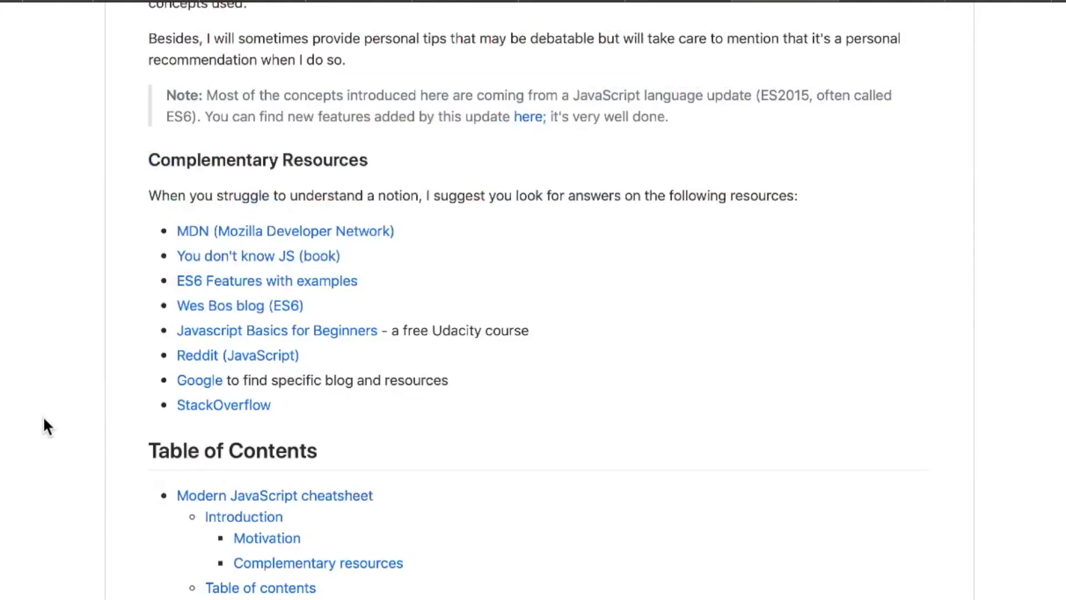
scroll("down", 3)
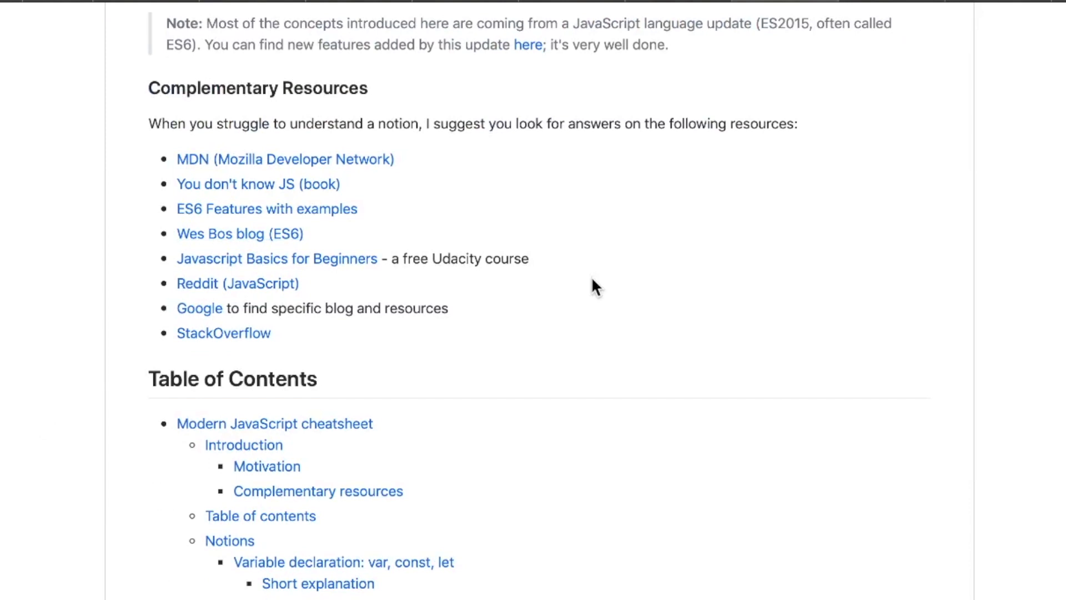
scroll("down", 3)
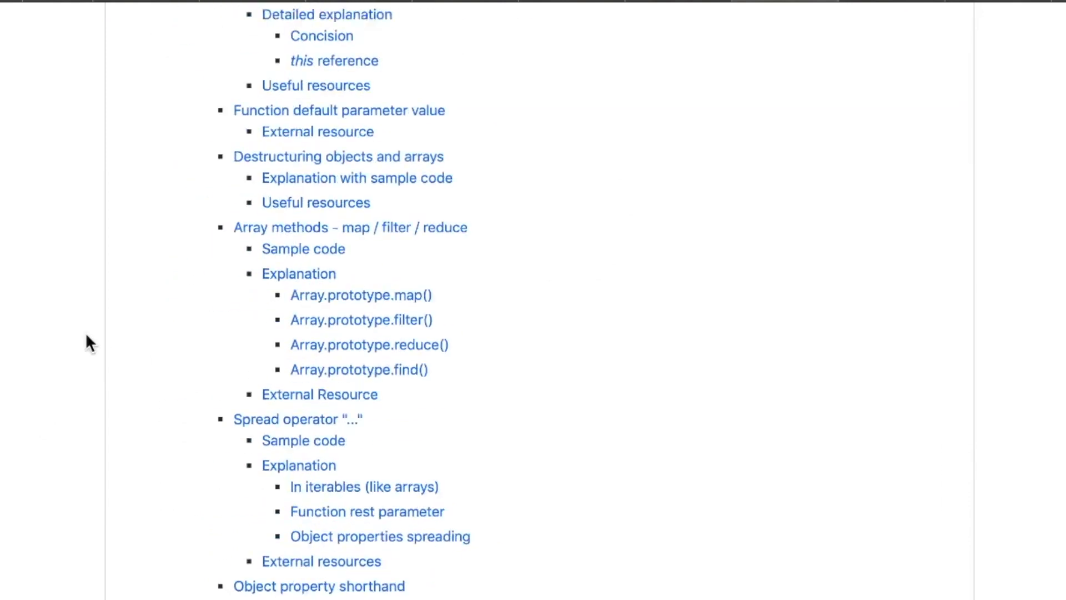
scroll("down", 3)
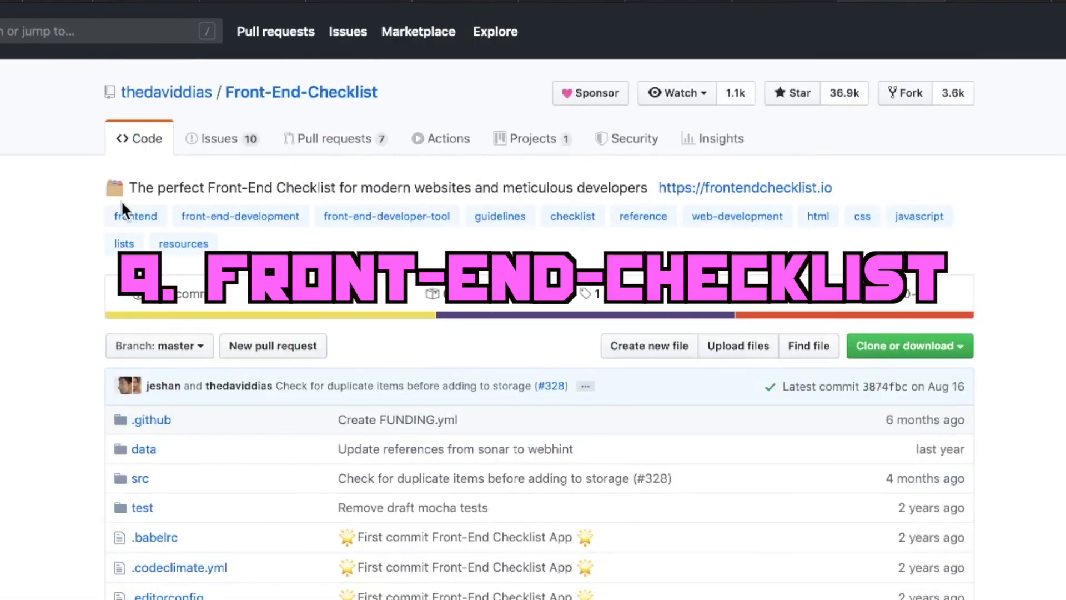
mouse_move(91, 265)
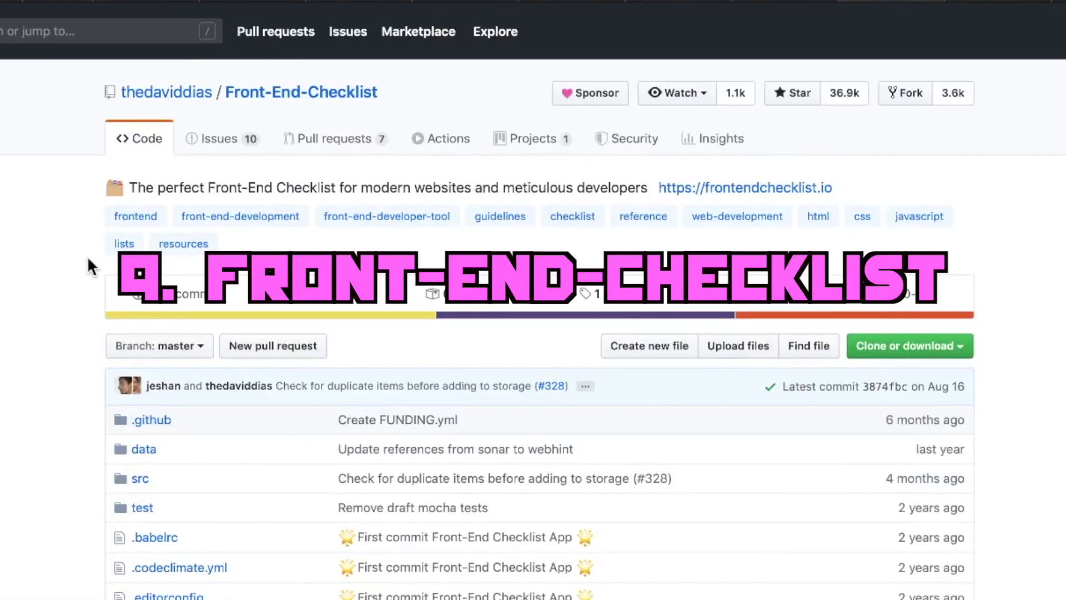
- Scroll the Front-End-Checklist README to its Table of Contents and jump to the SEO checklist
scroll("down", 3)
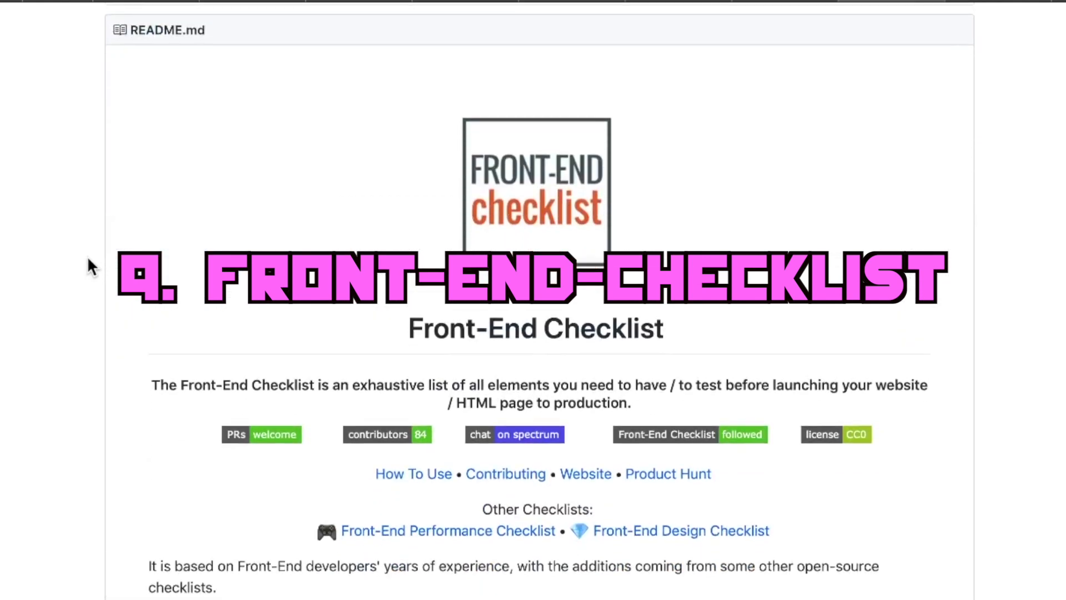
scroll("down", 3)
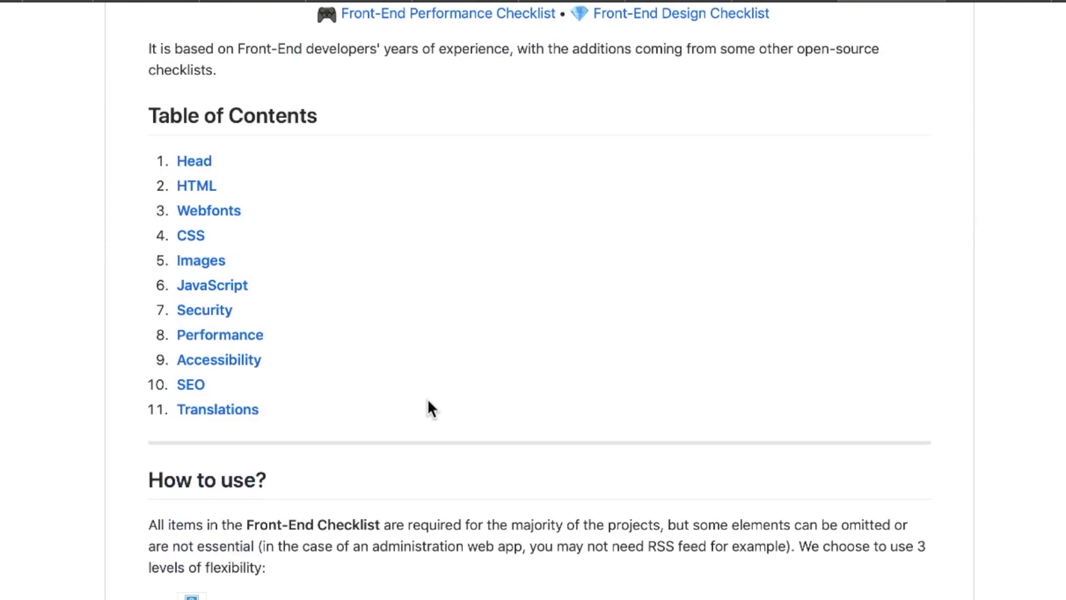
mouse_move(225, 303)
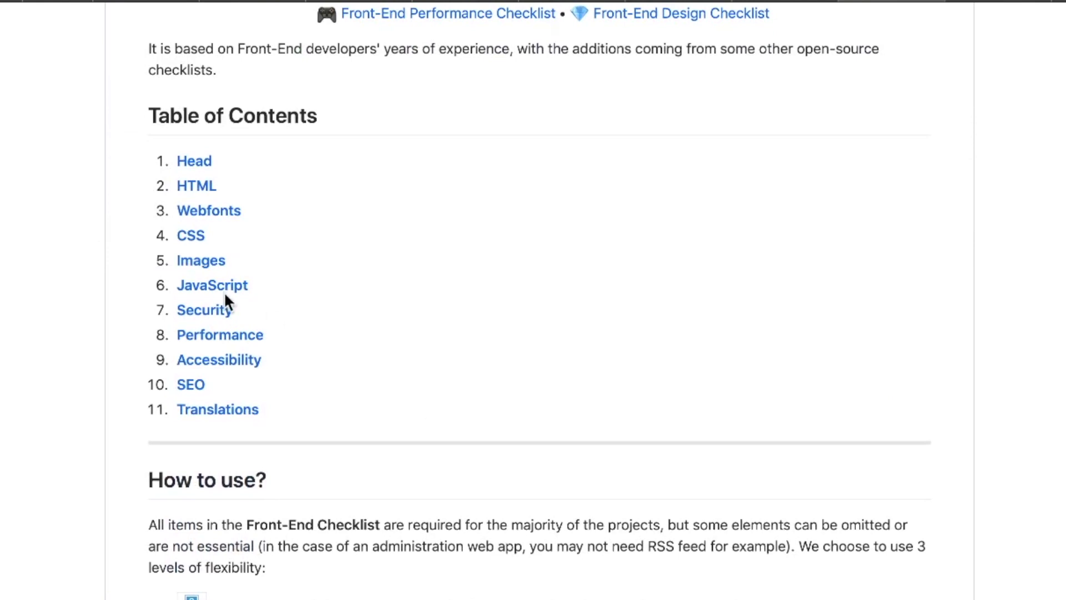
mouse_move(133, 315)
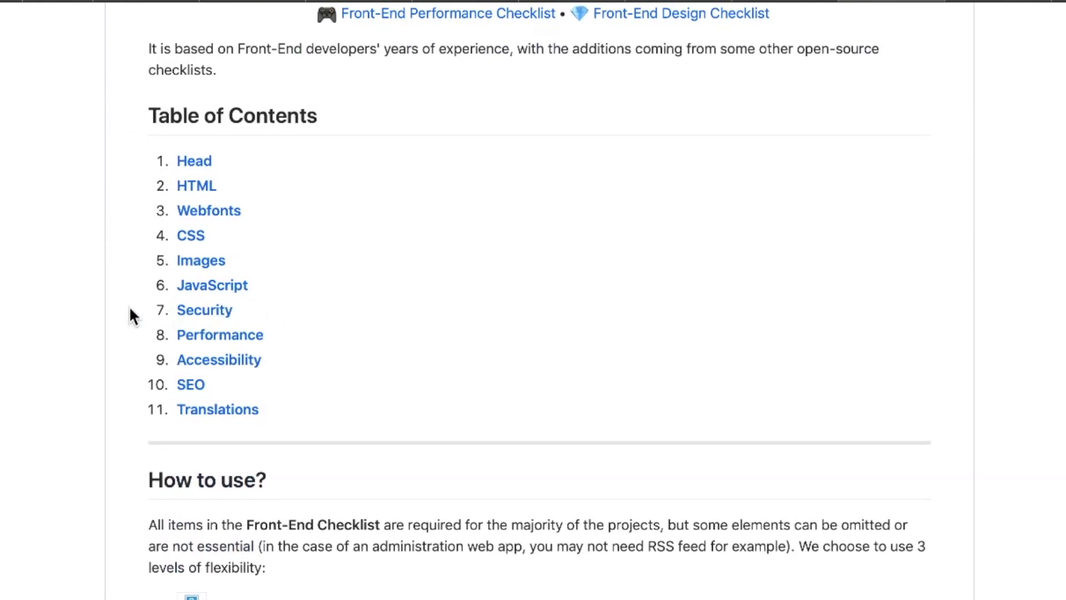
mouse_move(211, 116)
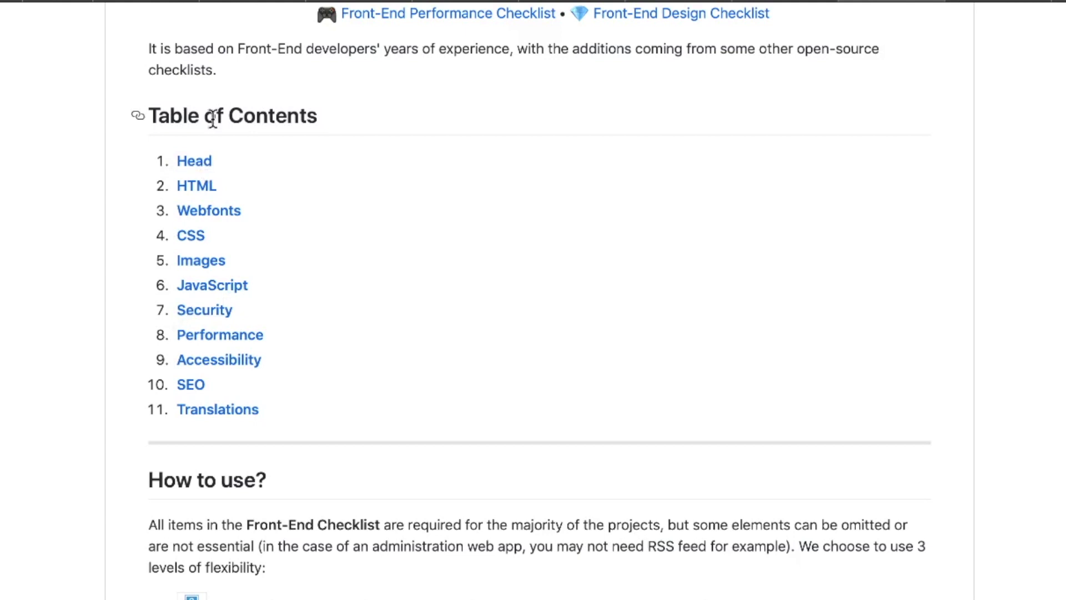
mouse_move(203, 220)
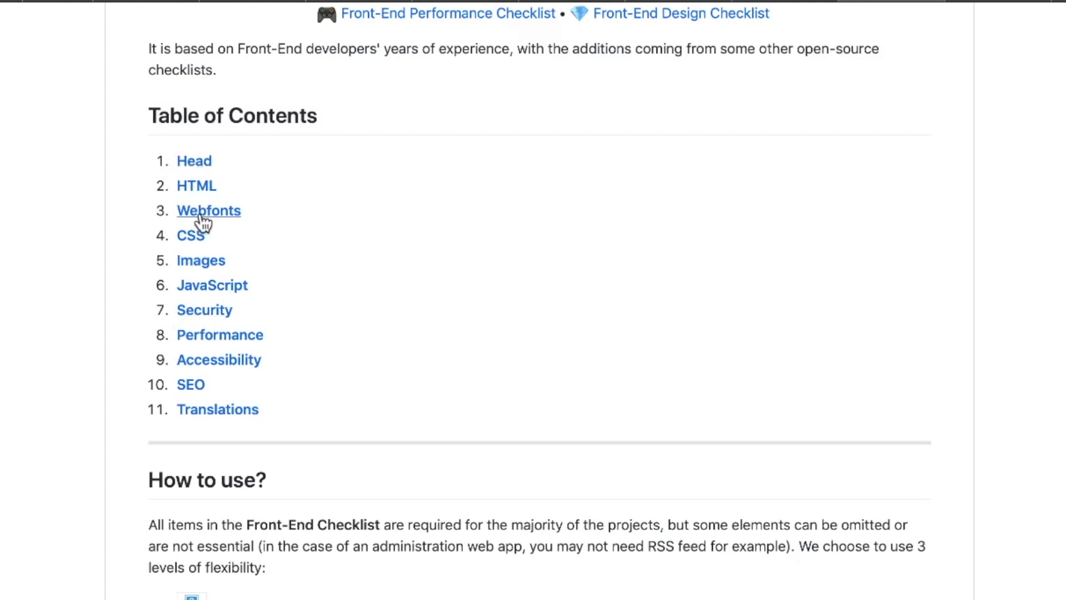
mouse_move(189, 389)
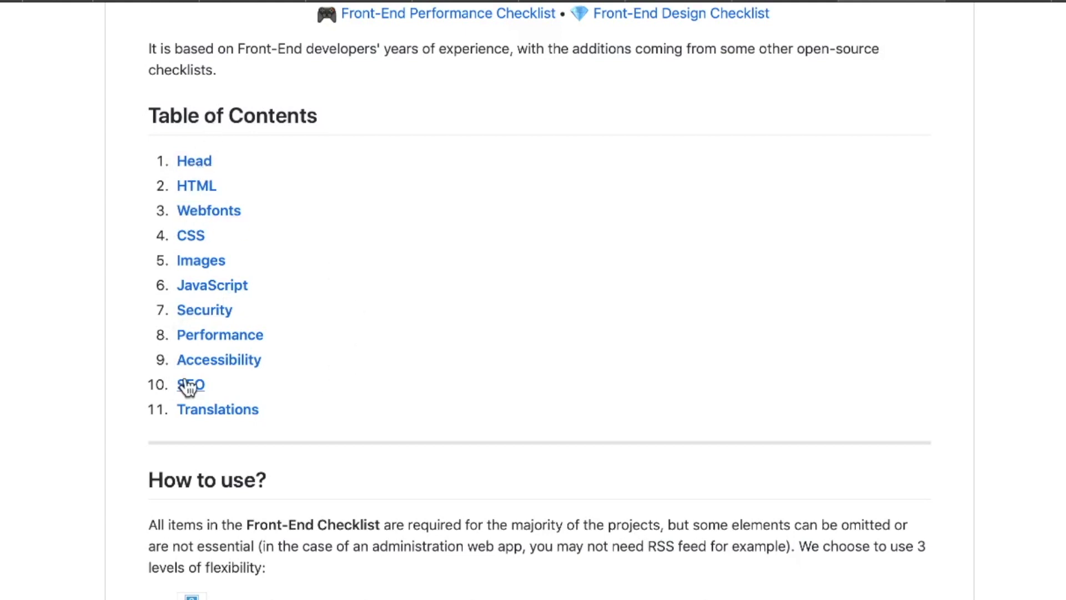
left_click(188, 385)
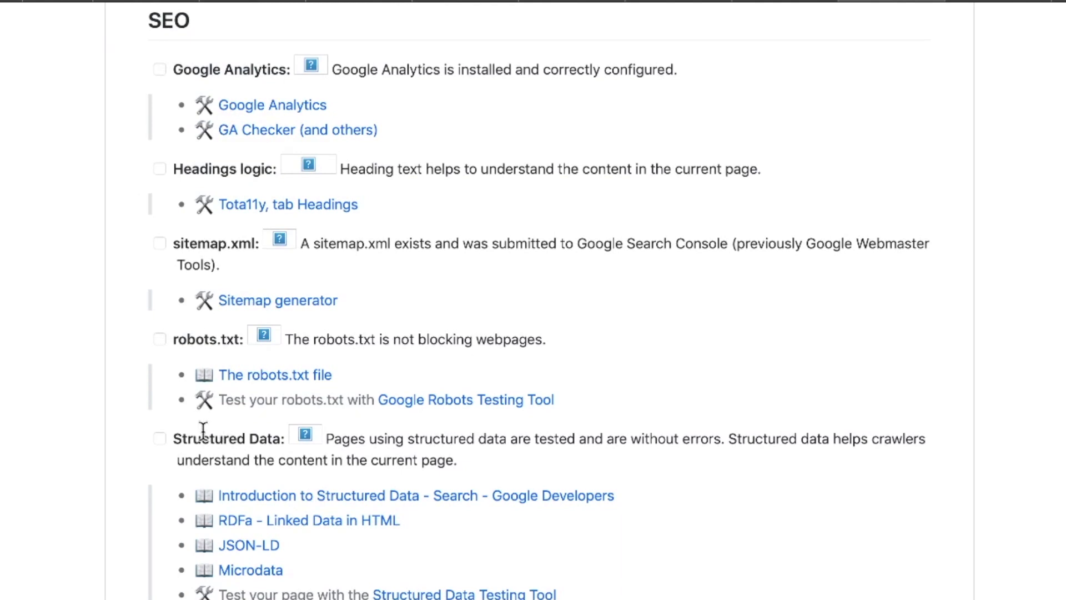
mouse_move(268, 447)
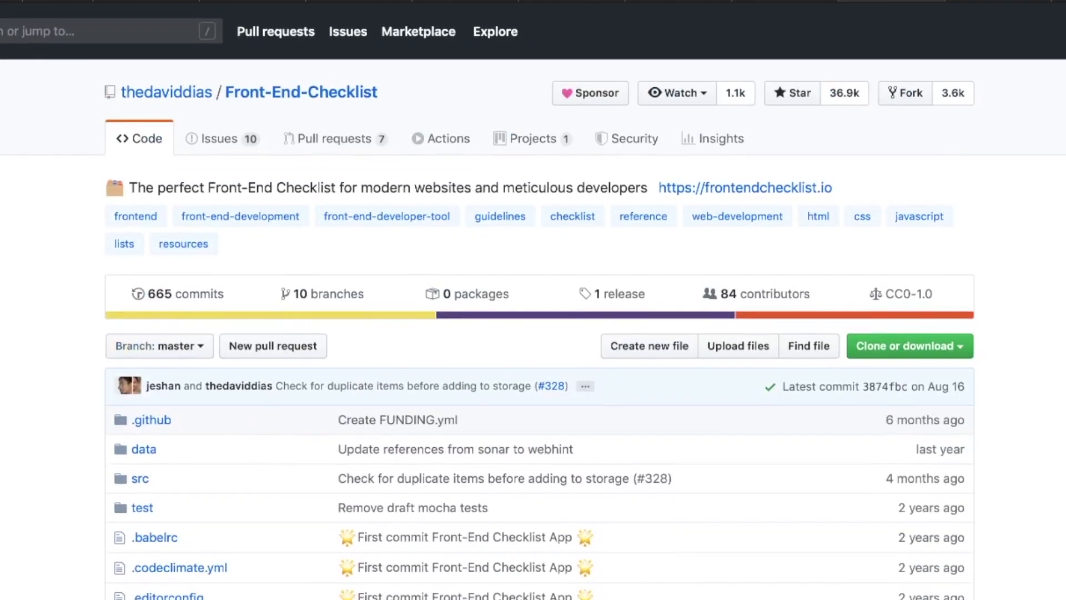
scroll("down", 3)
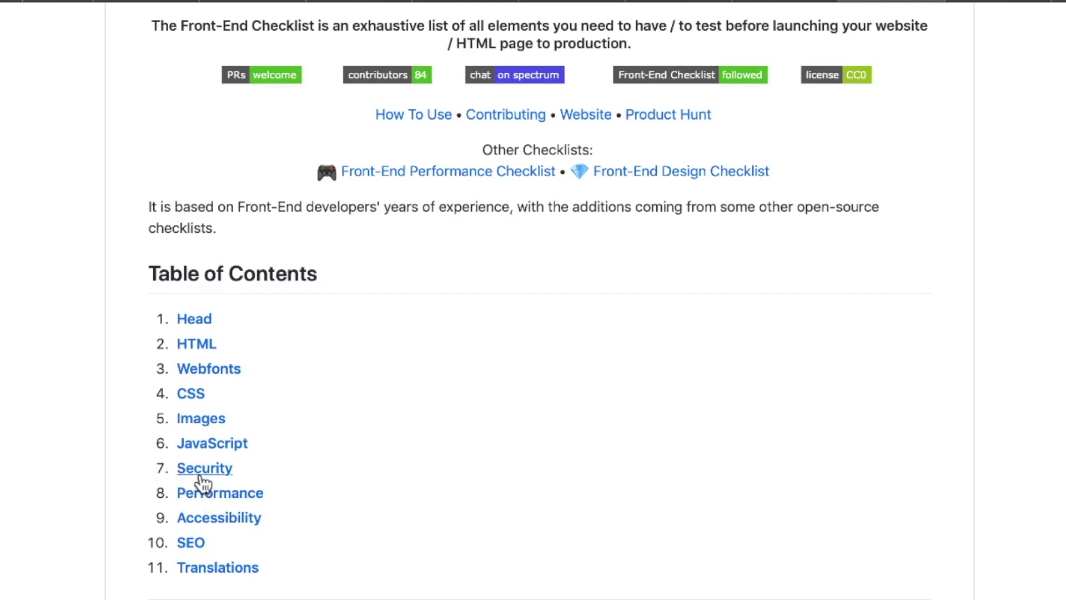
mouse_move(197, 475)
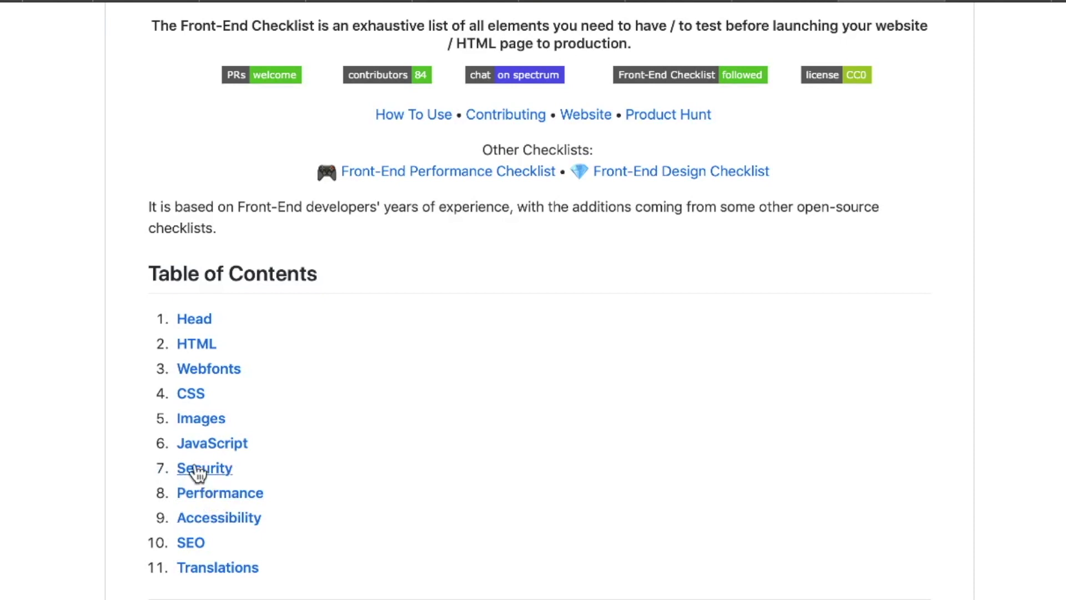
left_click(203, 468)
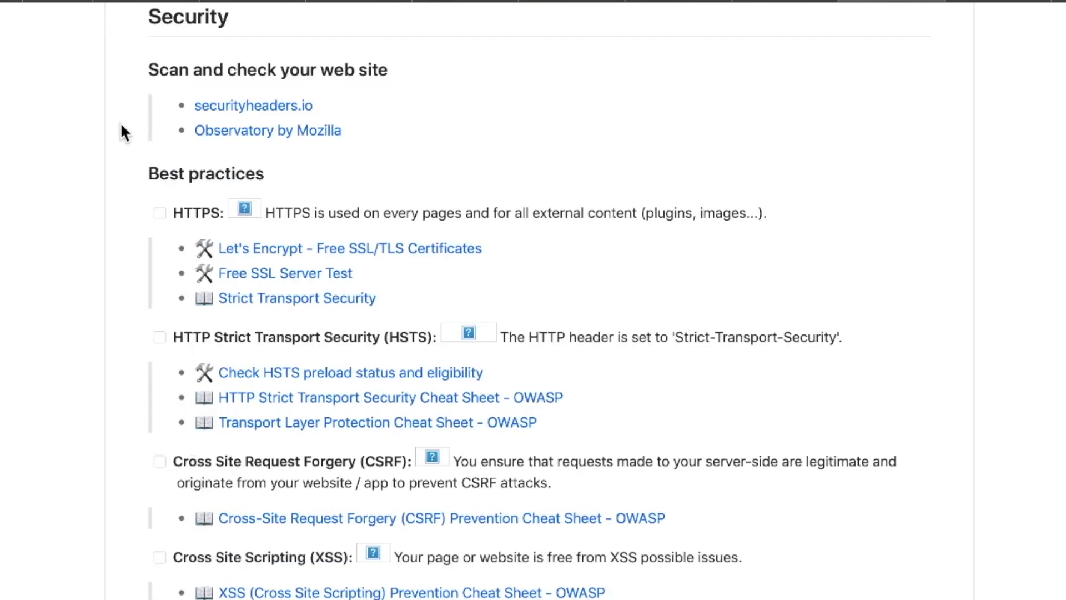
mouse_move(251, 109)
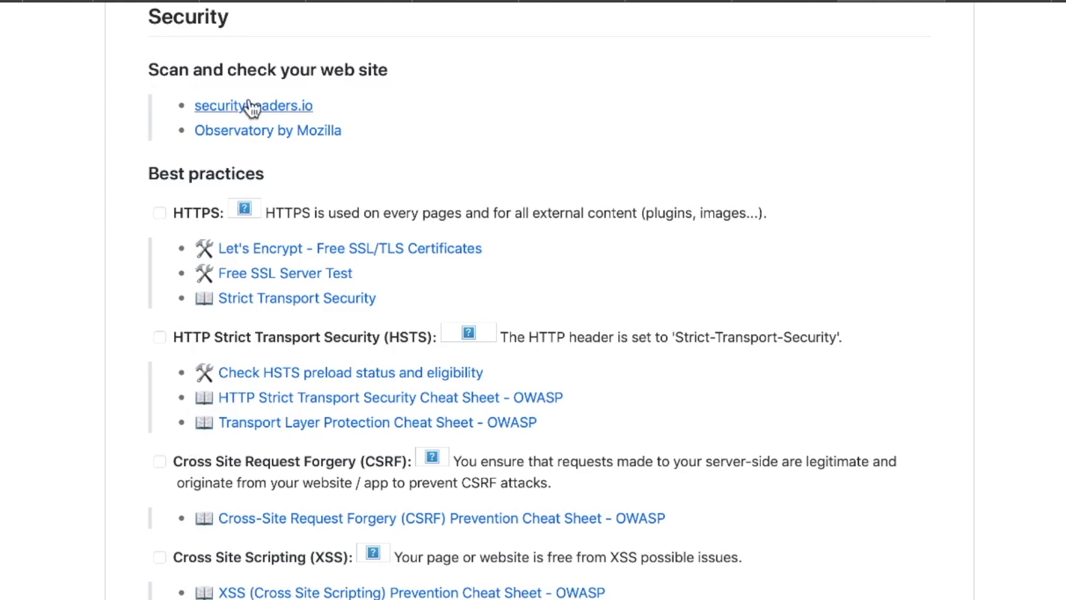
mouse_move(270, 253)
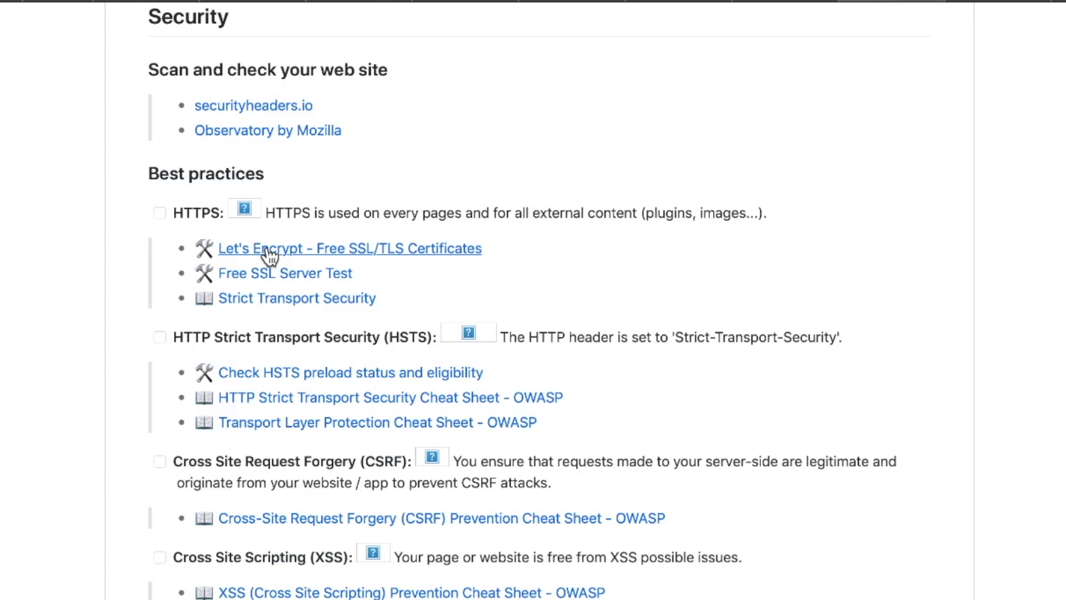
scroll("down", 3)
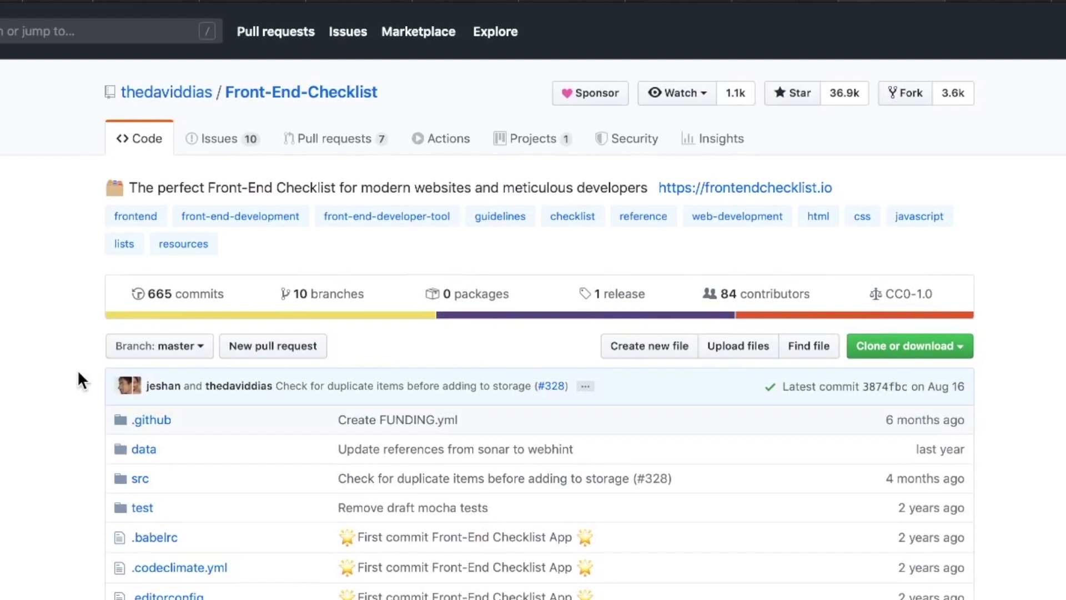
scroll("down", 3)
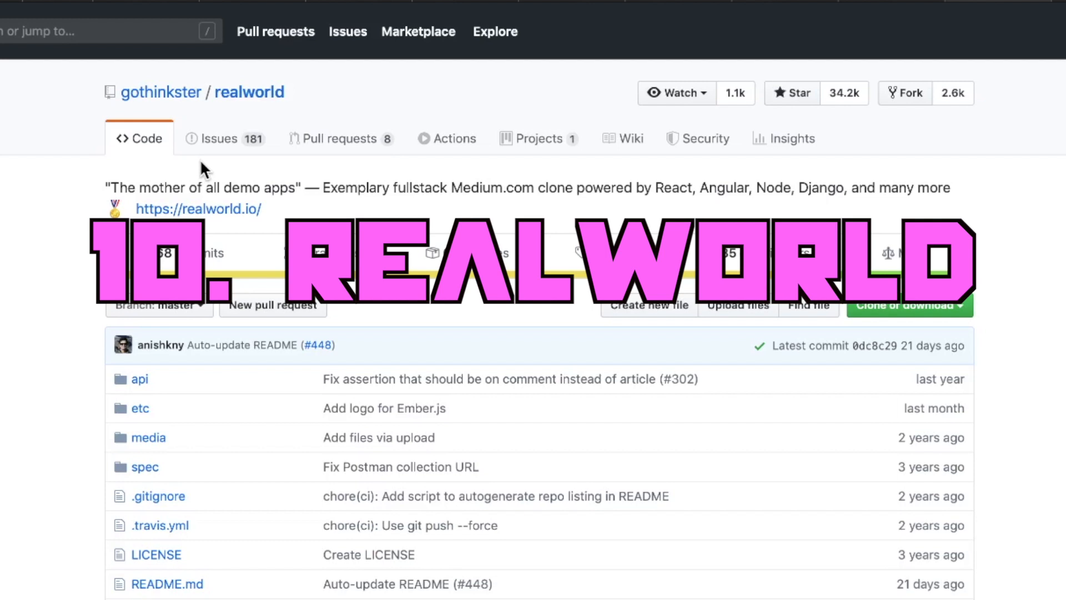
- Scroll past the file list into the README's RealWorld example apps intro about the Conduit clone
scroll("down", 3)
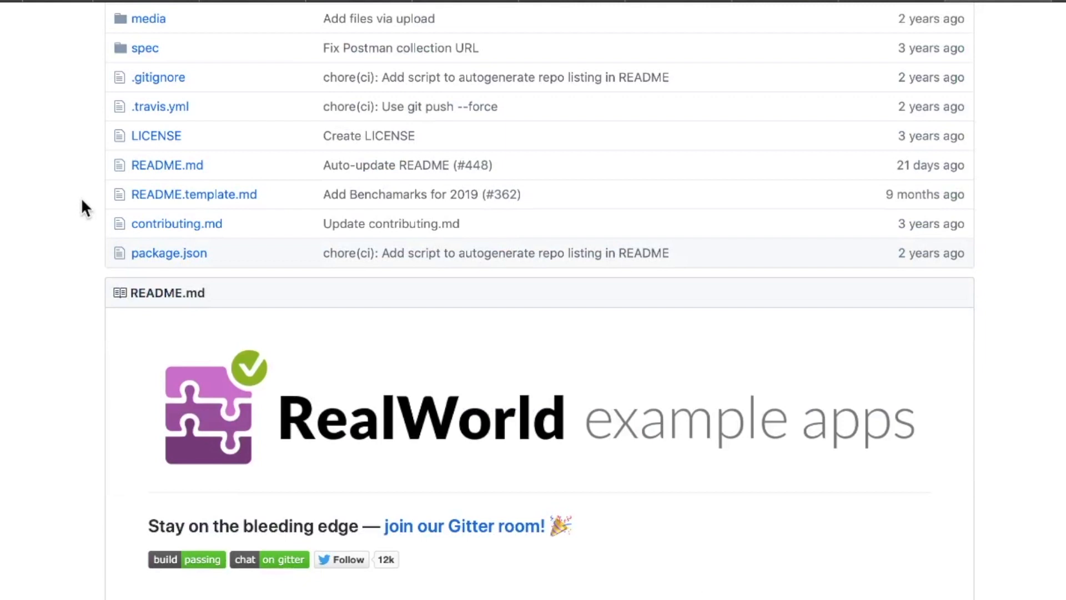
scroll("down", 3)
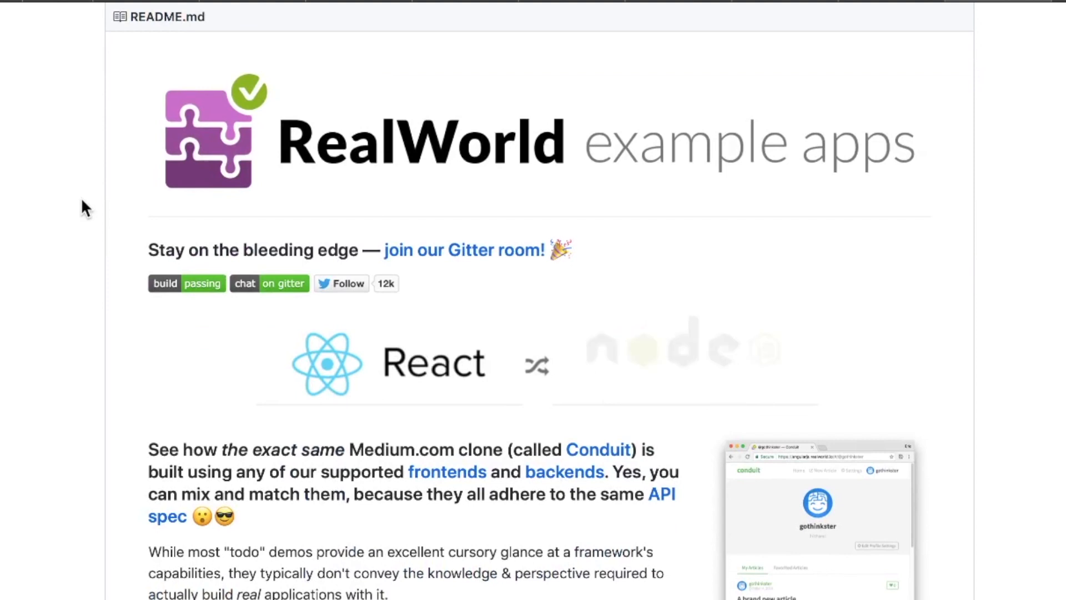
scroll("down", 3)
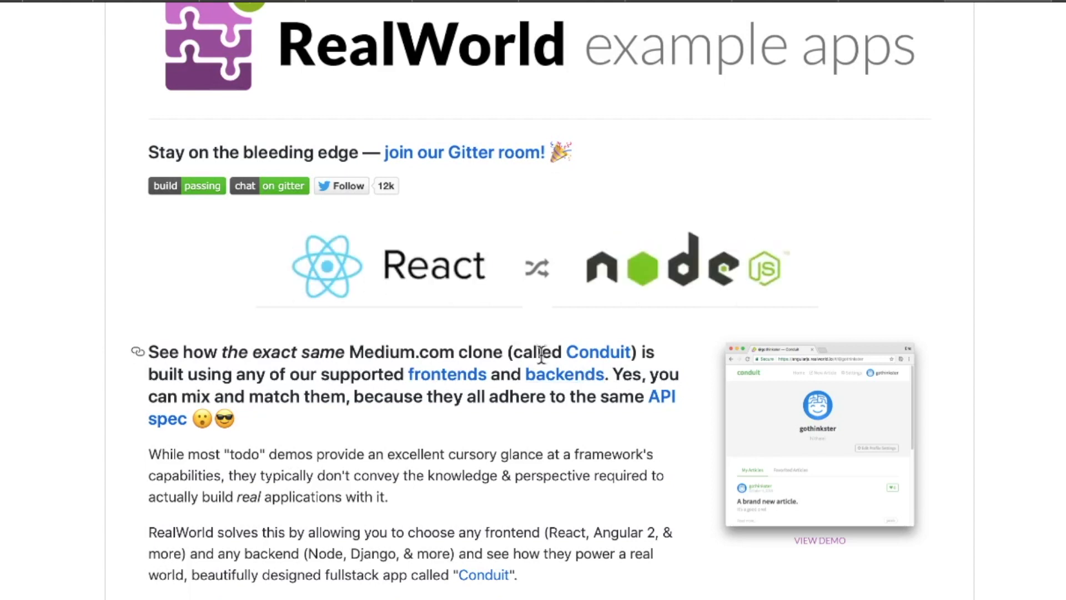
scroll("down", 3)
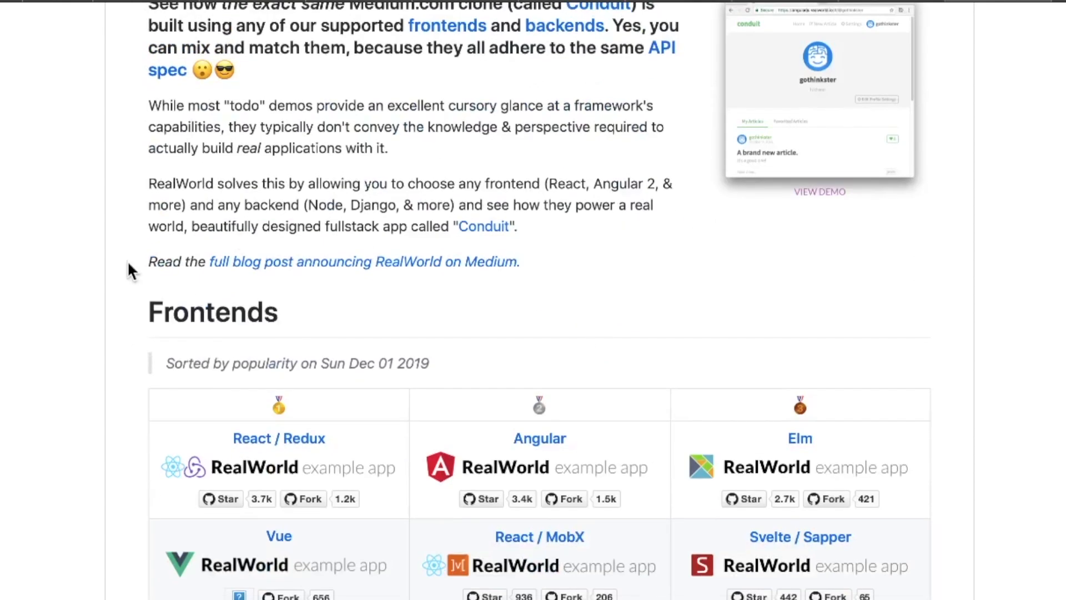
scroll("down", 3)
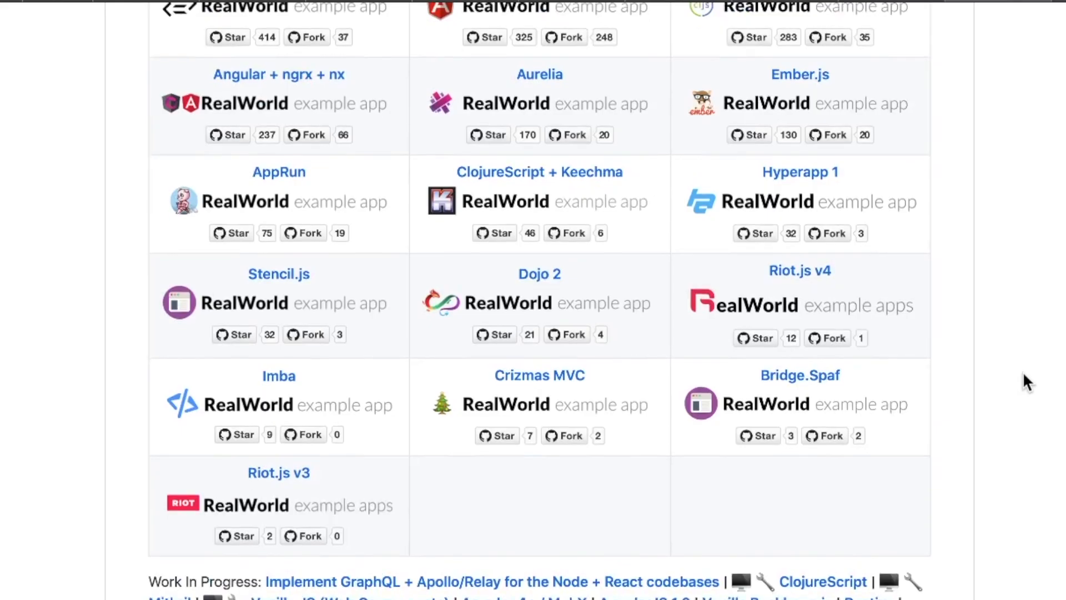
scroll("down", 3)
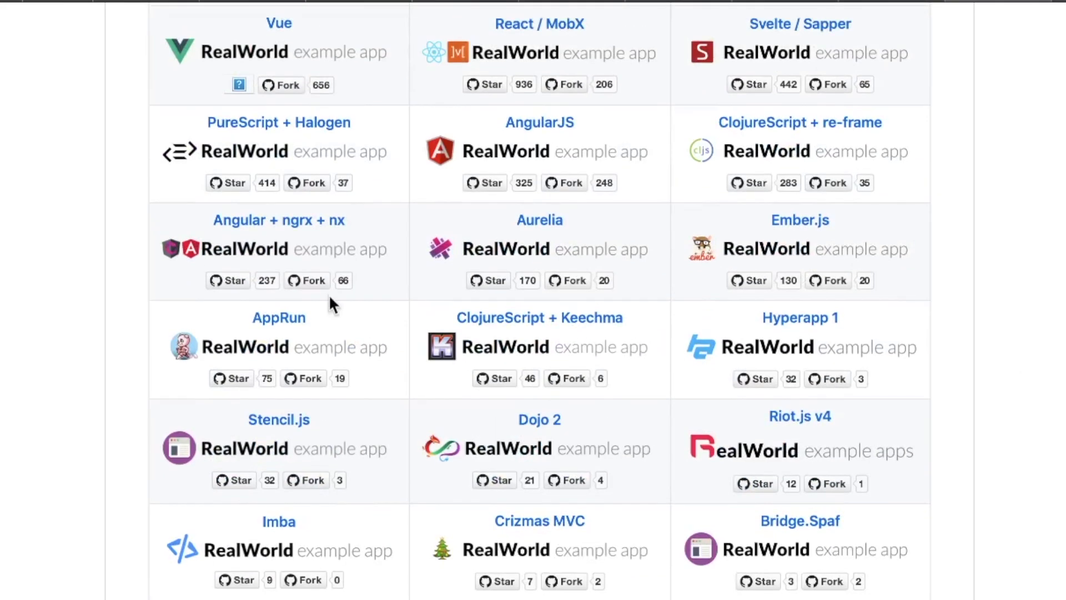
scroll("up", 3)
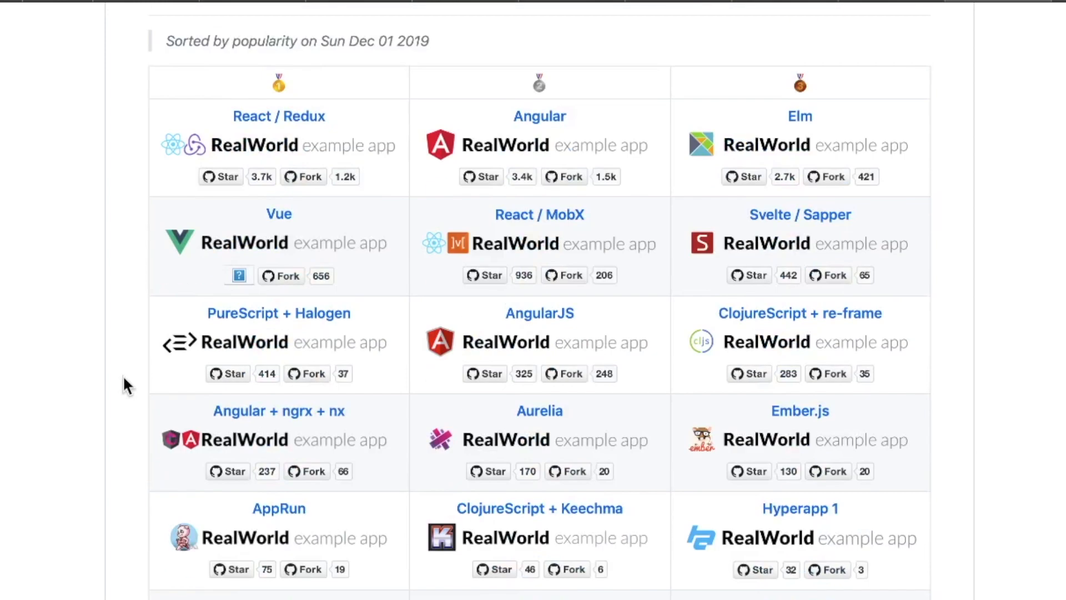
scroll("down", 3)
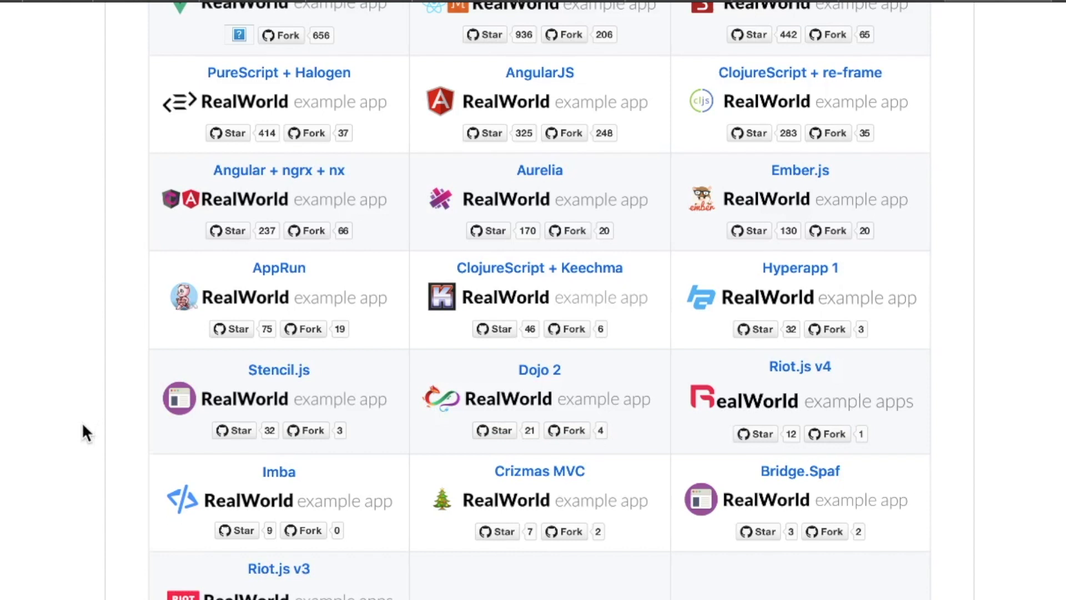
scroll("down", 3)
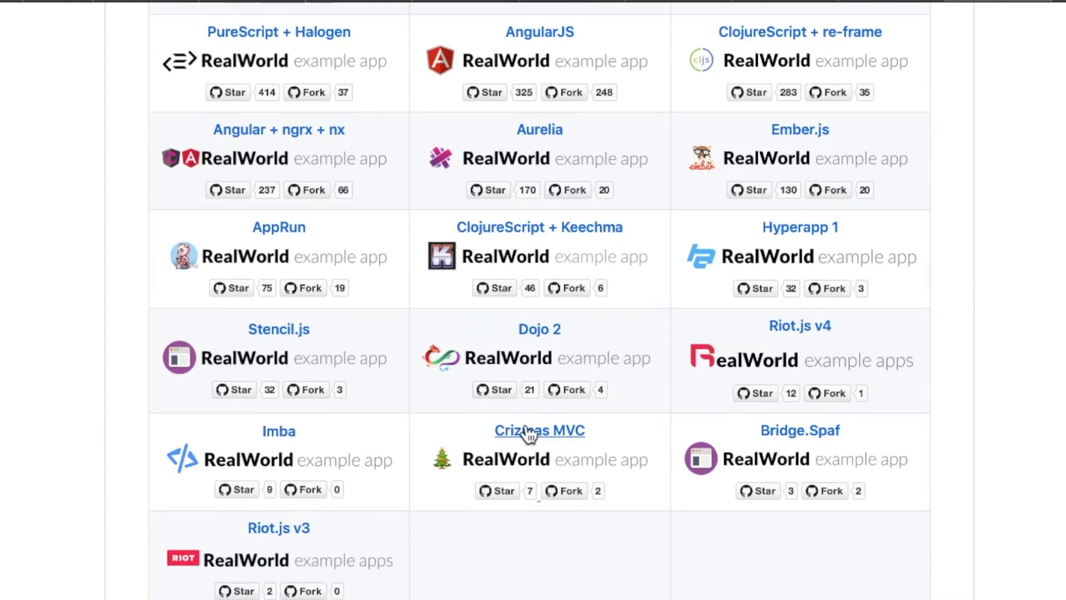
scroll("down", 3)
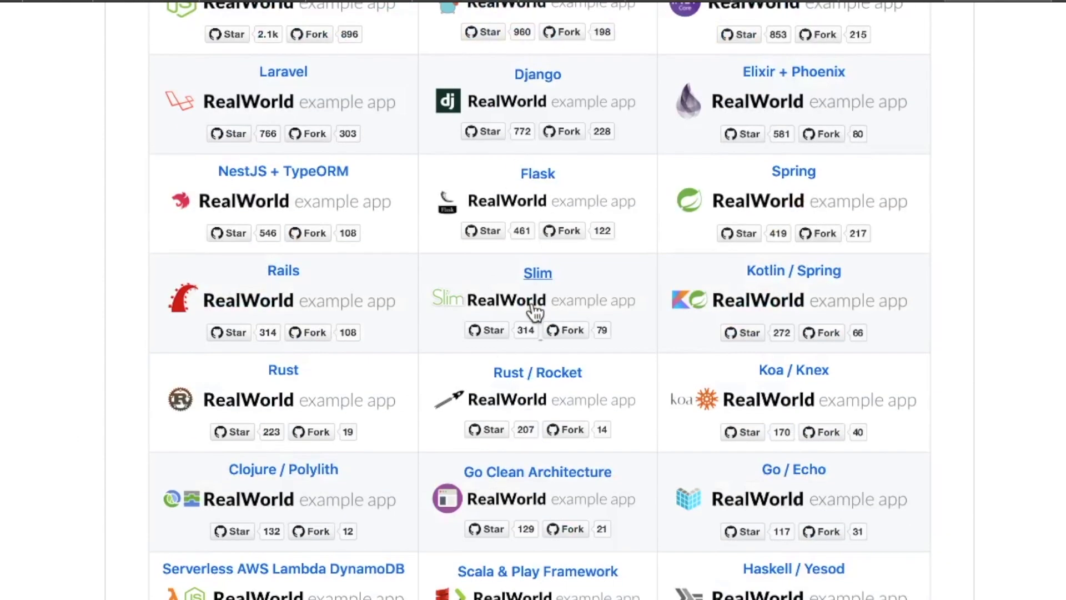
mouse_move(960, 431)
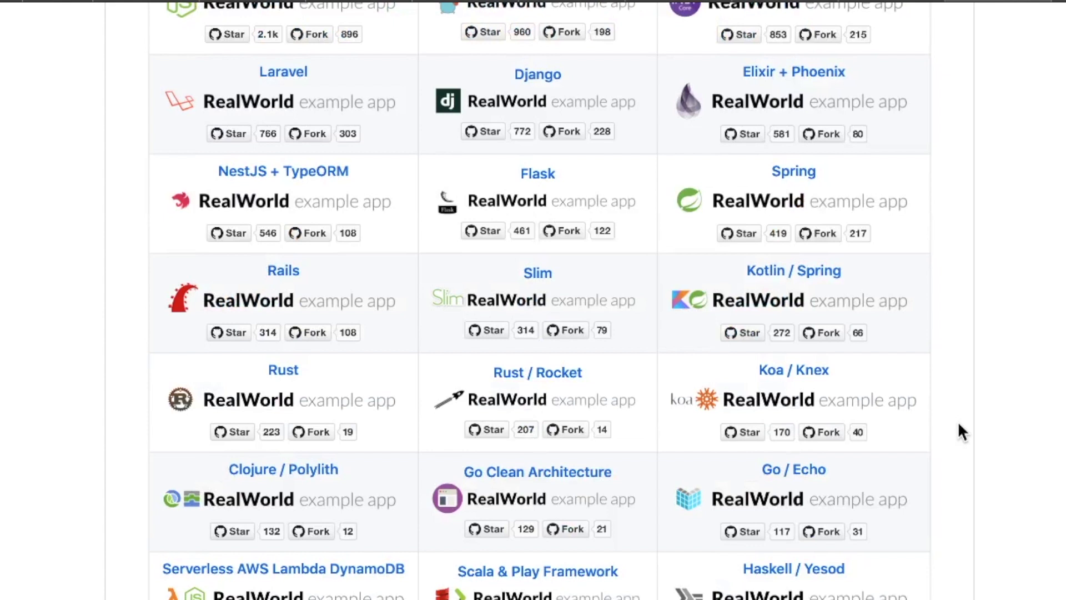
scroll("down", 3)
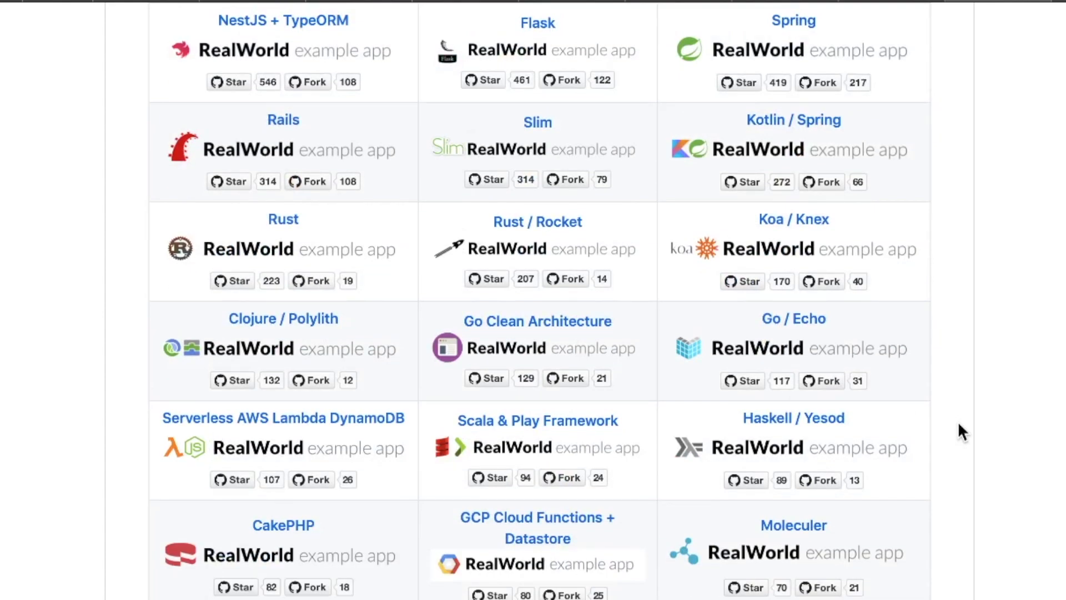
scroll("up", 3)
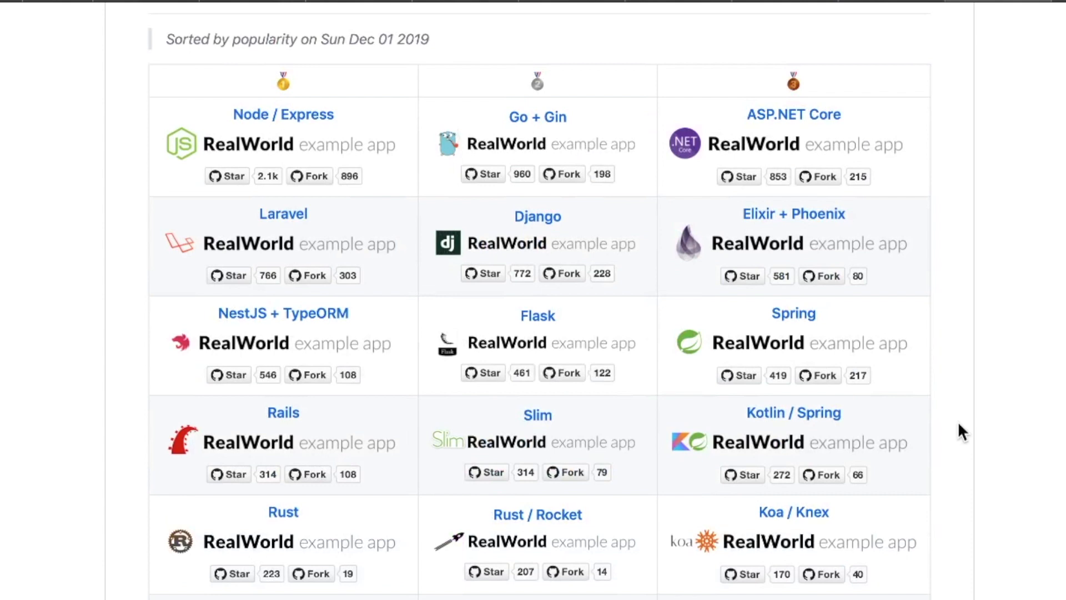
scroll("down", 3)
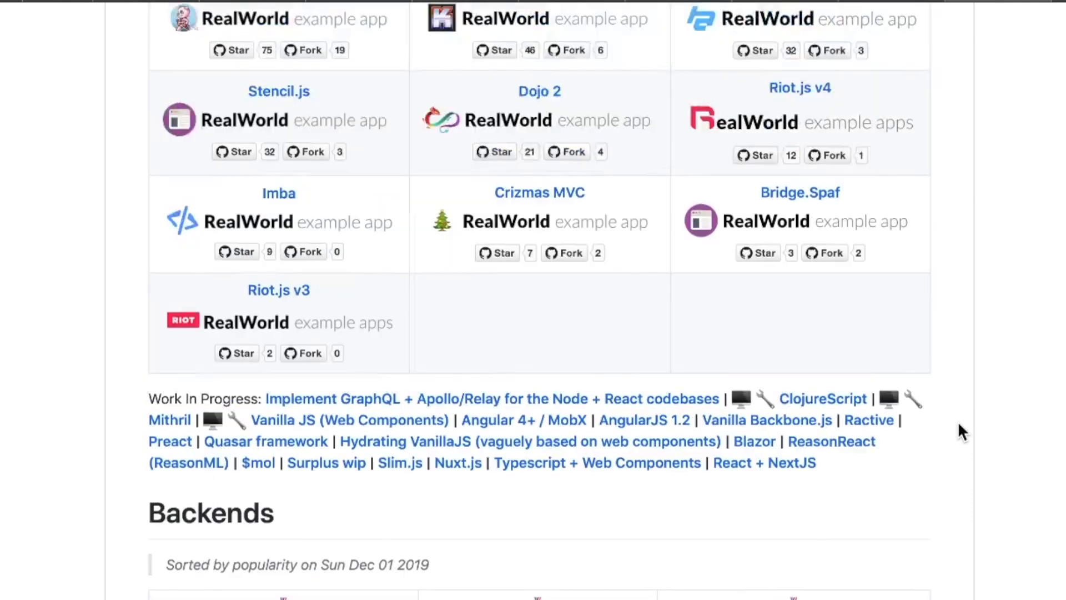
scroll("up", 3)
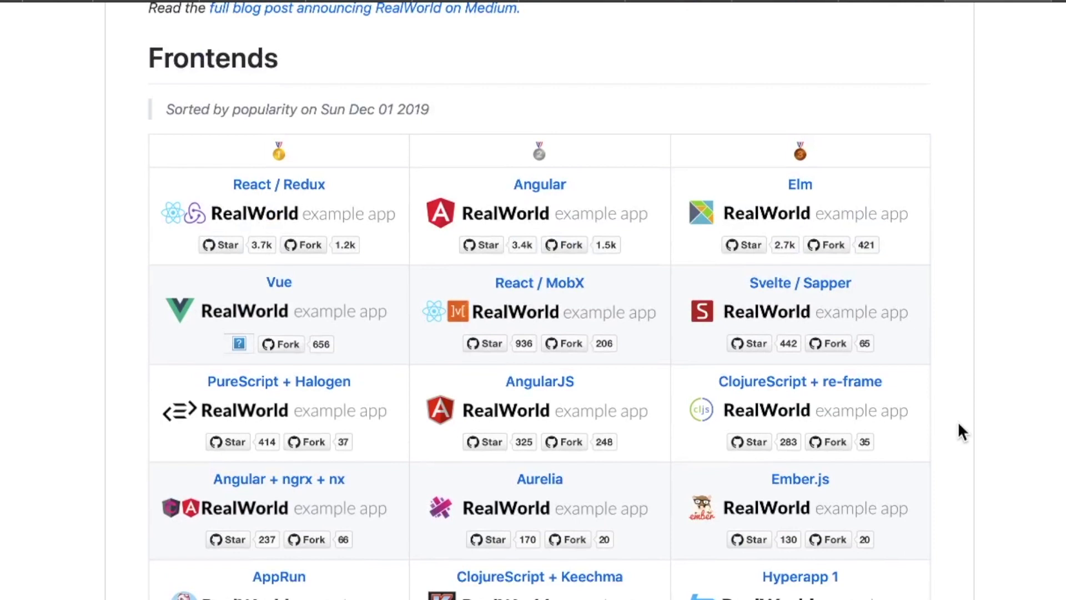
scroll("up", 3)
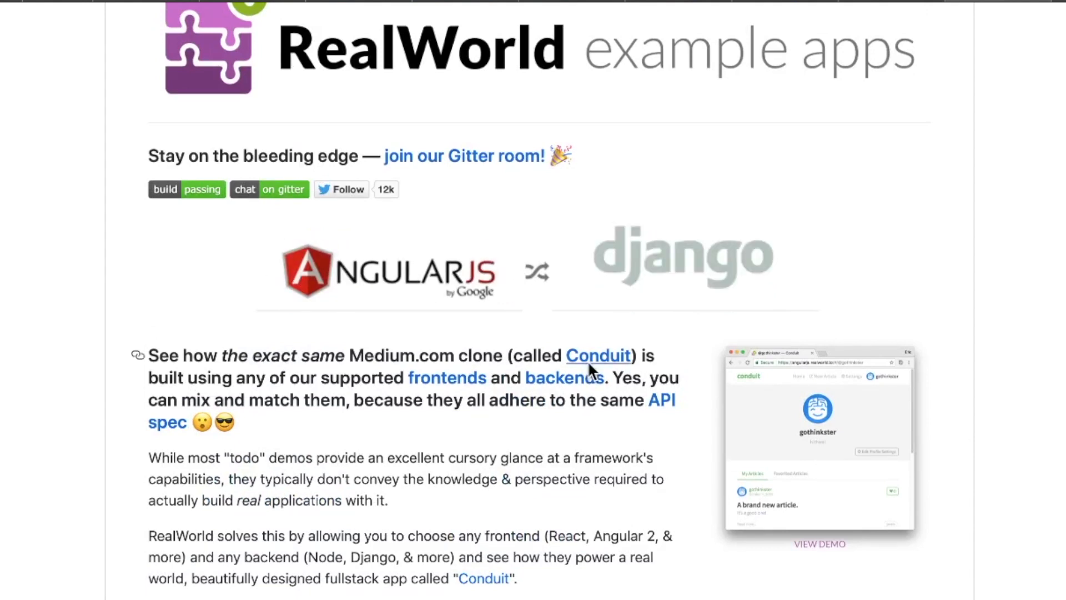
- Follow the README's Conduit link and scroll through the demo's Global Feed and popular tags
left_click(598, 356)
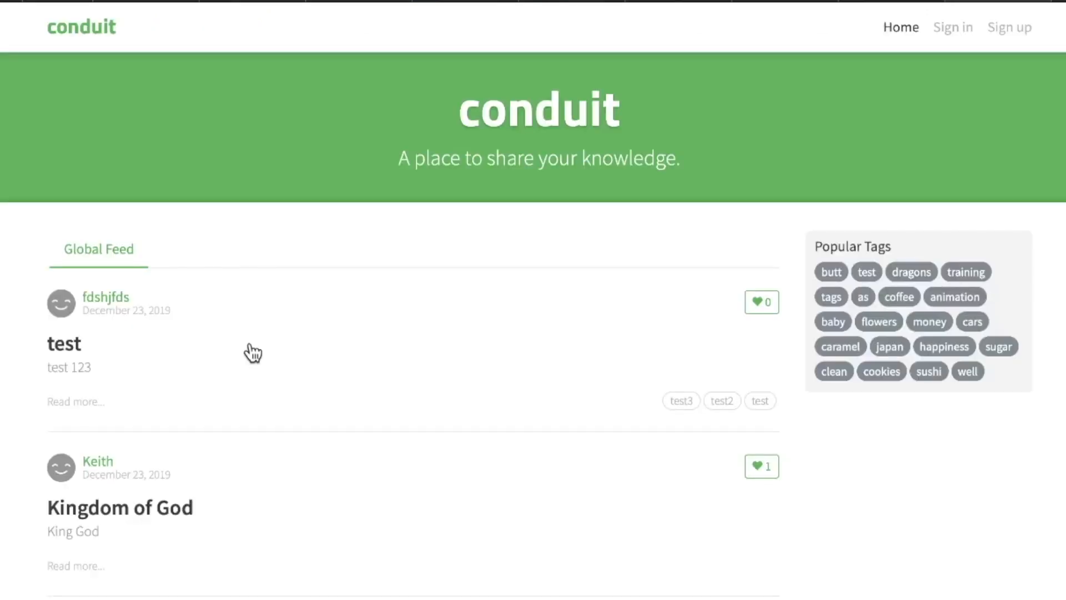
mouse_move(27, 364)
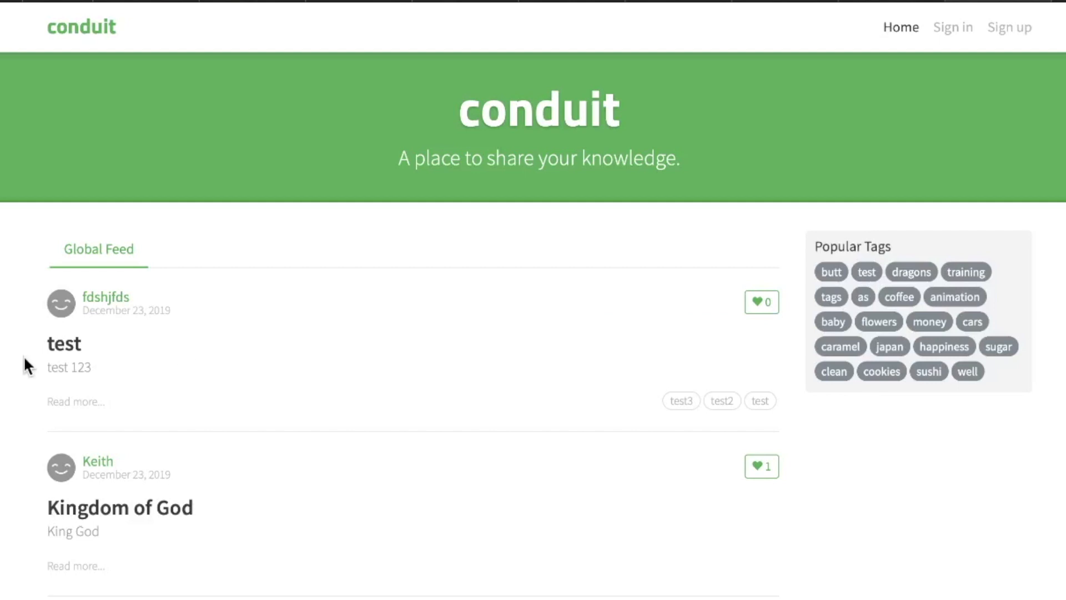
scroll("down", 3)
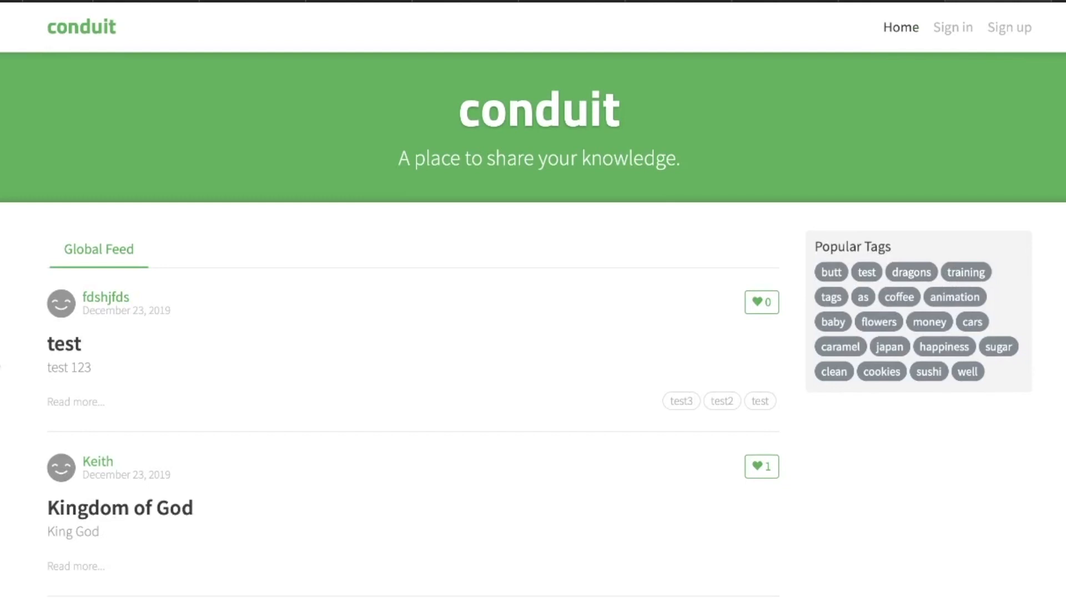
scroll("down", 3)
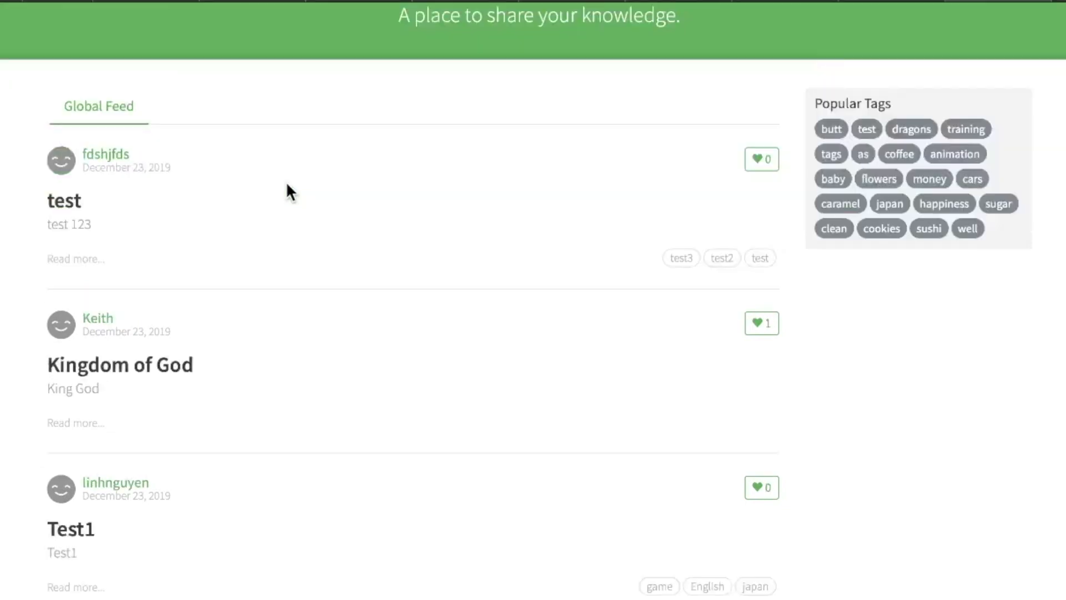
scroll("down", 3)
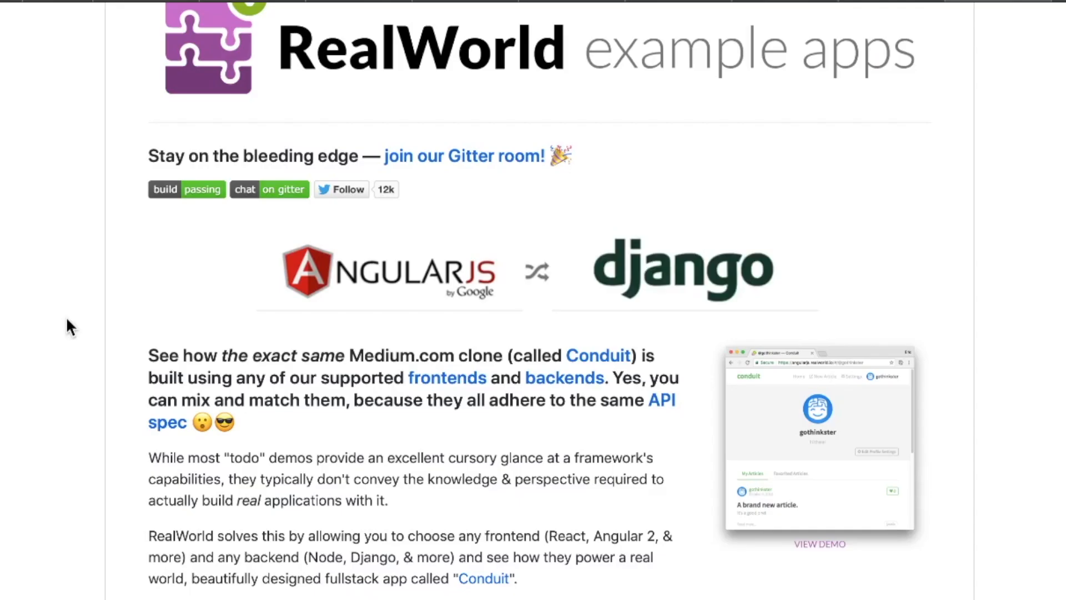
scroll("down", 3)
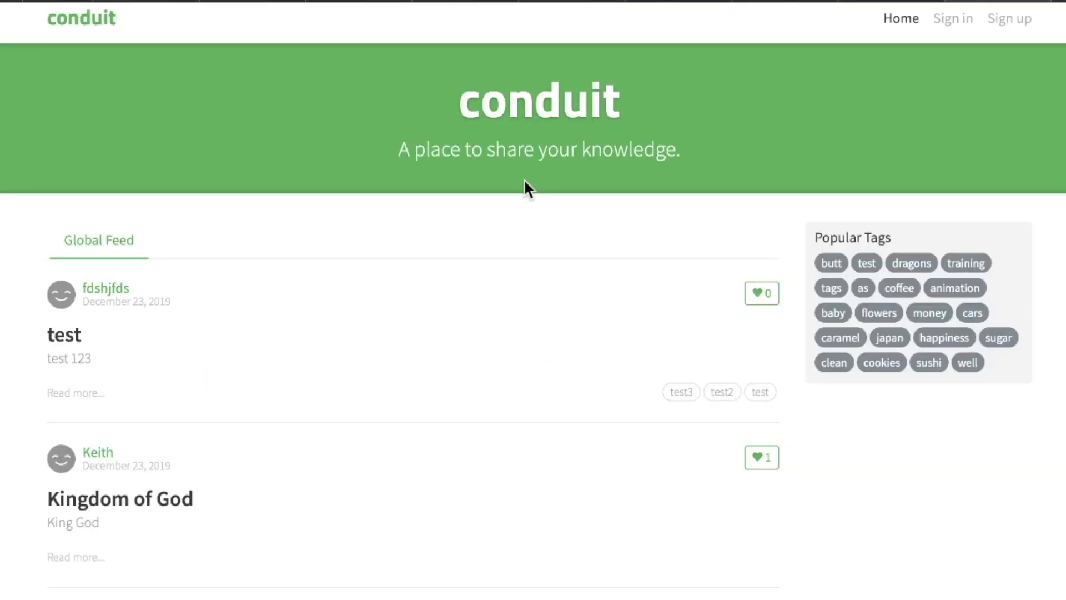
scroll("down", 3)
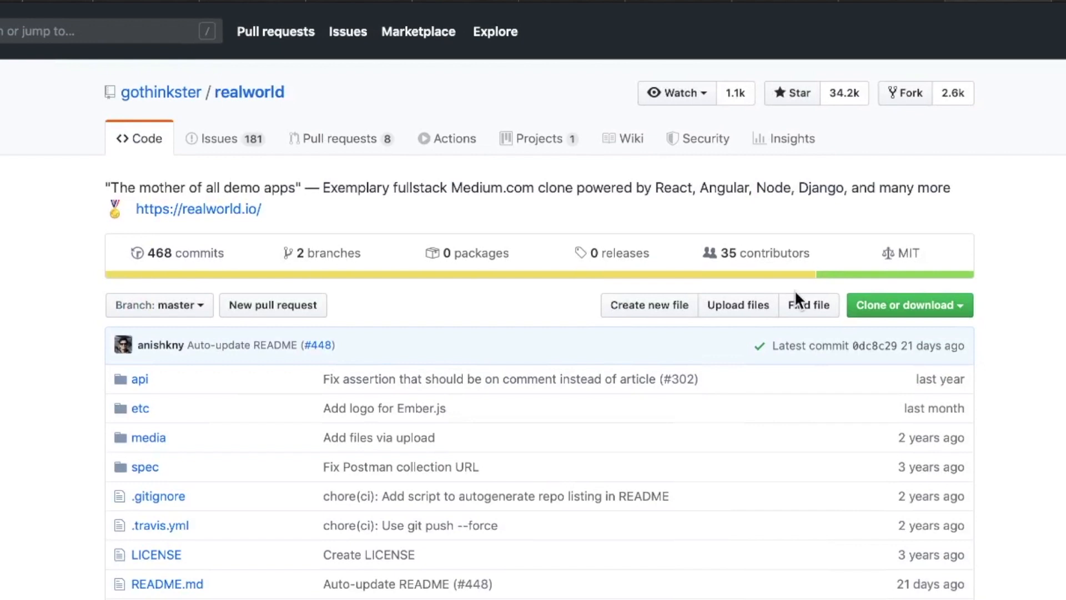
mouse_move(146, 90)
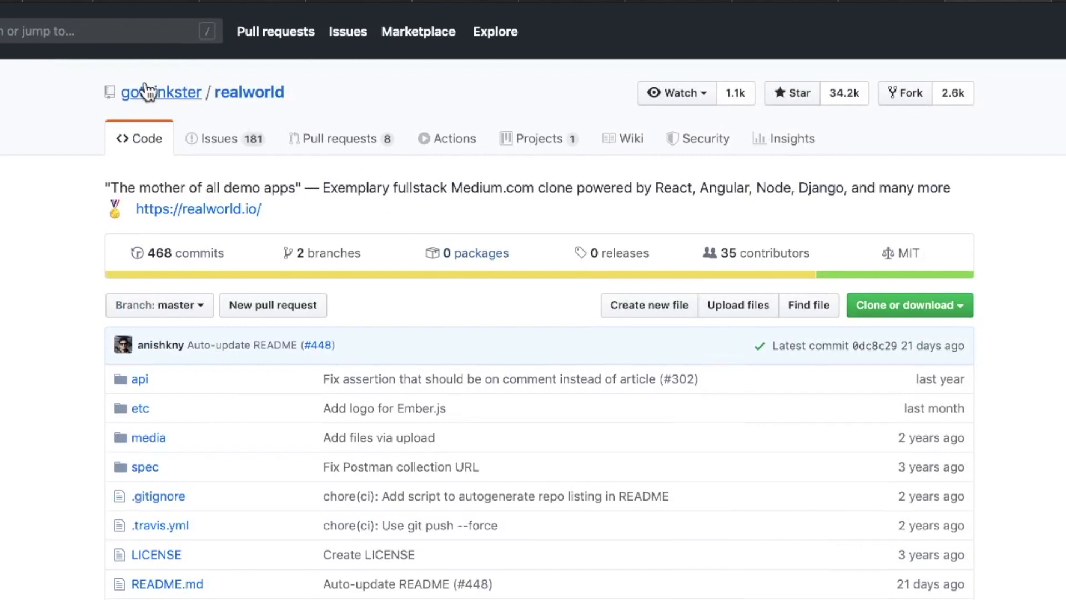